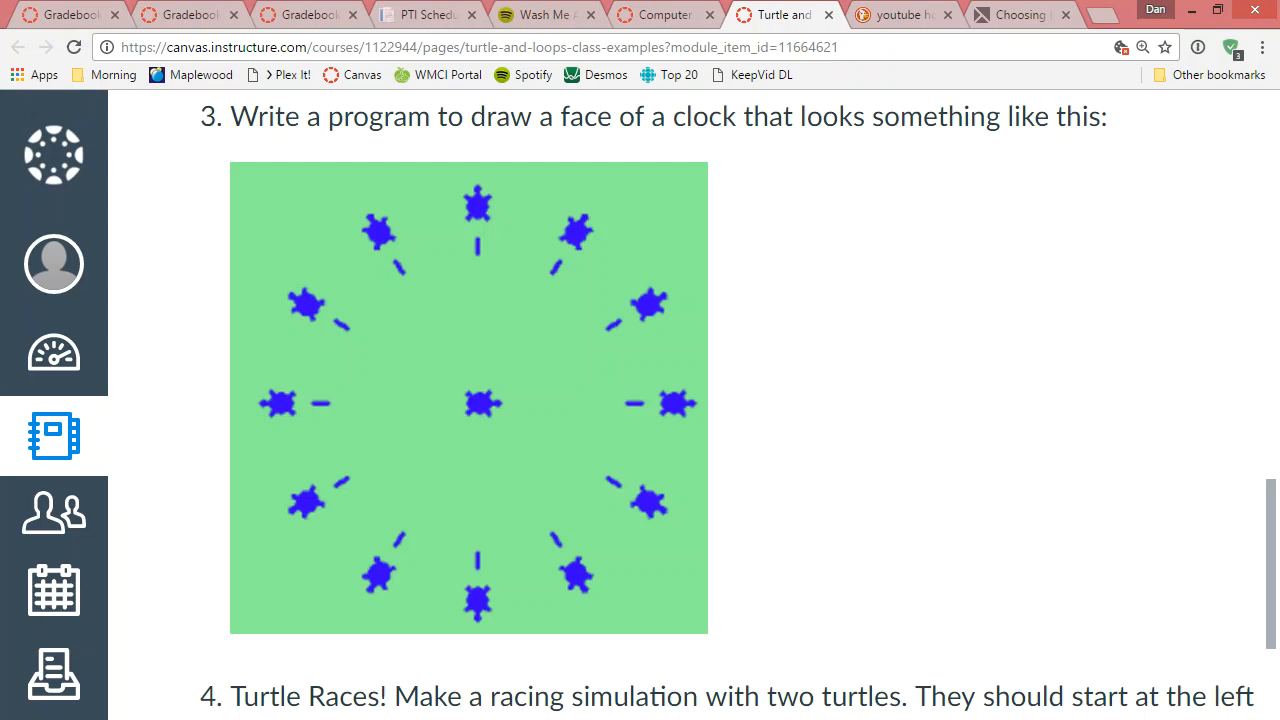
mouse_move(284, 424)
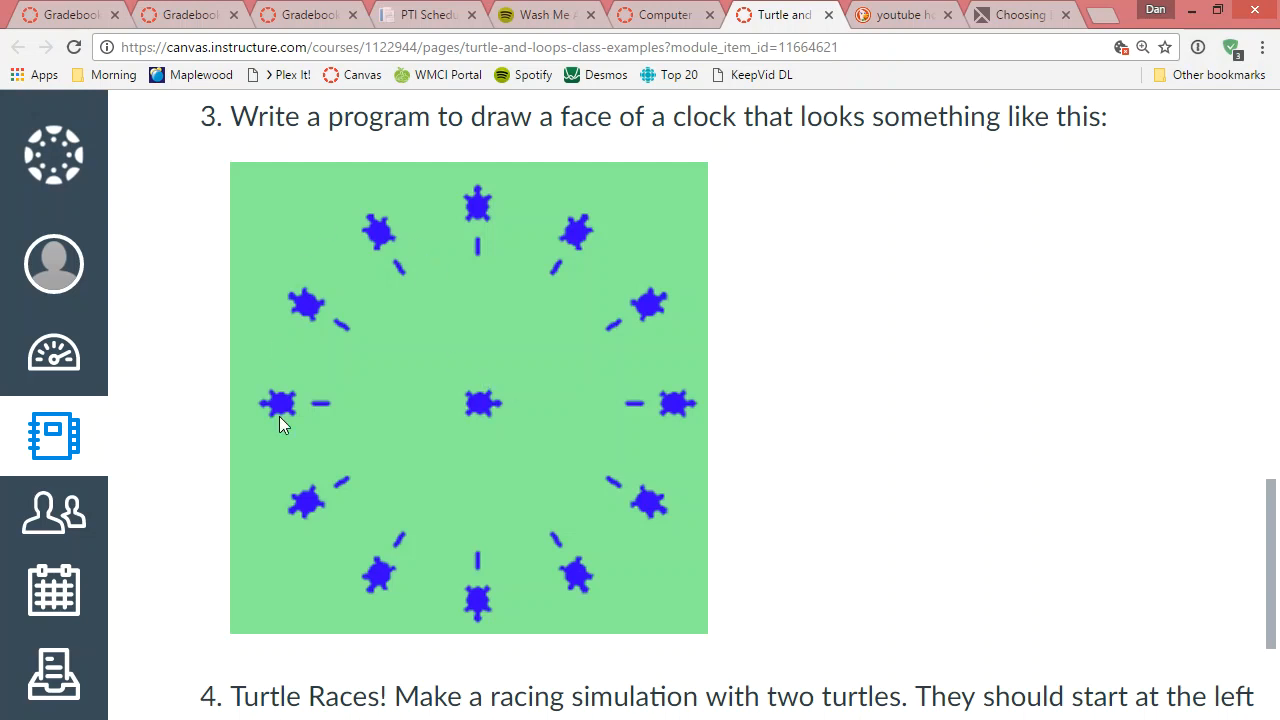
mouse_move(616, 442)
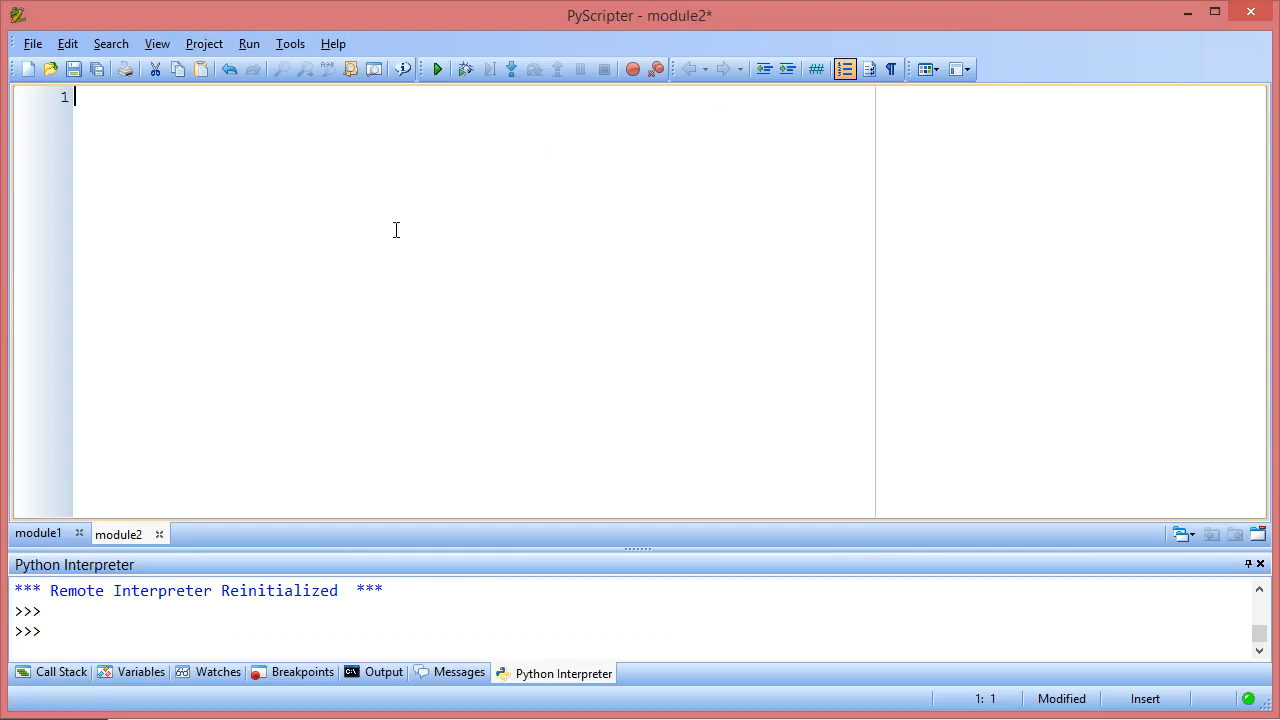
Step: Write import turtle and create the screen with theWindow = turtle.Screen()
text(import turtle)
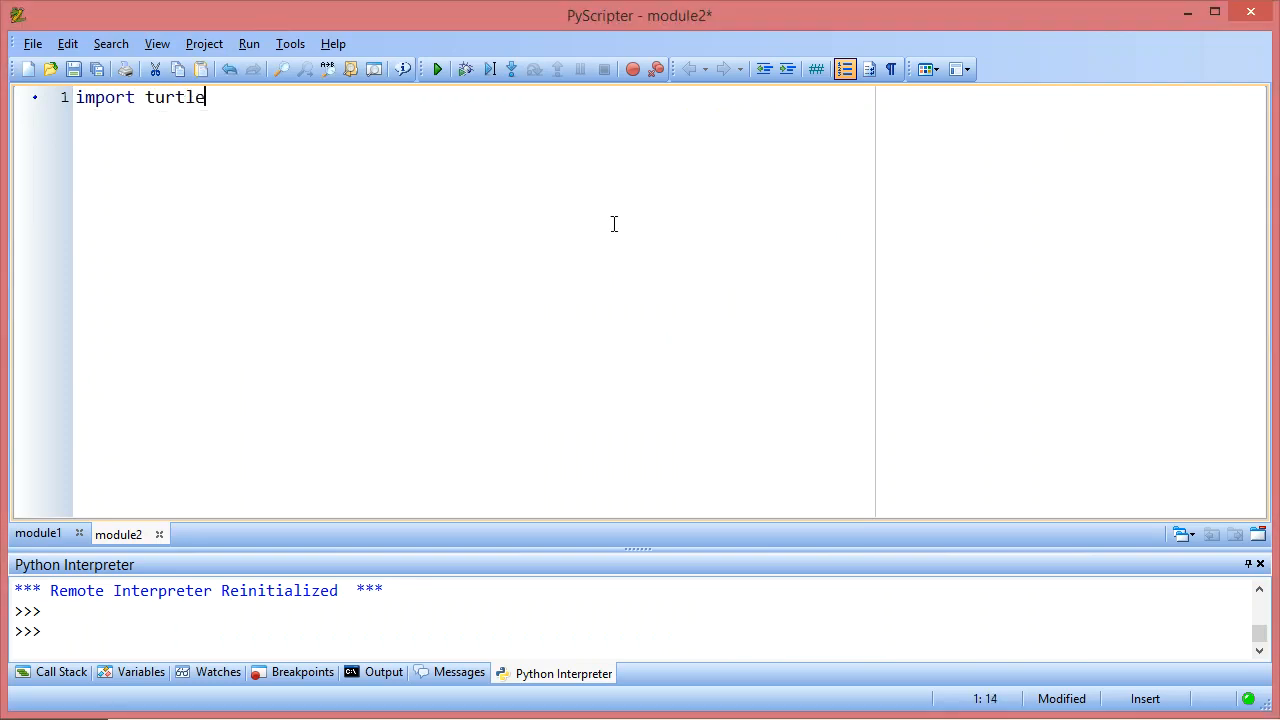
key(Enter)
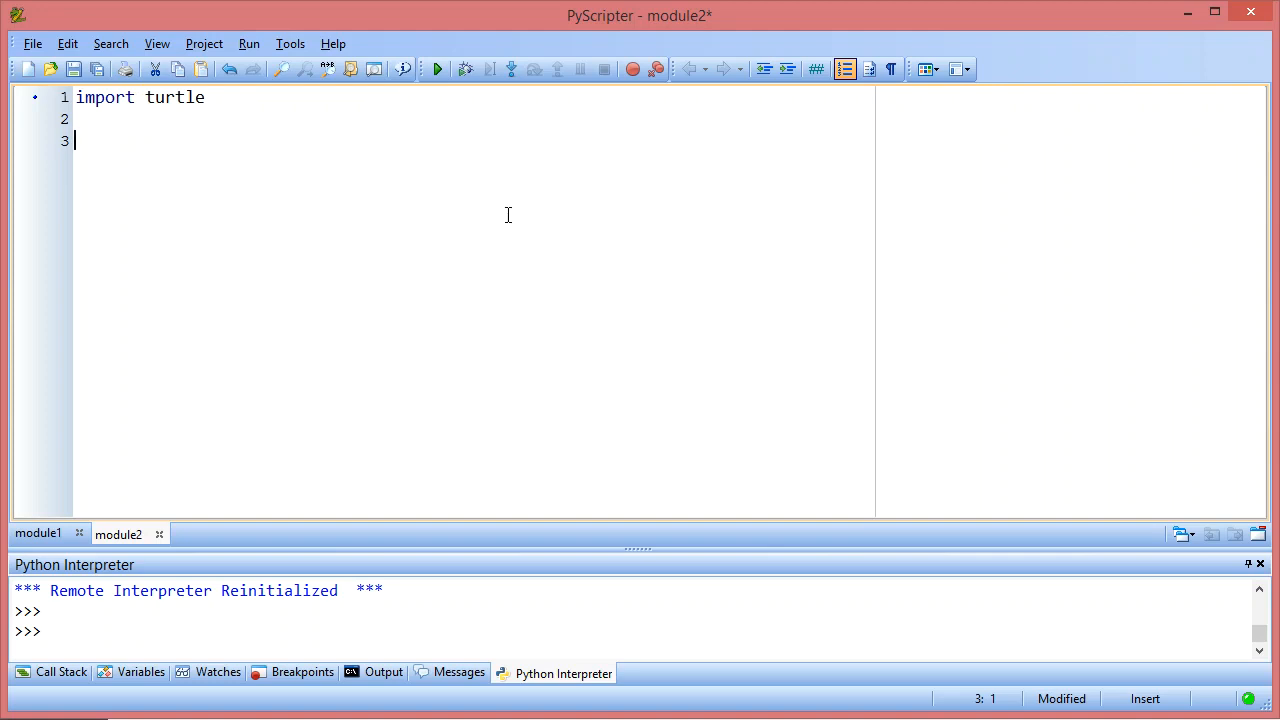
text(theWindow =)
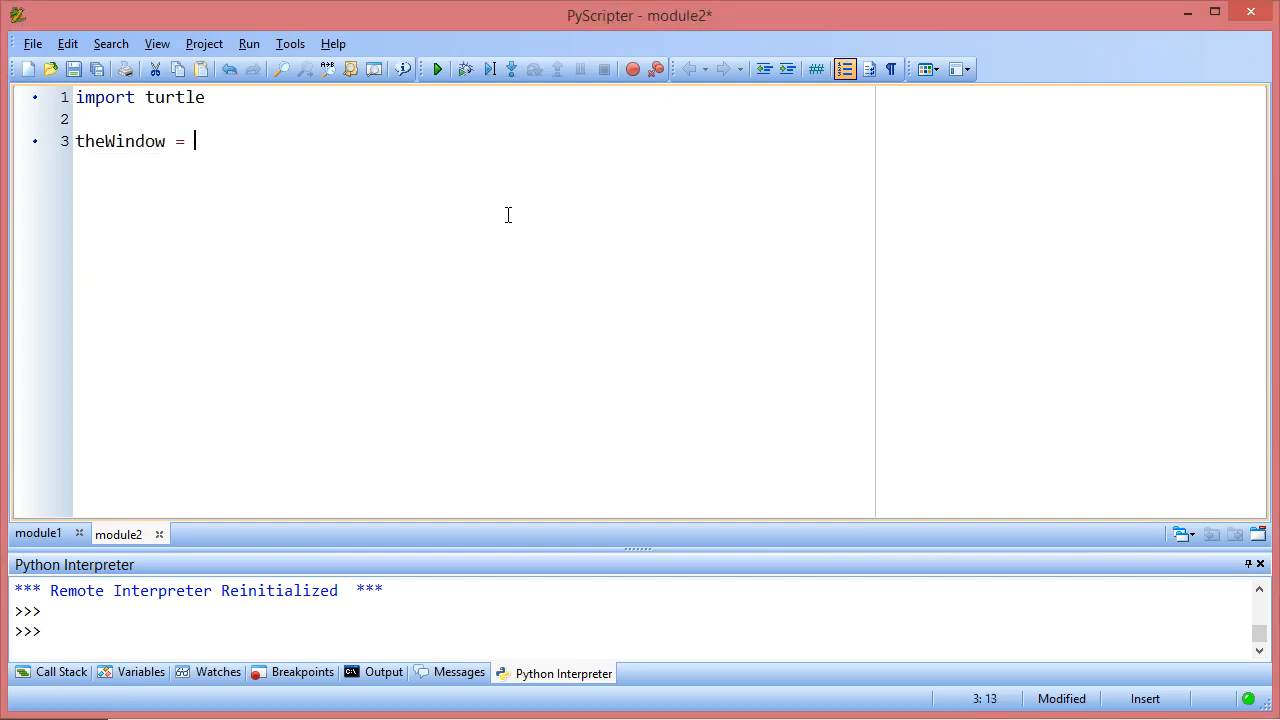
text(turtle)
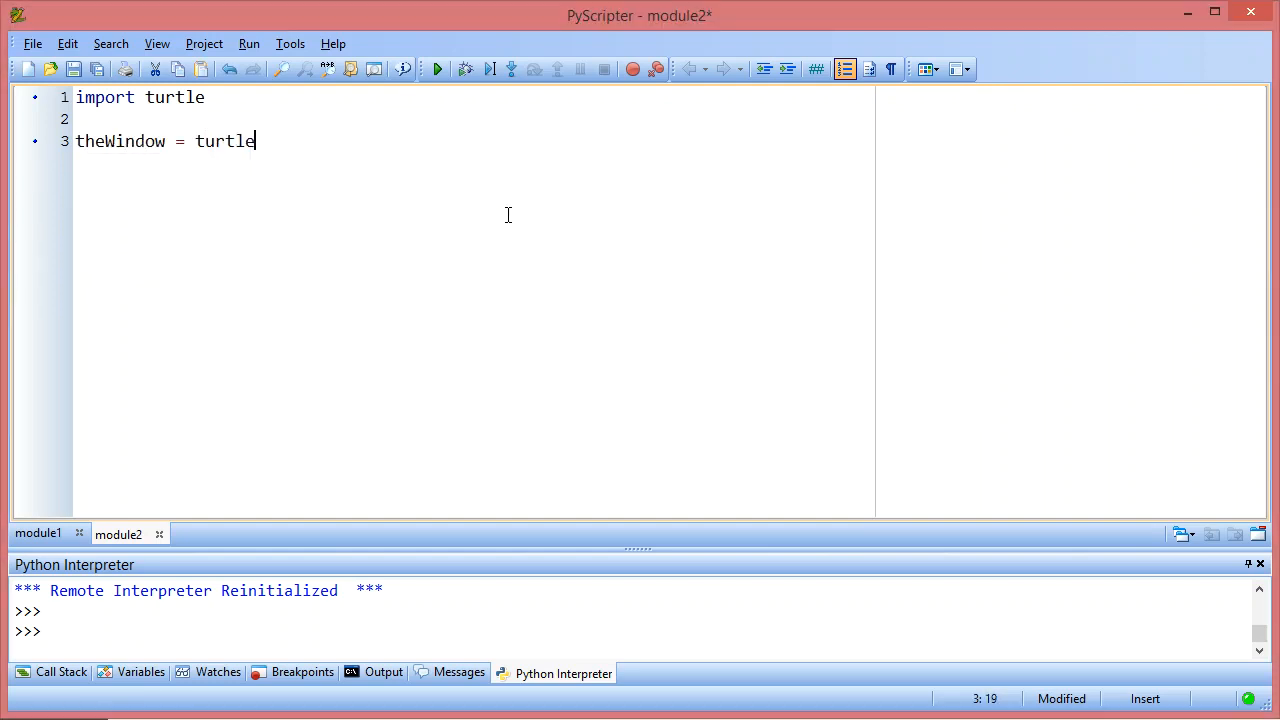
text(.)
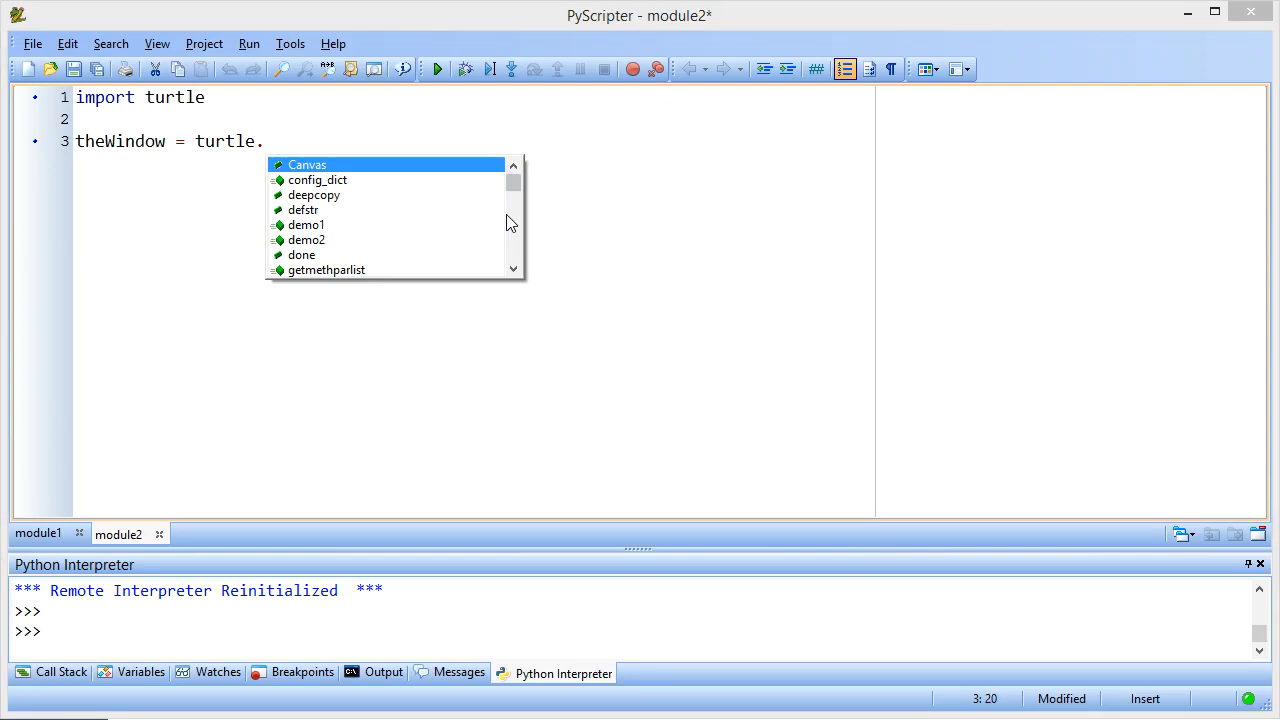
text(Screen)
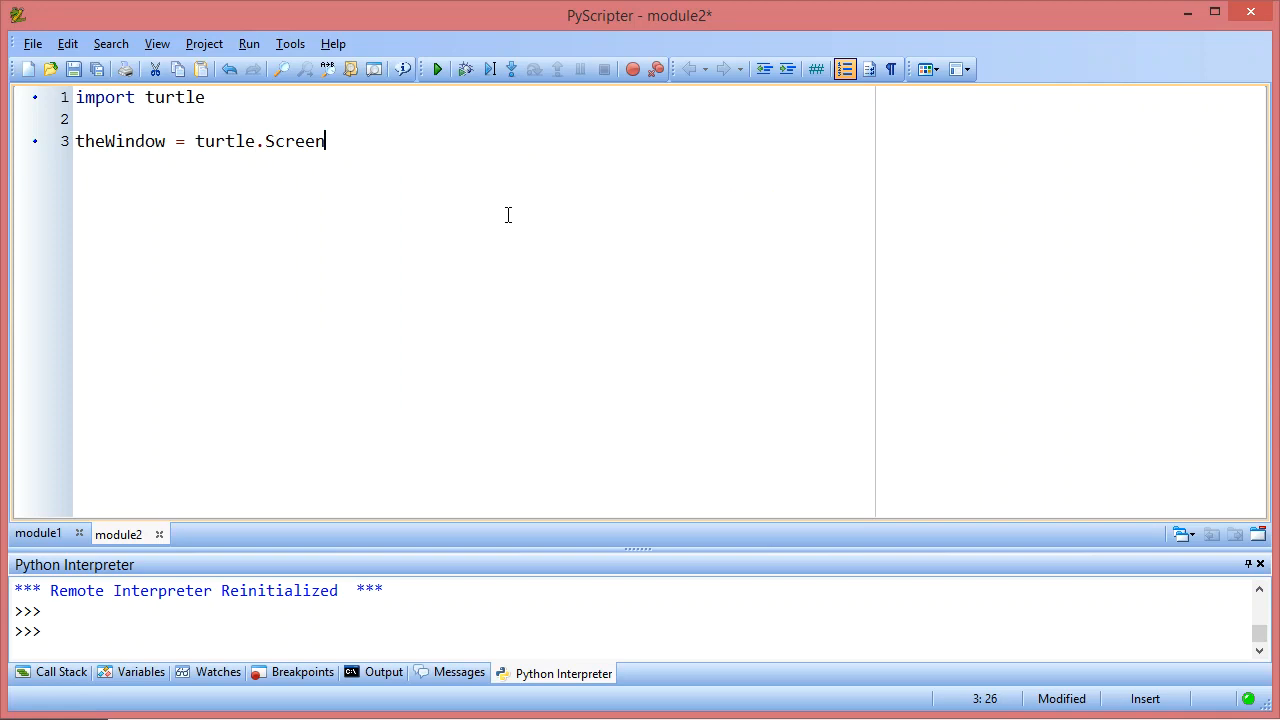
text(())
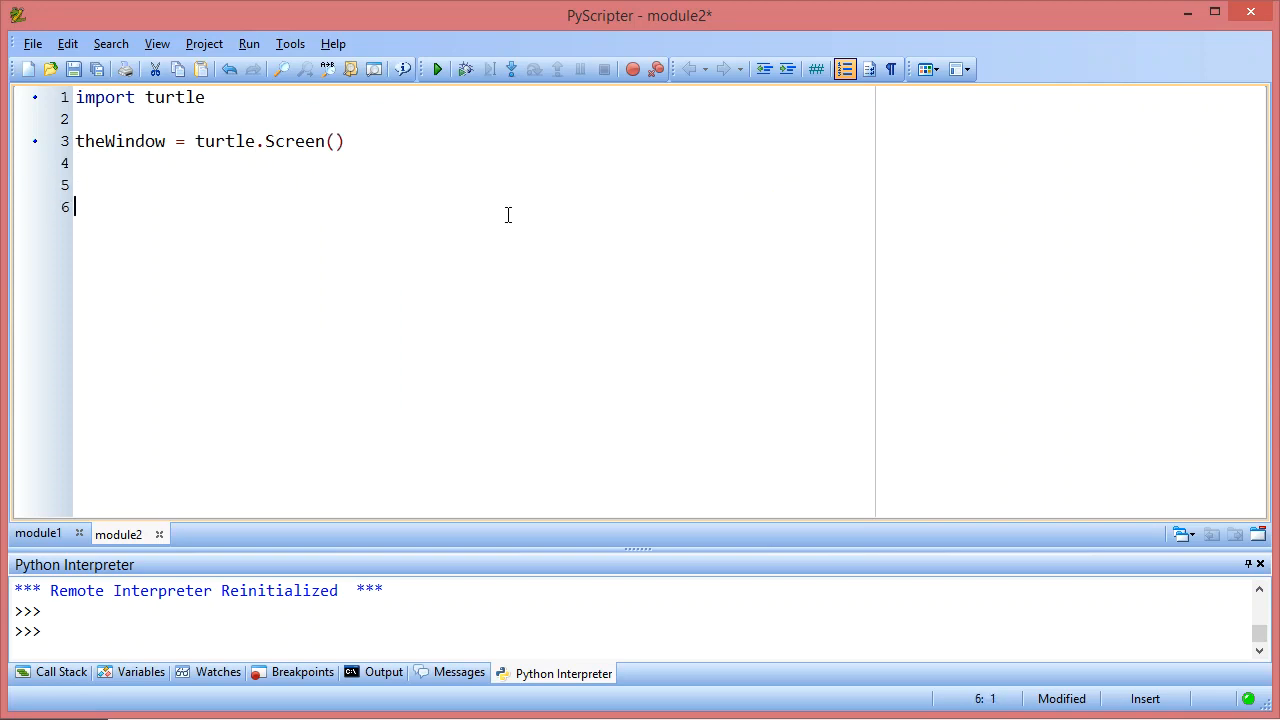
Step: End the script with theWindow.mainloop() to keep the window open
text(theWindow)
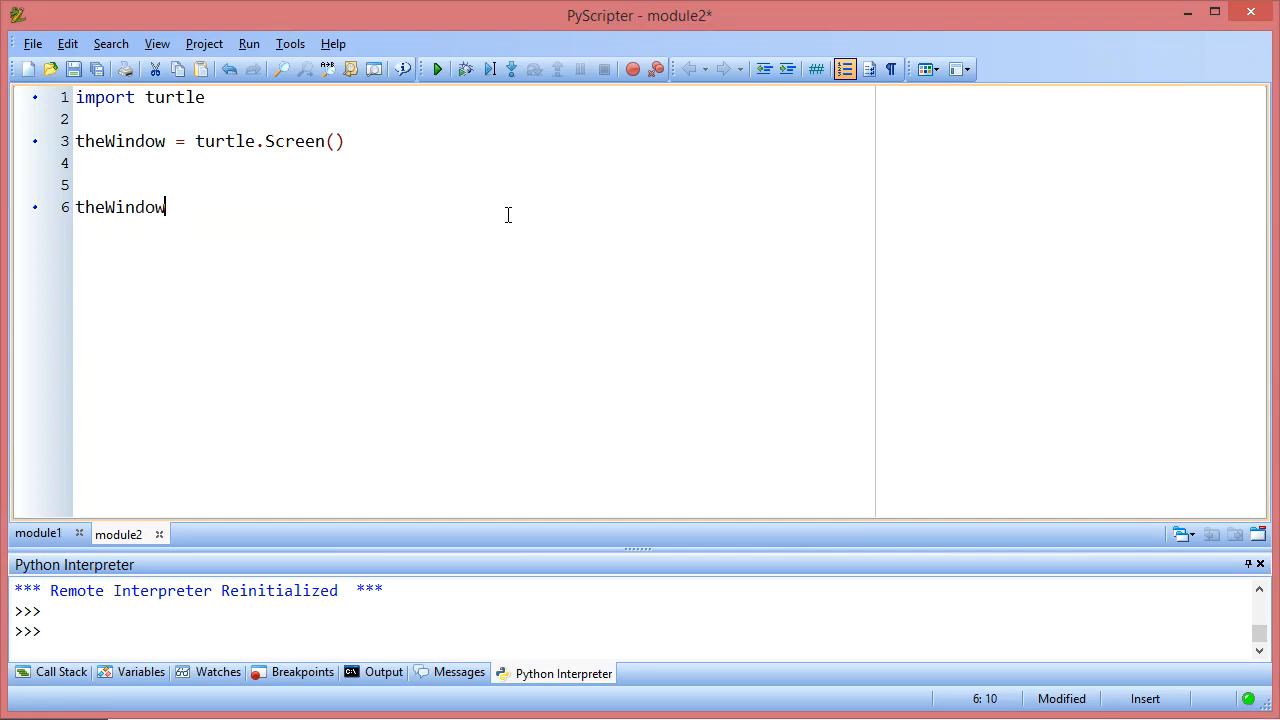
text(.)
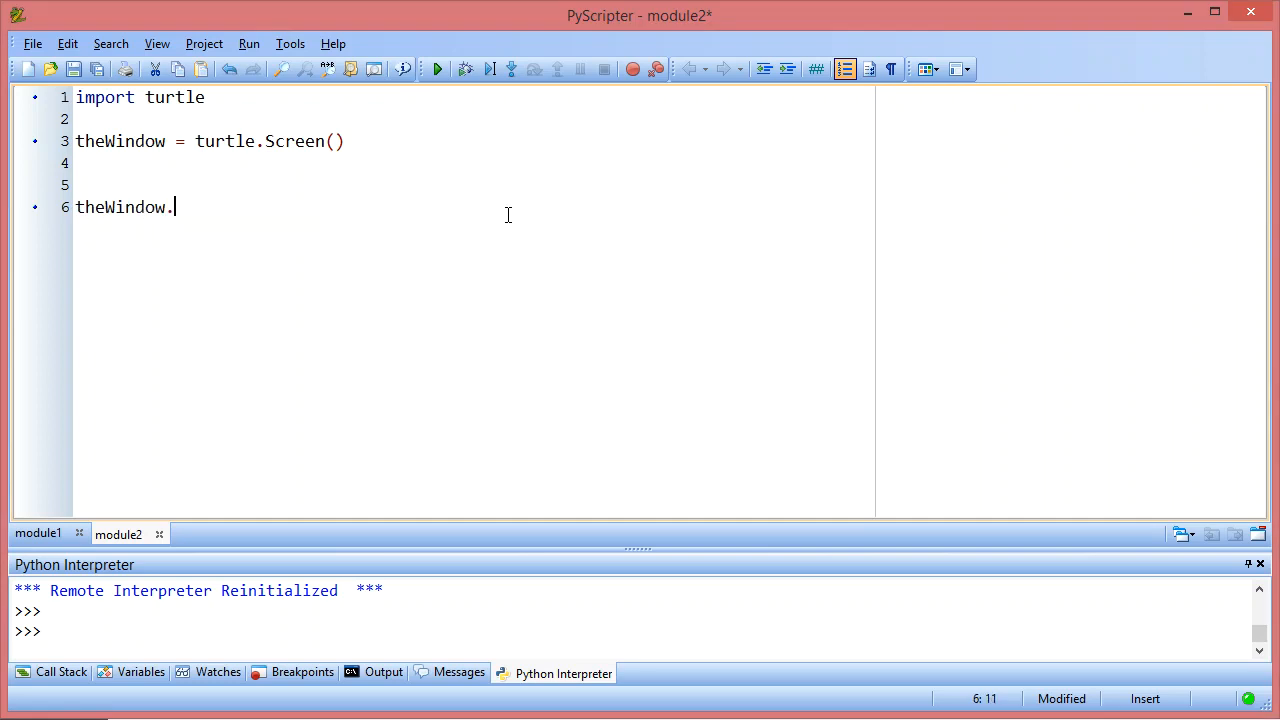
text(mainloo)
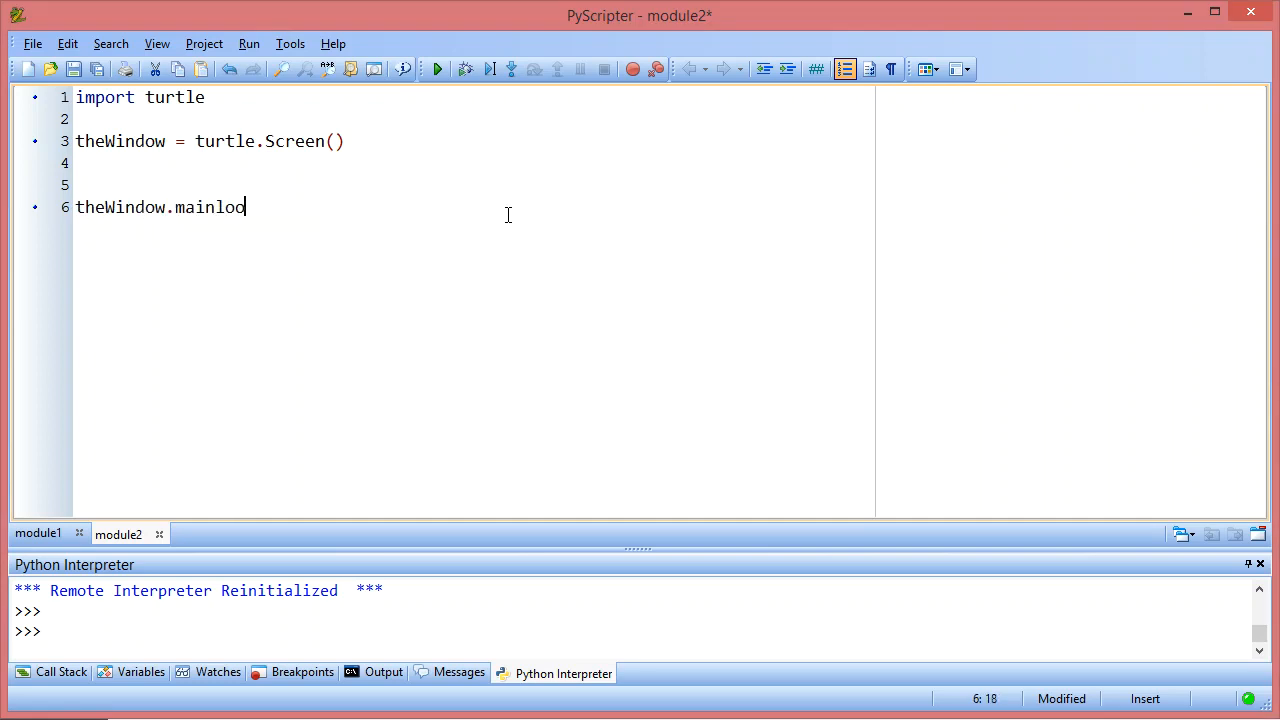
text(p())
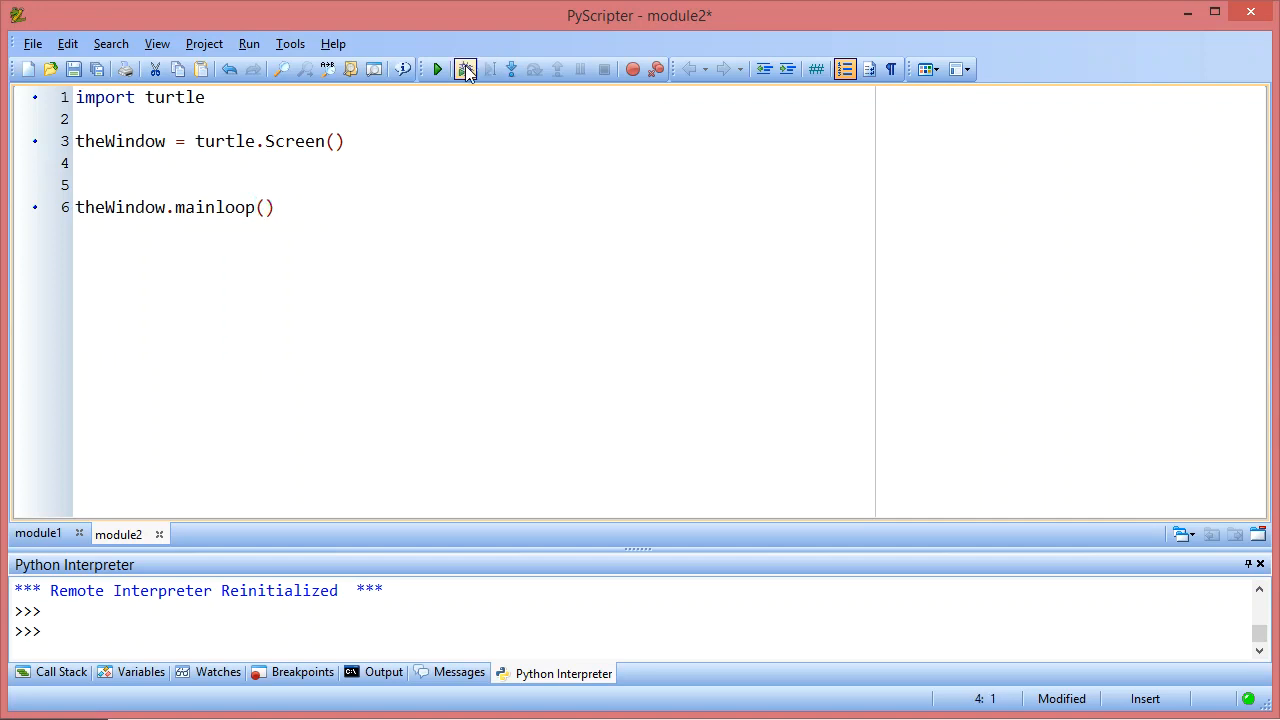
click(440, 68)
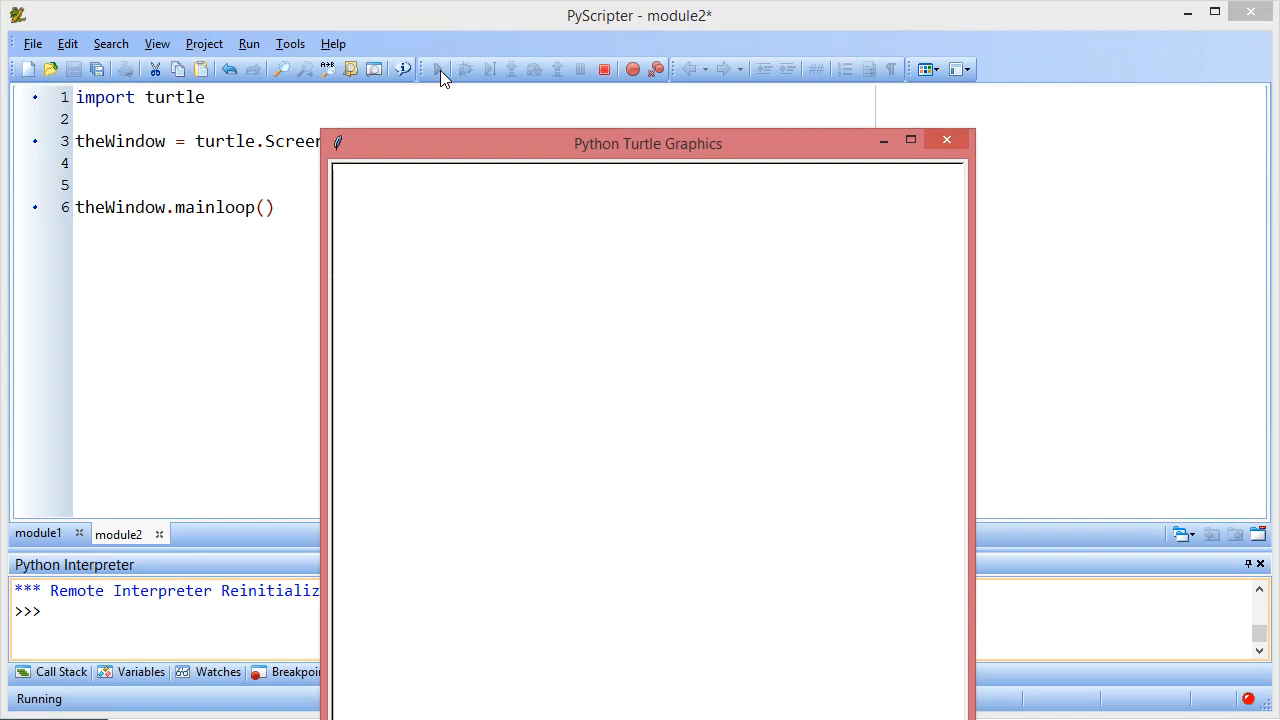
drag(648, 144, 604, 76)
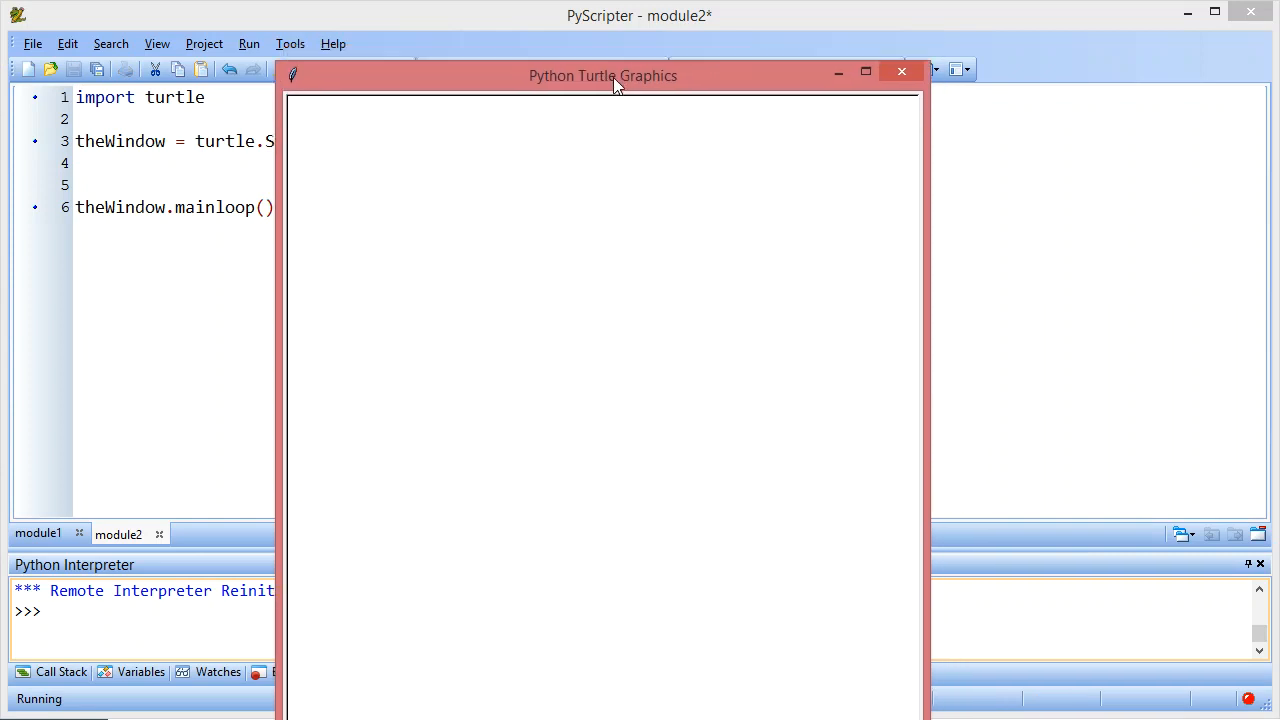
drag(604, 76, 618, 64)
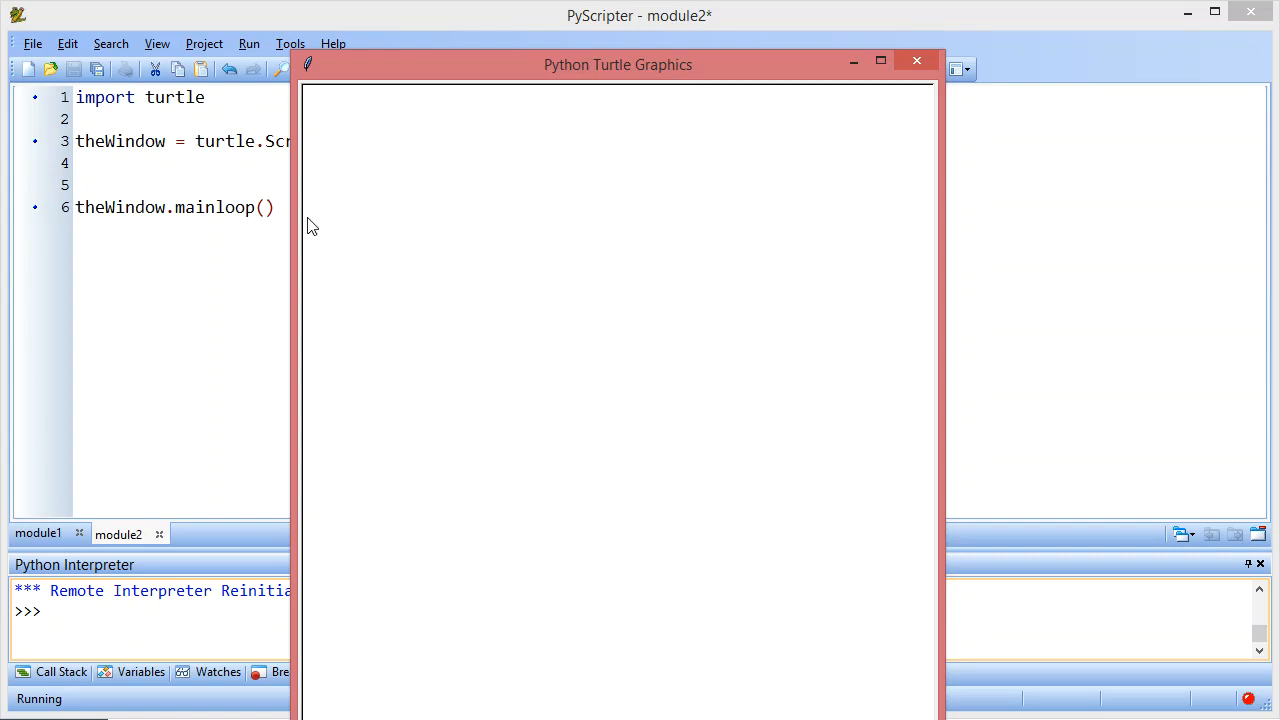
mouse_move(916, 62)
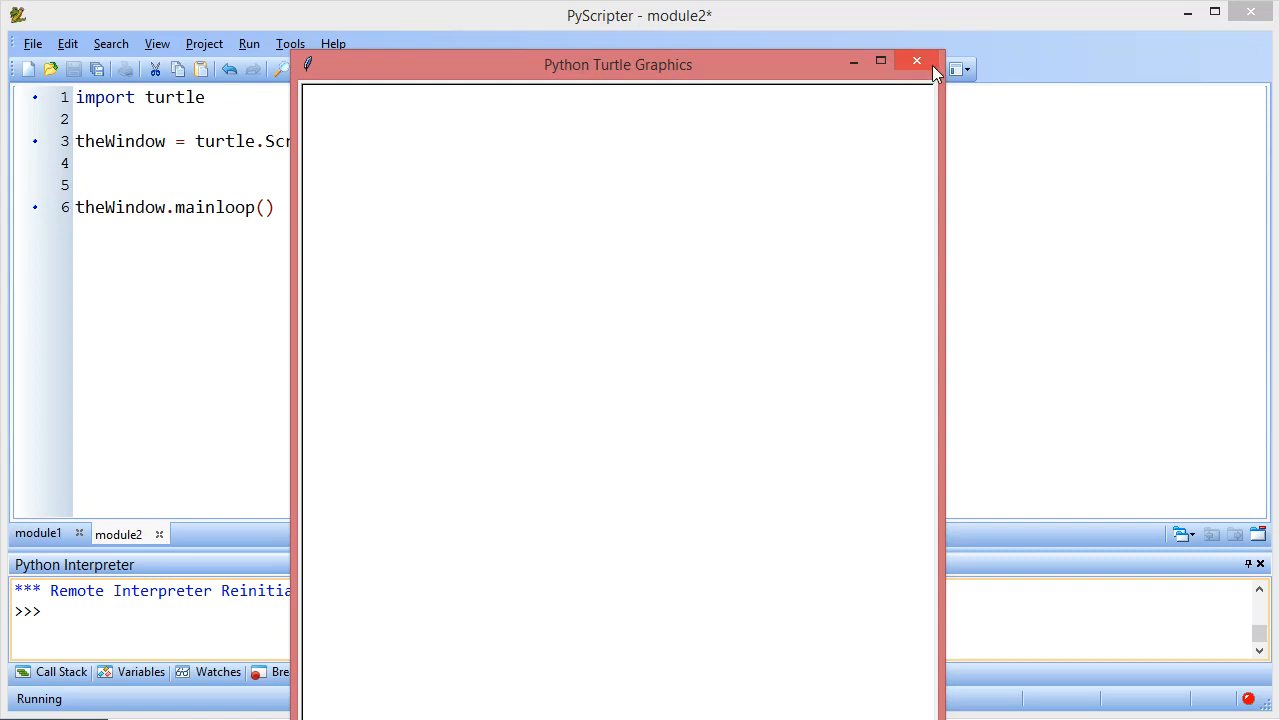
click(916, 60)
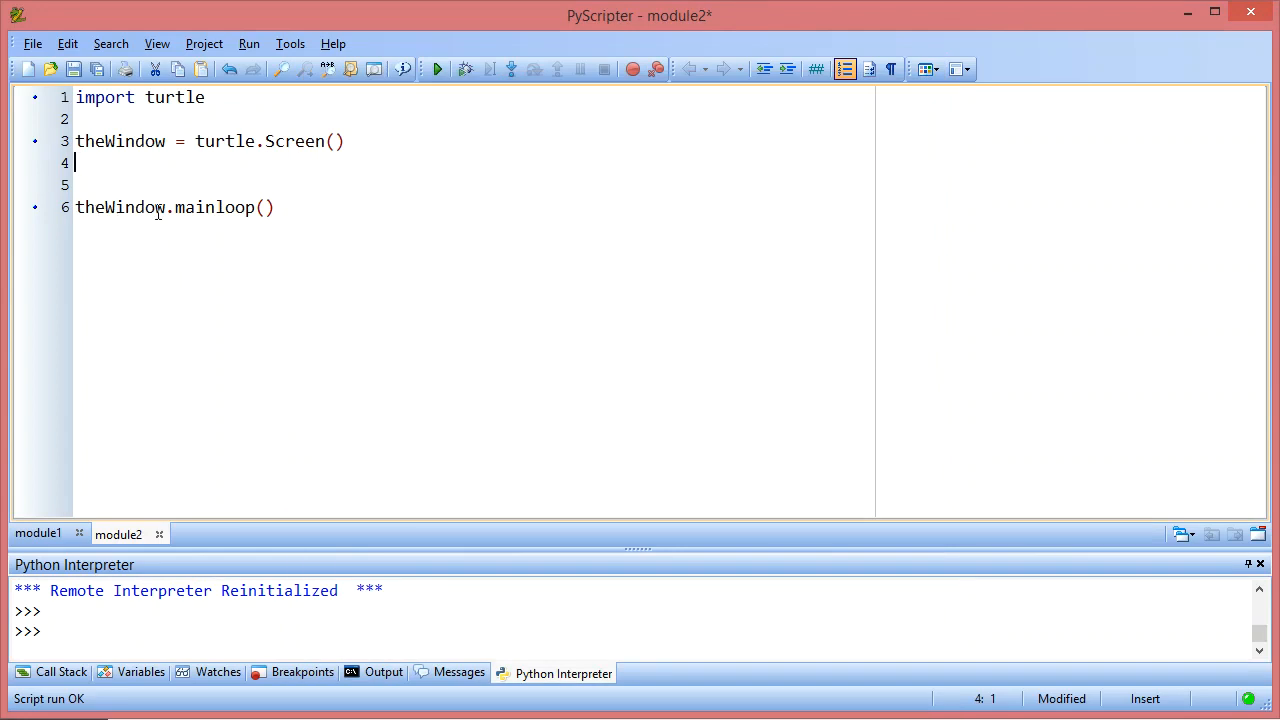
mouse_move(200, 140)
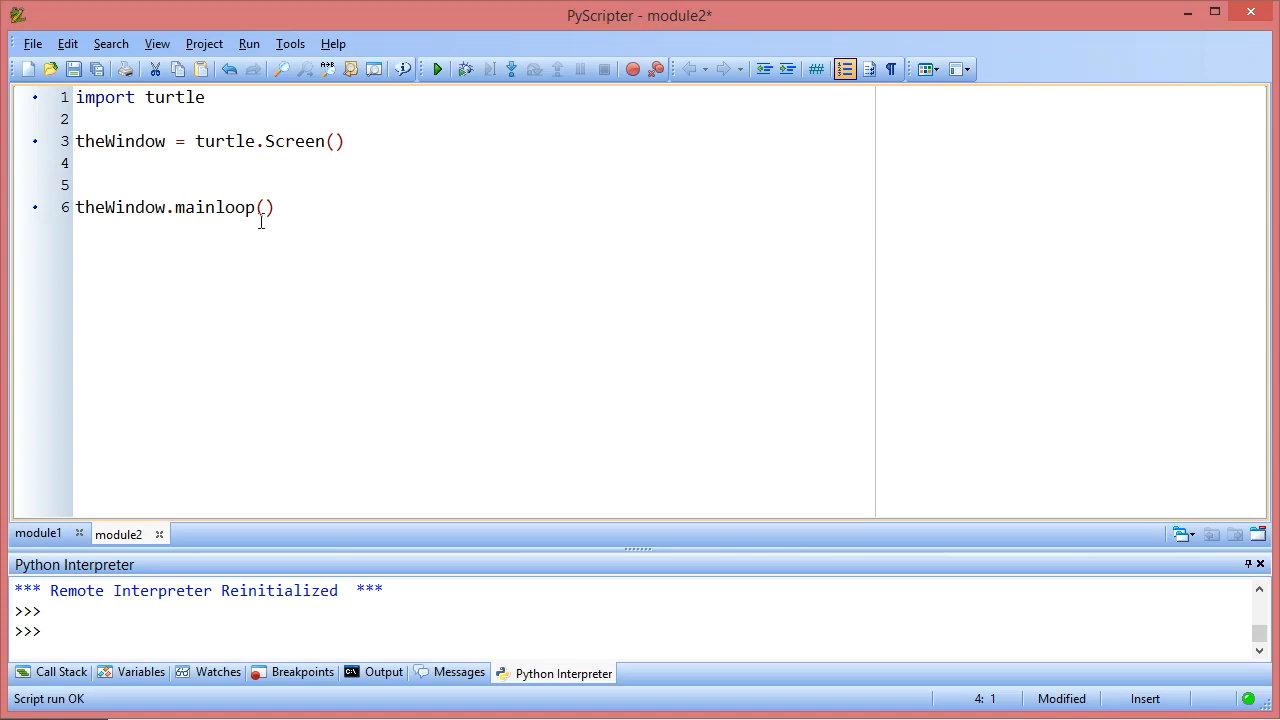
mouse_move(572, 346)
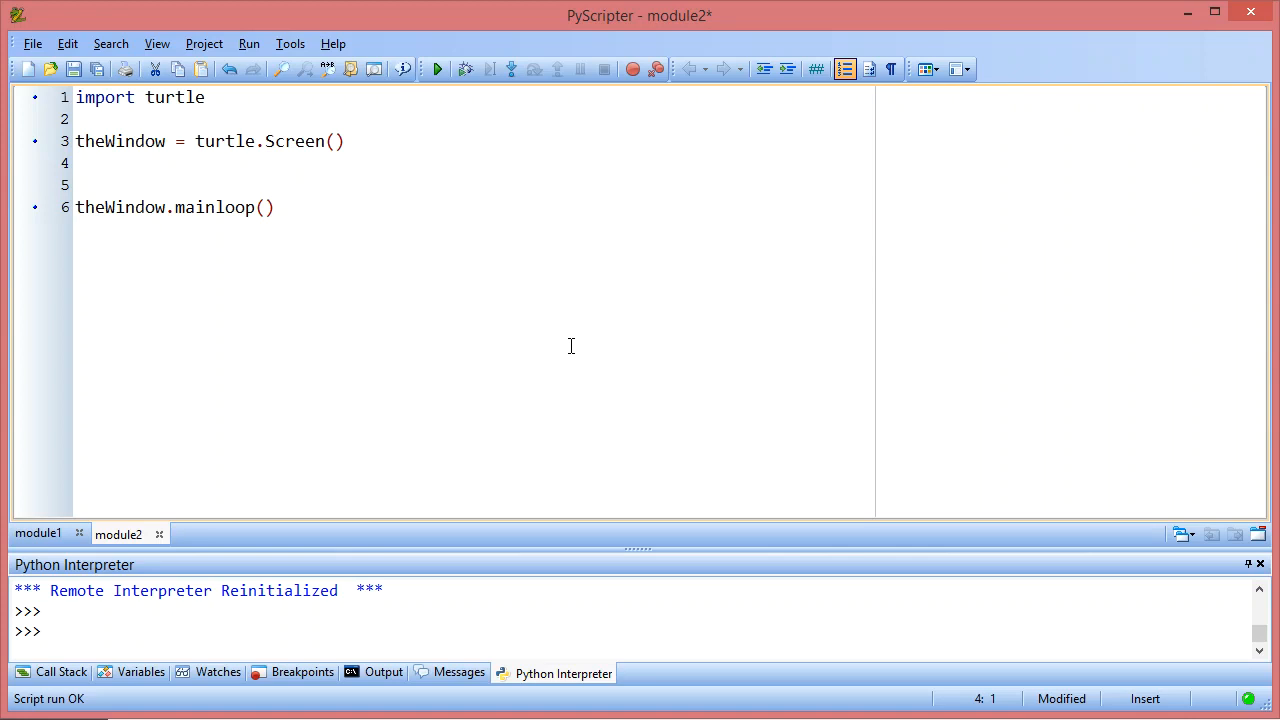
mouse_move(556, 286)
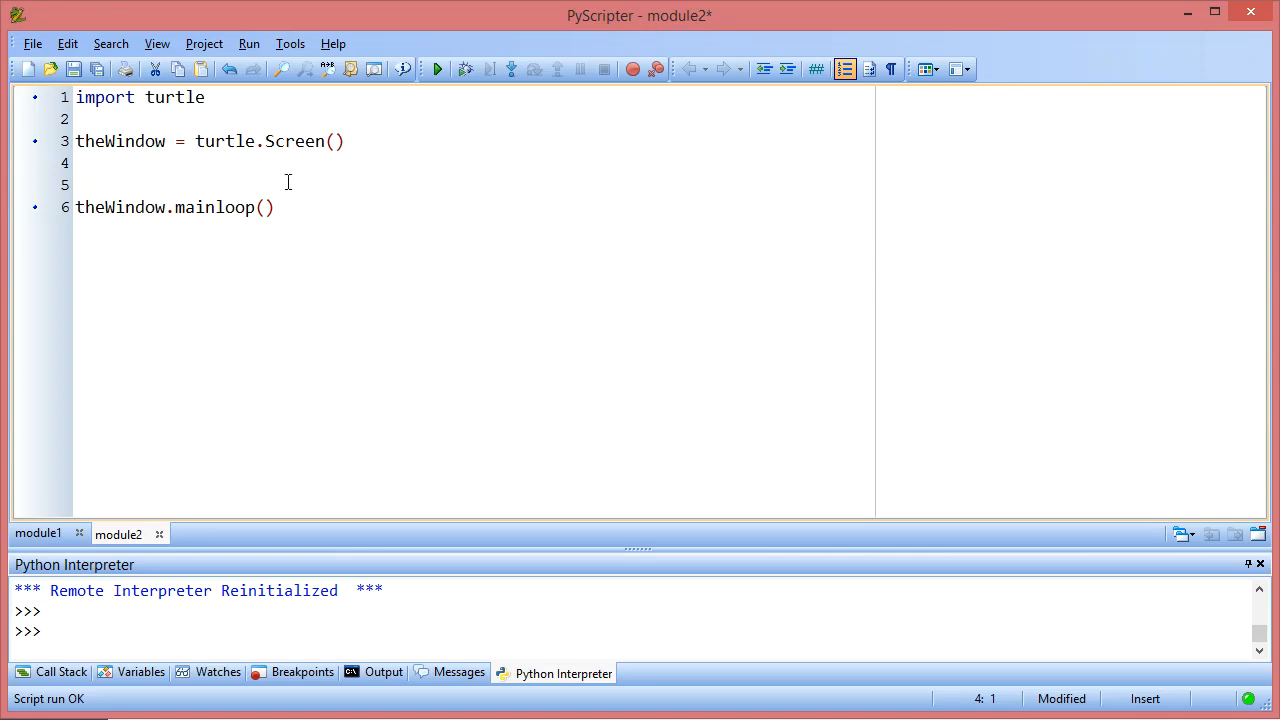
Step: Add theWindow.bgcolor("lightgreen") on line 4 before the mainloop call
click(80, 164)
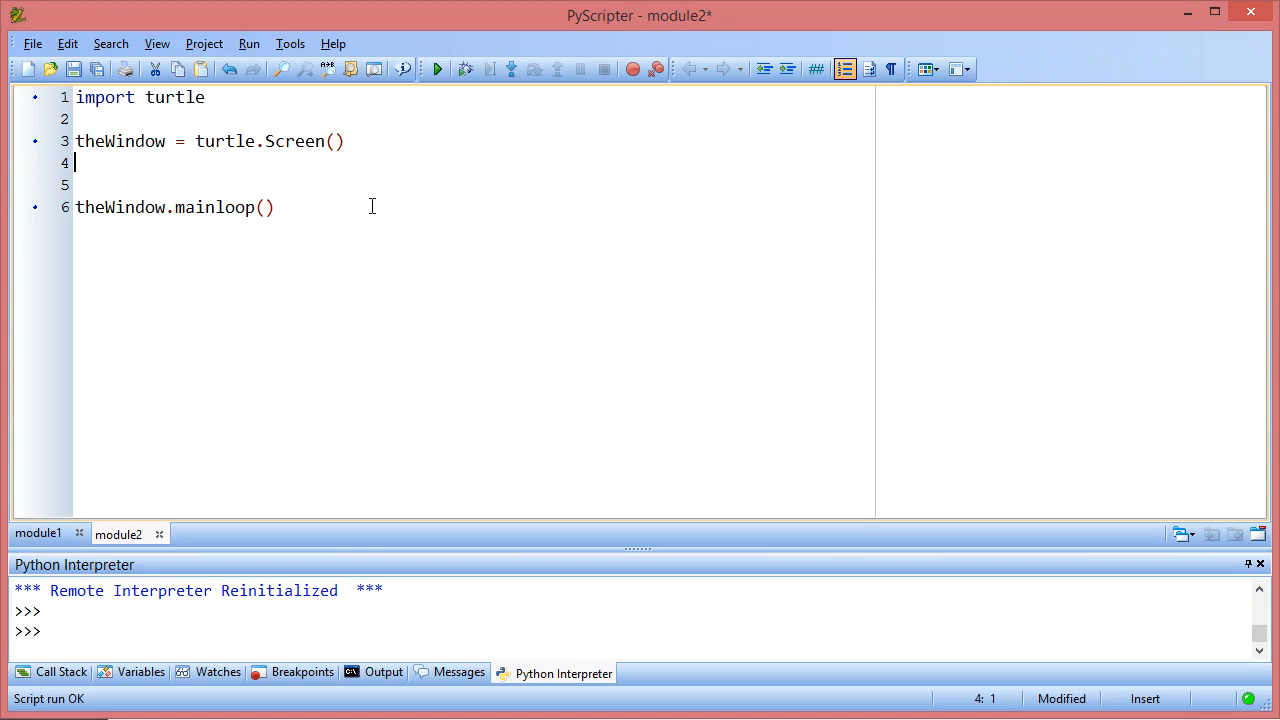
text(the)
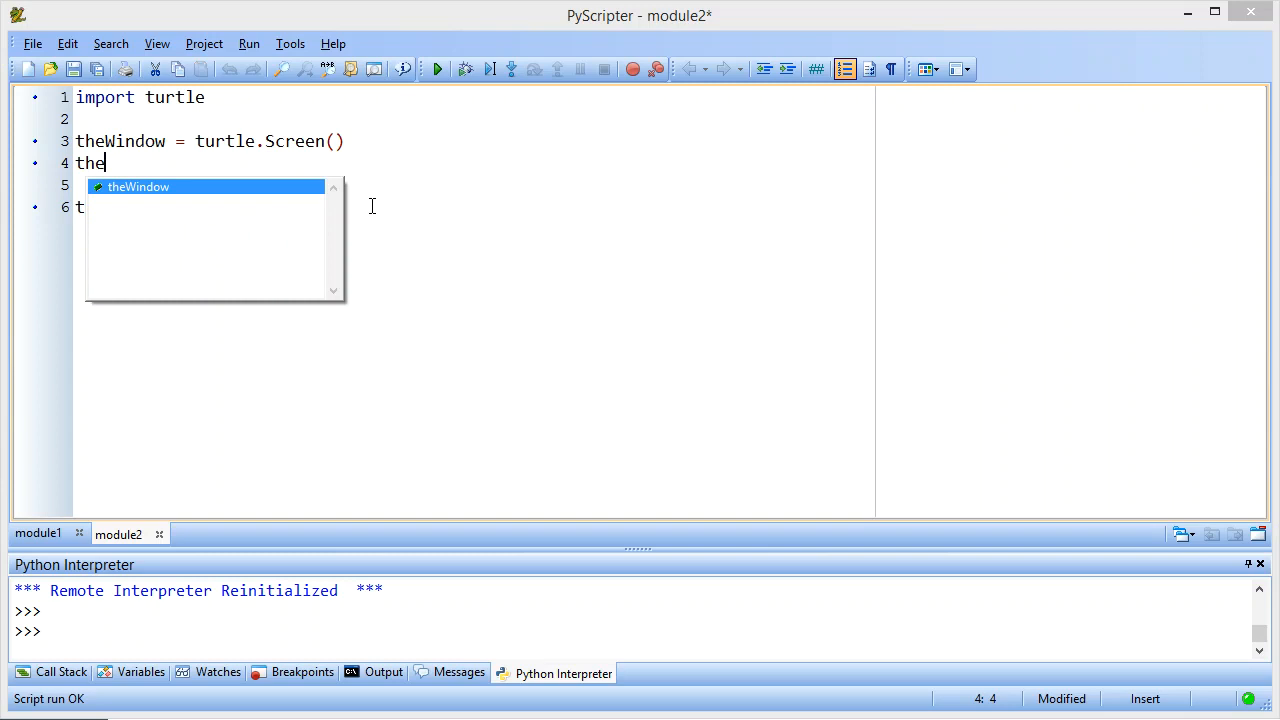
text(Window.)
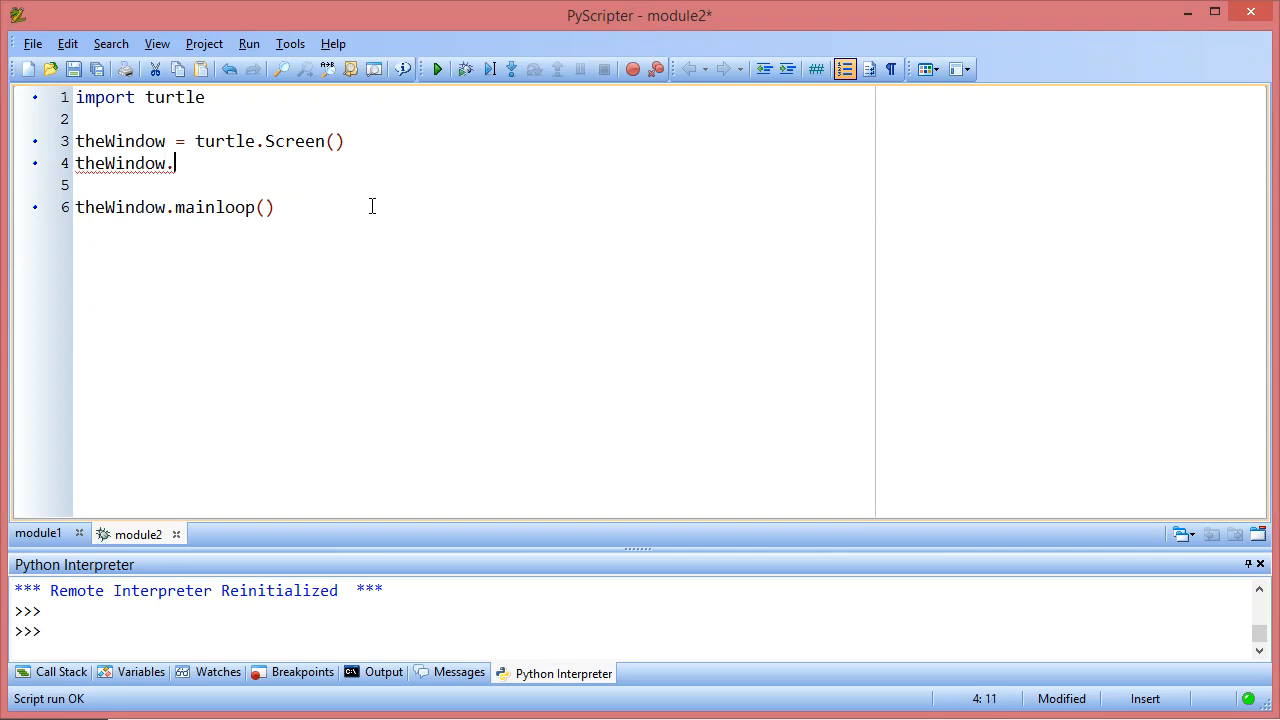
text(bgcolor("lightgreen)
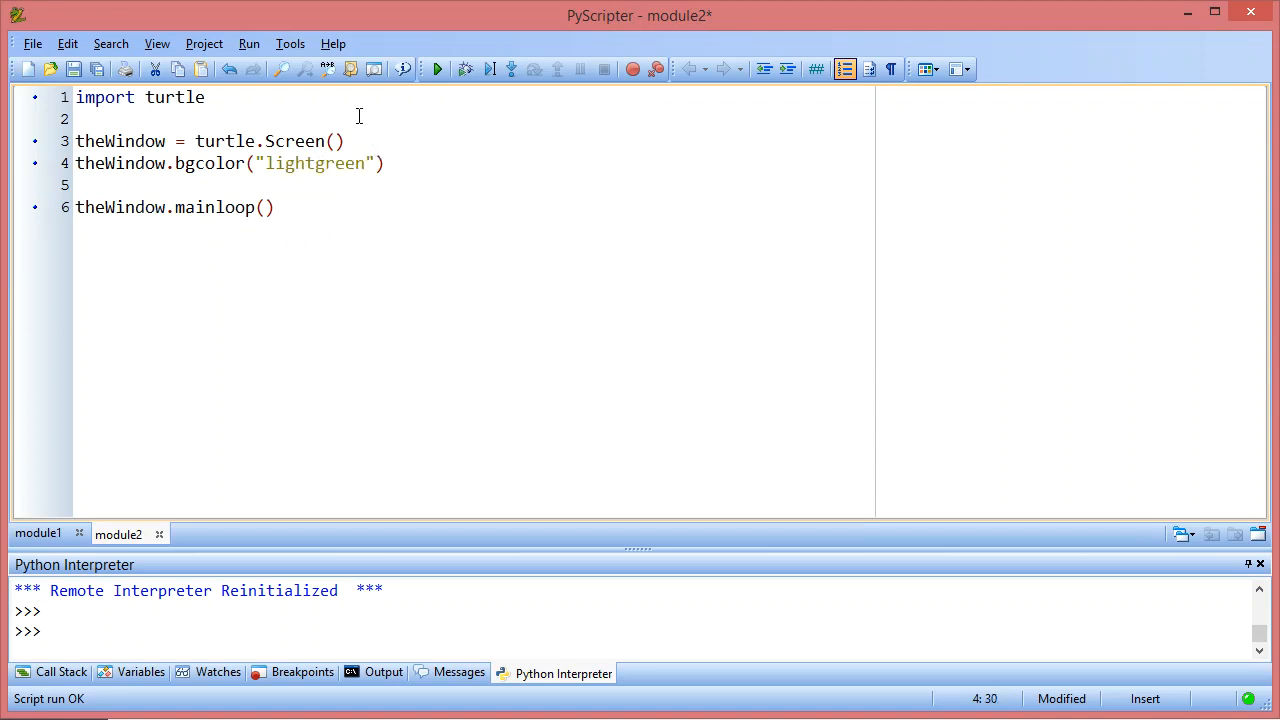
Step: Run the script to see the light green turtle window, then close it
click(434, 68)
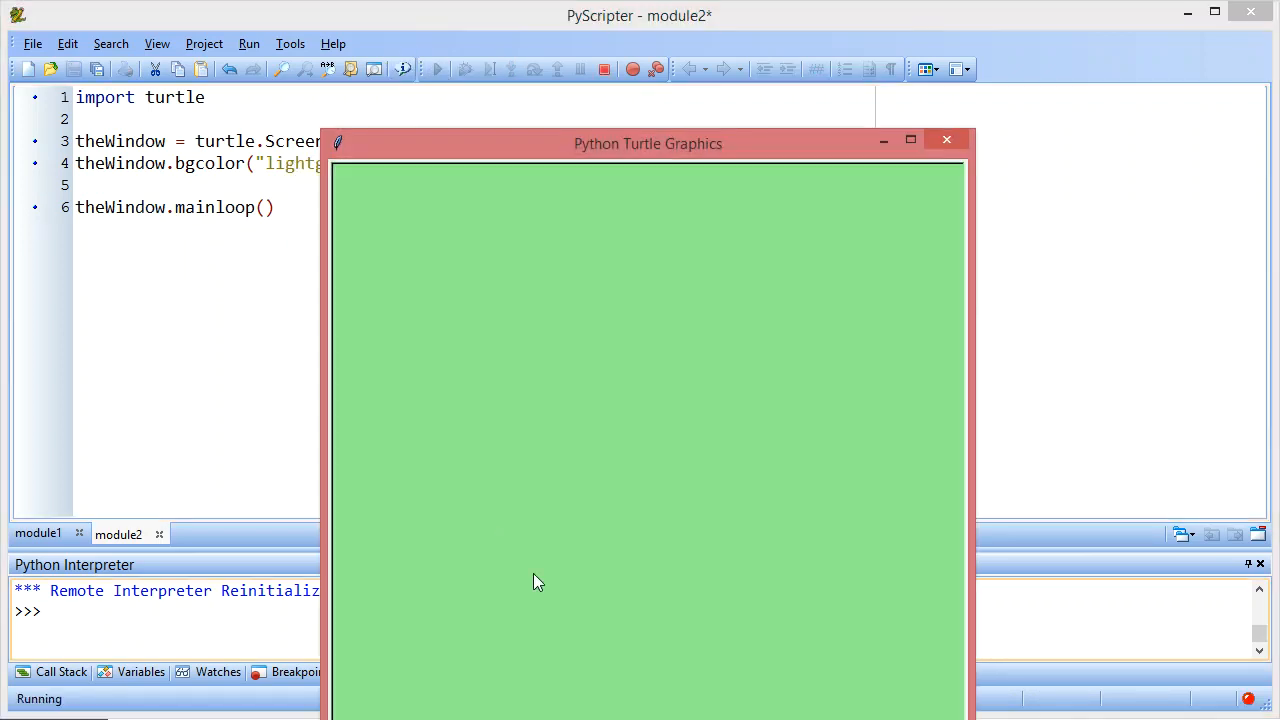
drag(648, 144, 588, 60)
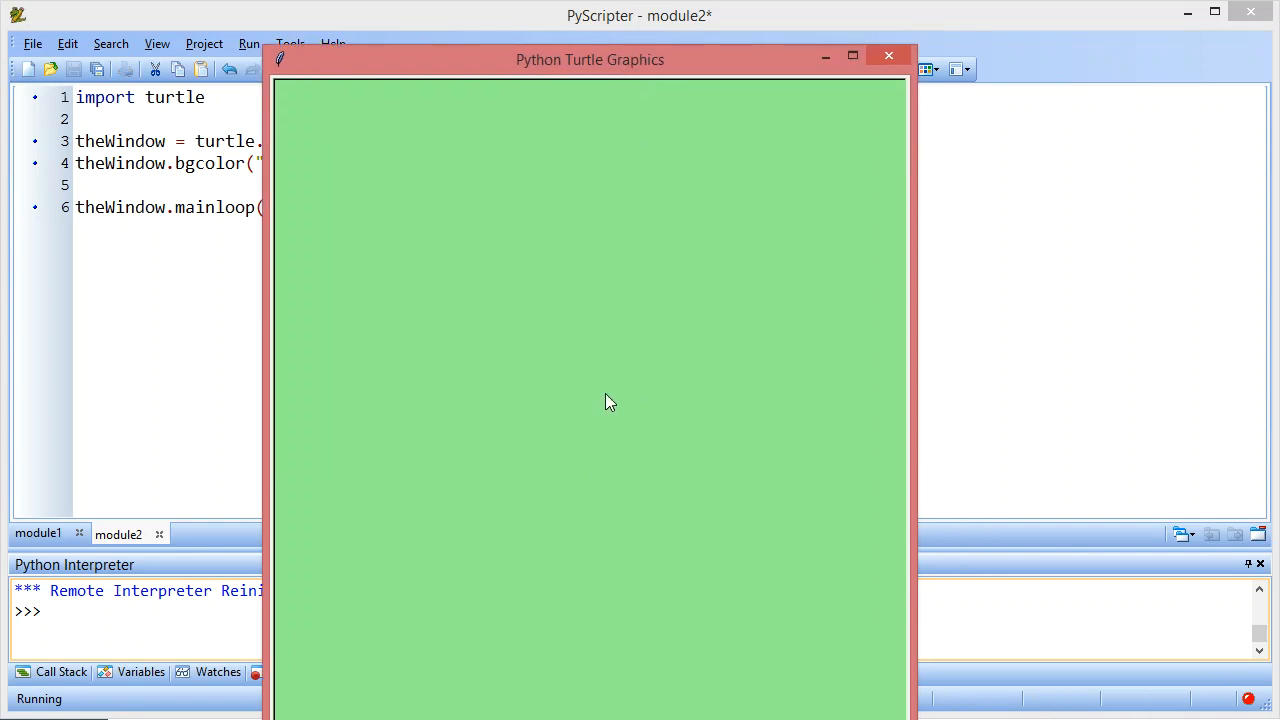
mouse_move(898, 82)
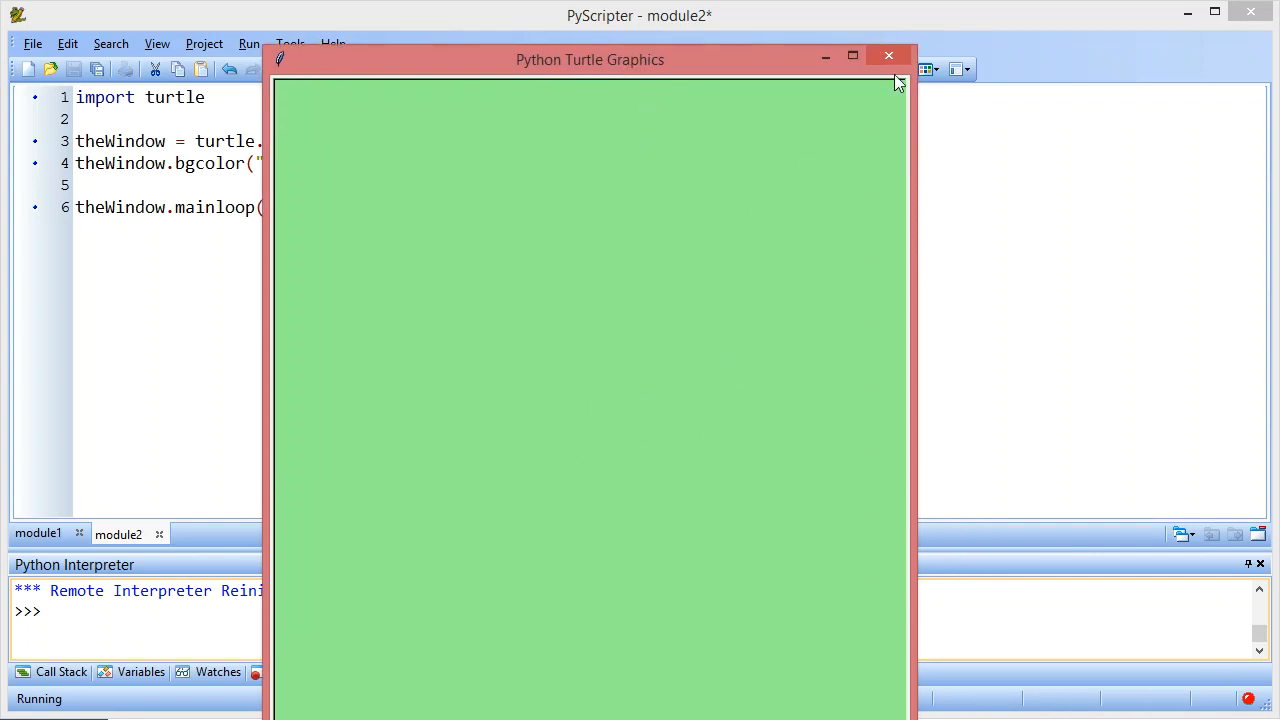
click(888, 54)
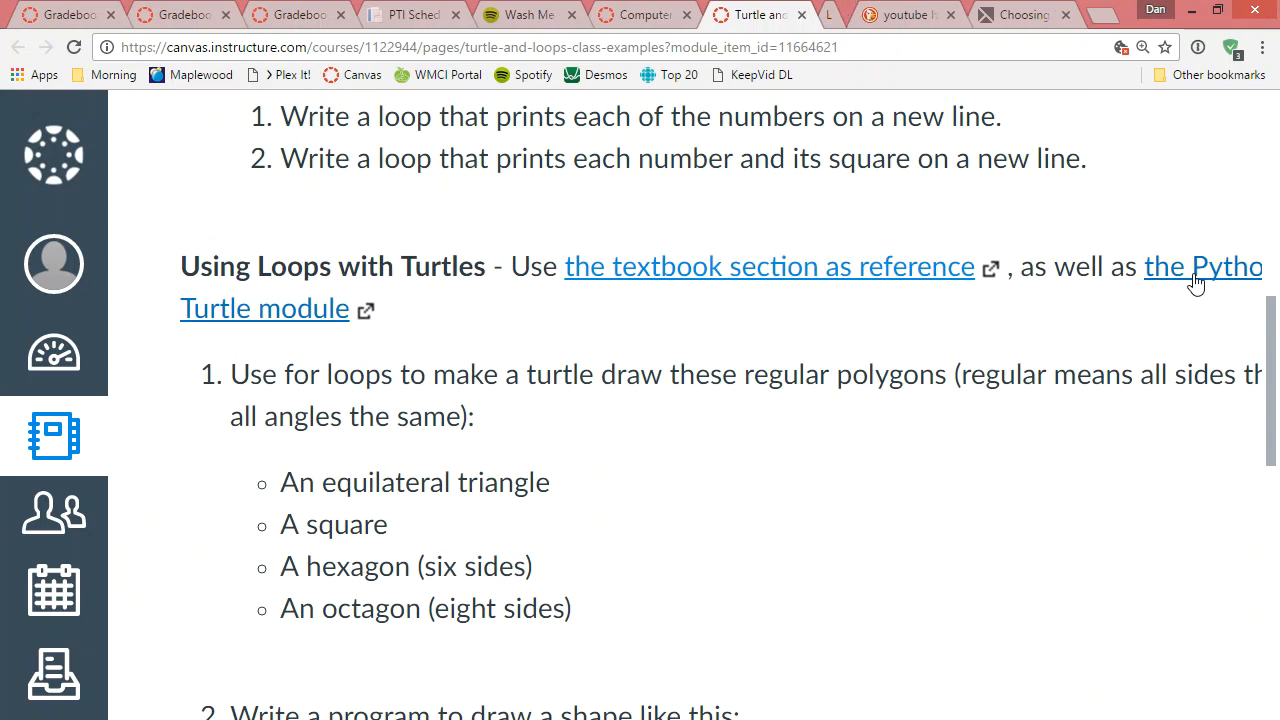
Step: Browse the turtle module's methods overview in the Python docs, then return to PyScripter
click(1202, 266)
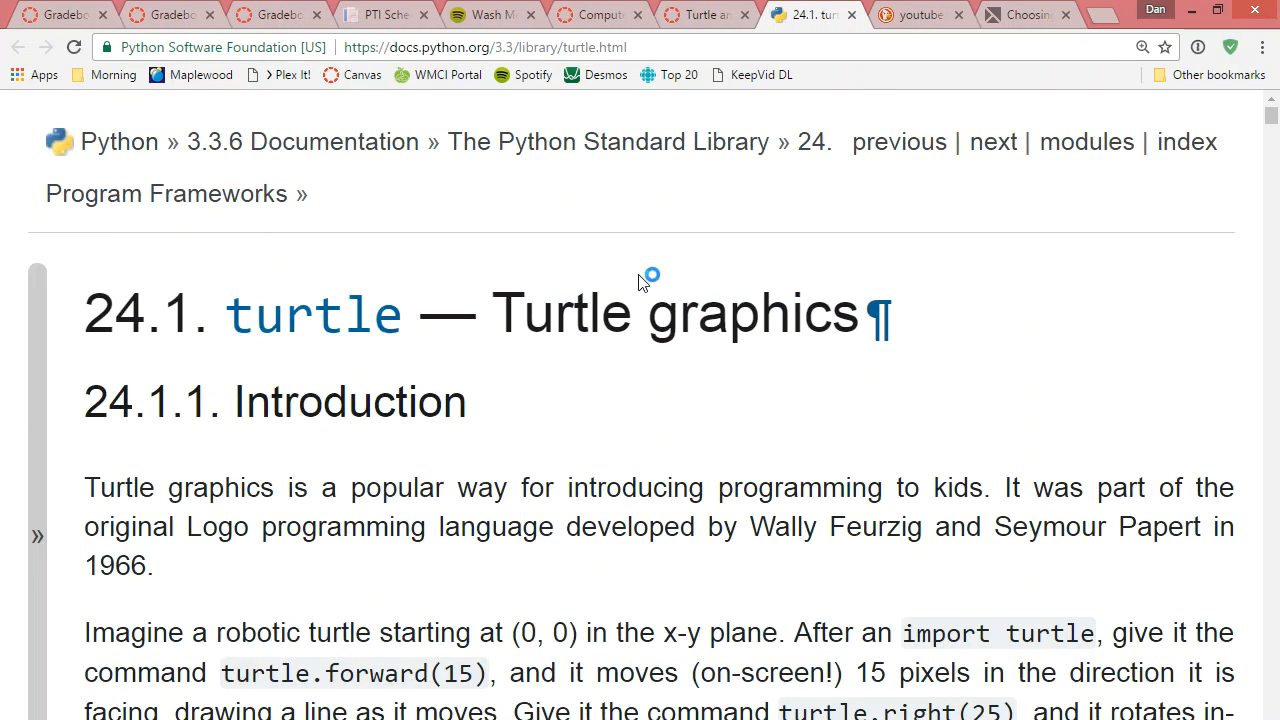
mouse_move(248, 146)
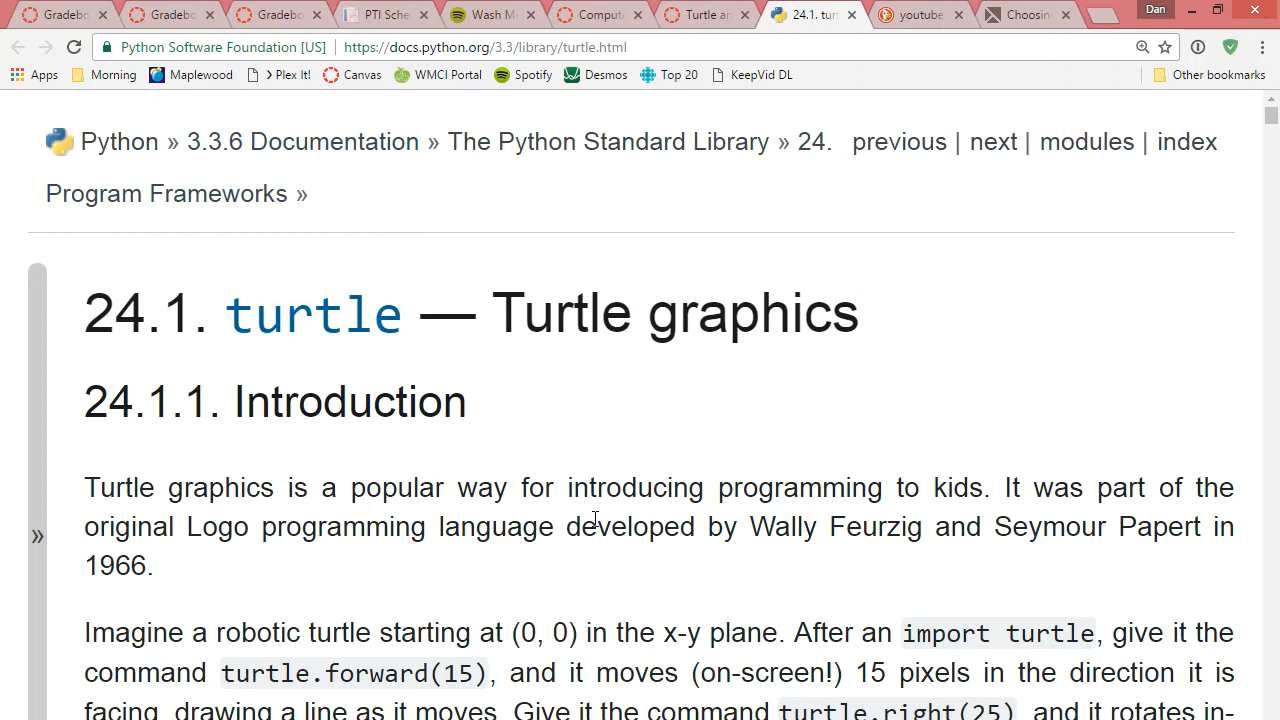
scroll(down, 3)
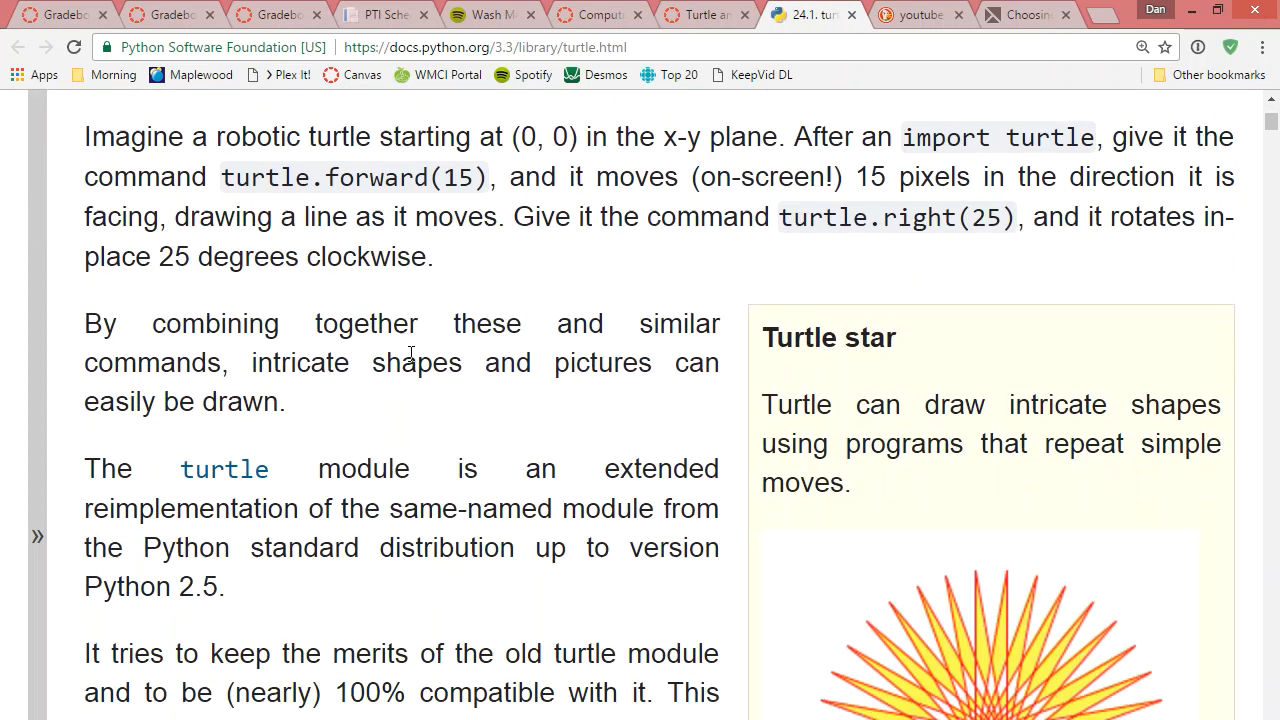
scroll(down, 3)
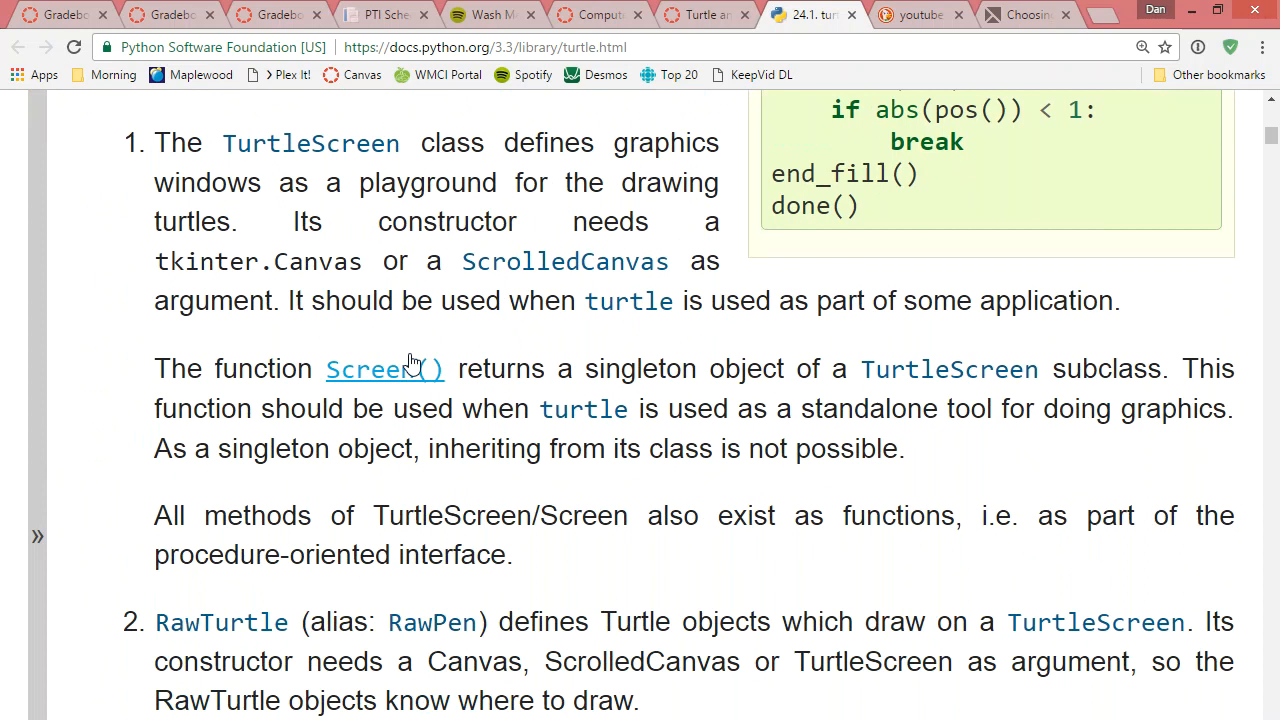
scroll(down, 3)
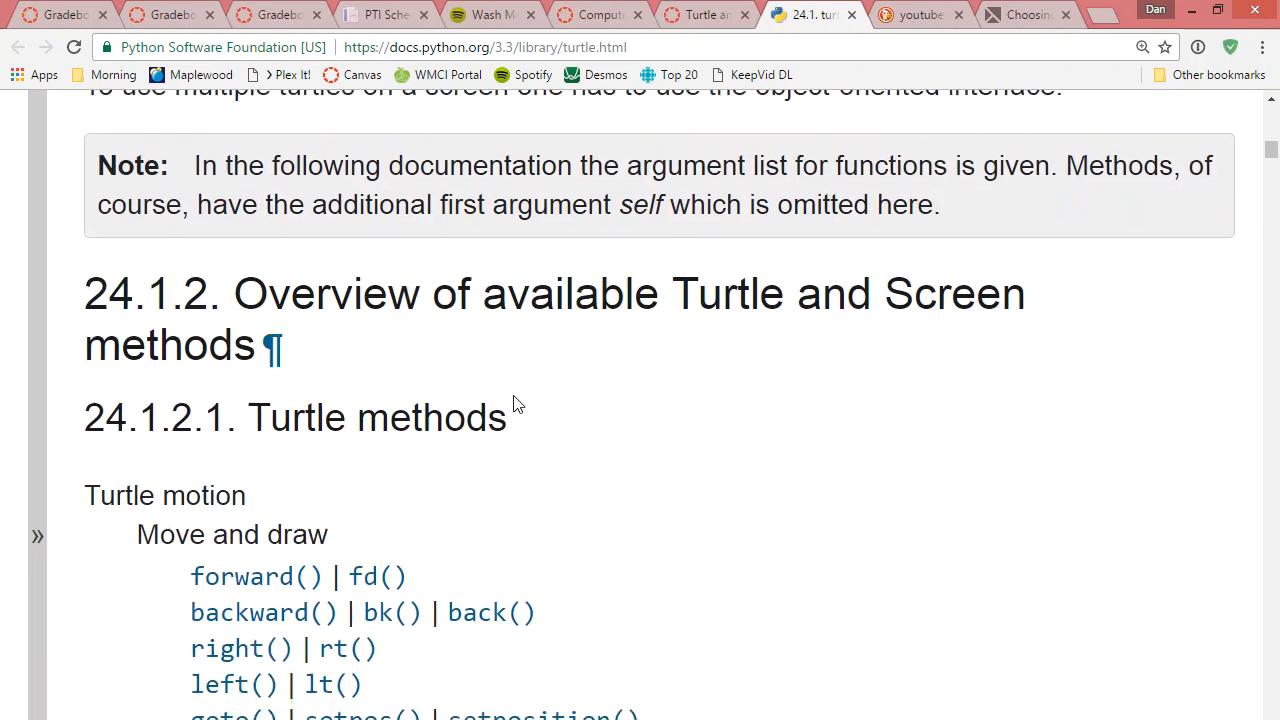
scroll(down, 3)
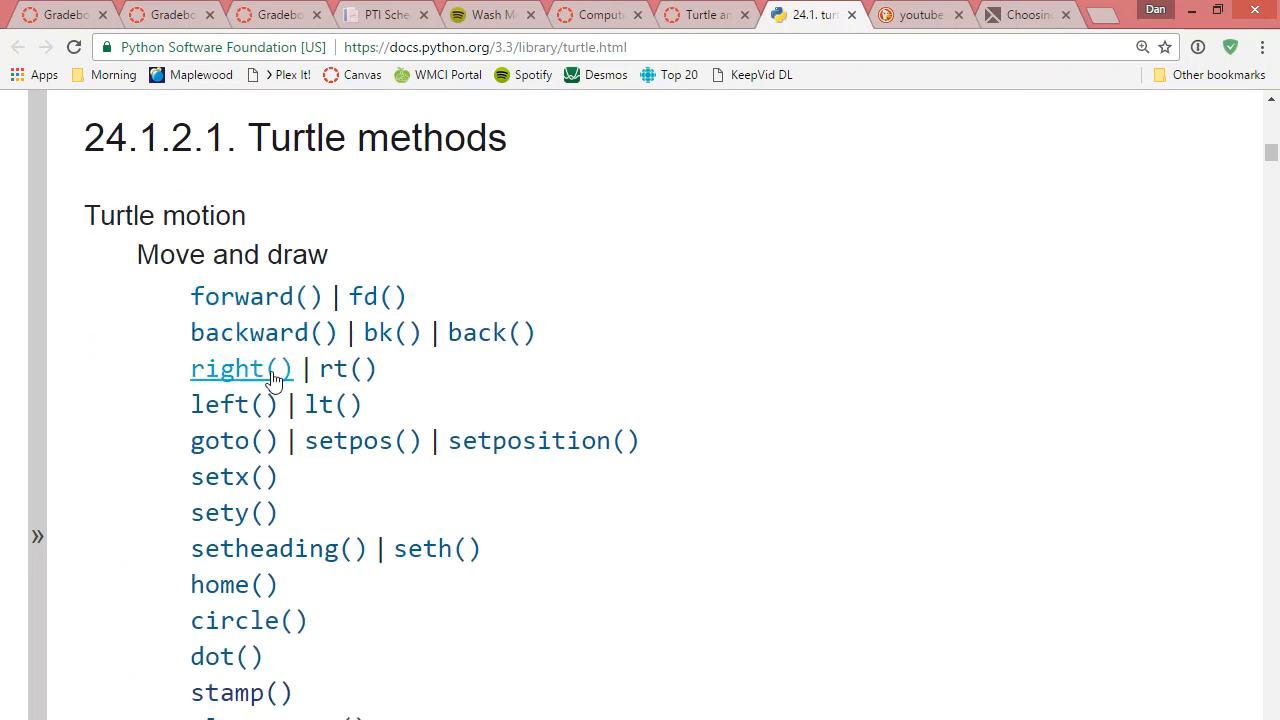
scroll(down, 3)
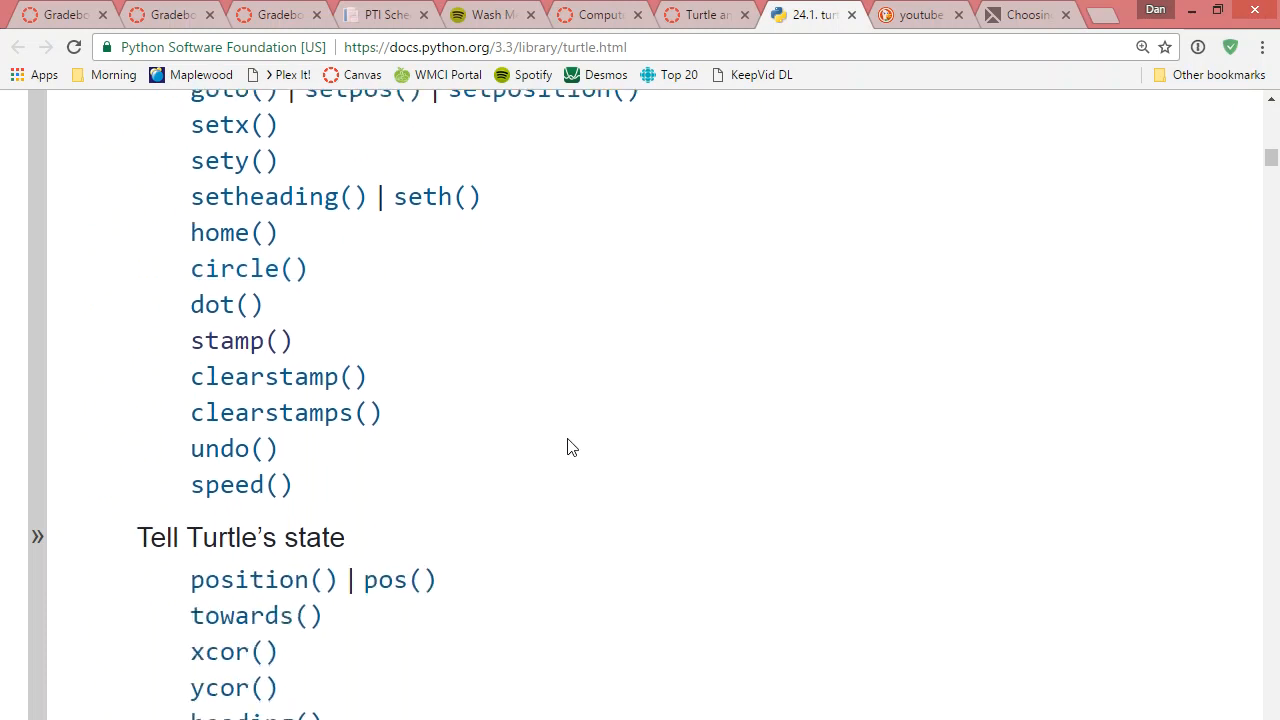
scroll(down, 3)
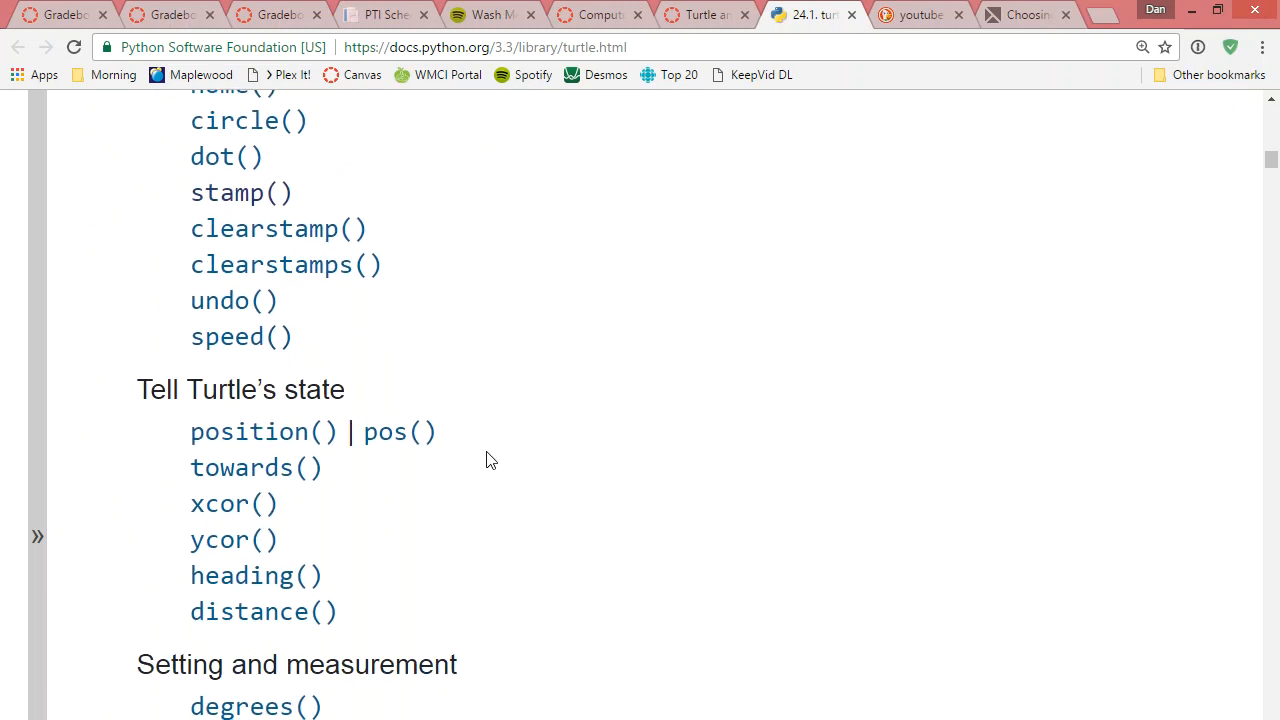
scroll(down, 3)
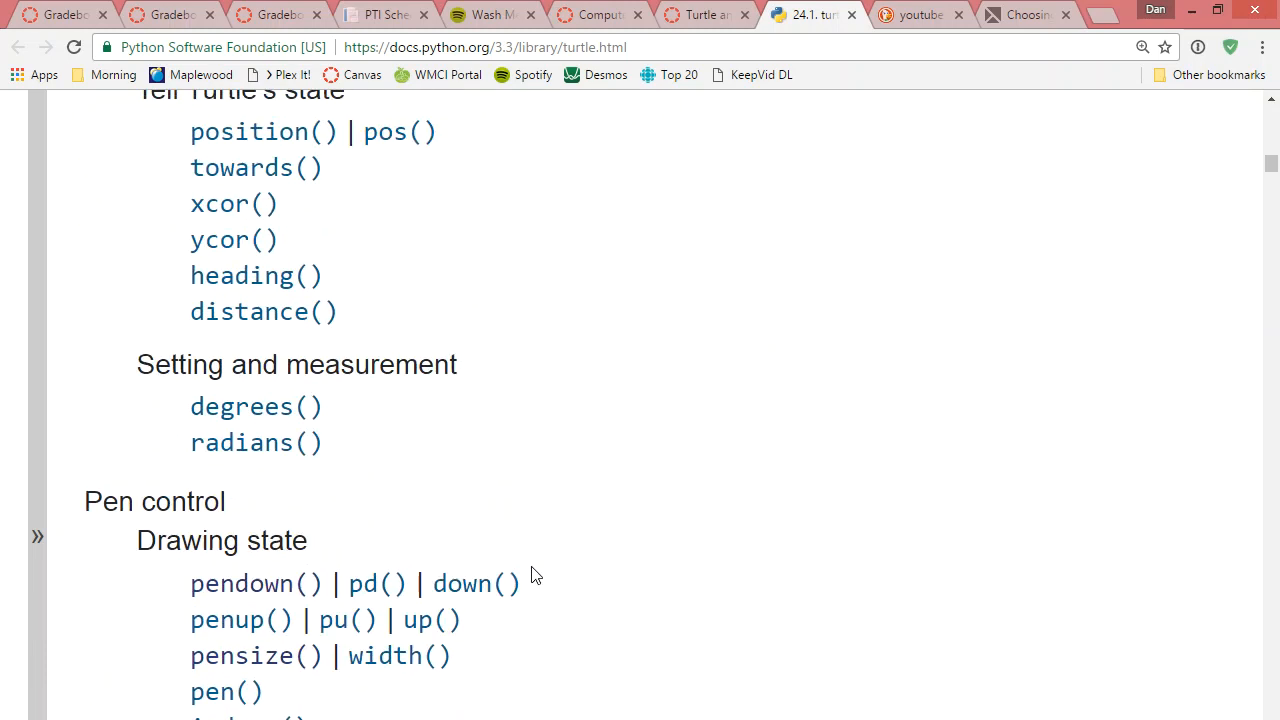
scroll(up, 3)
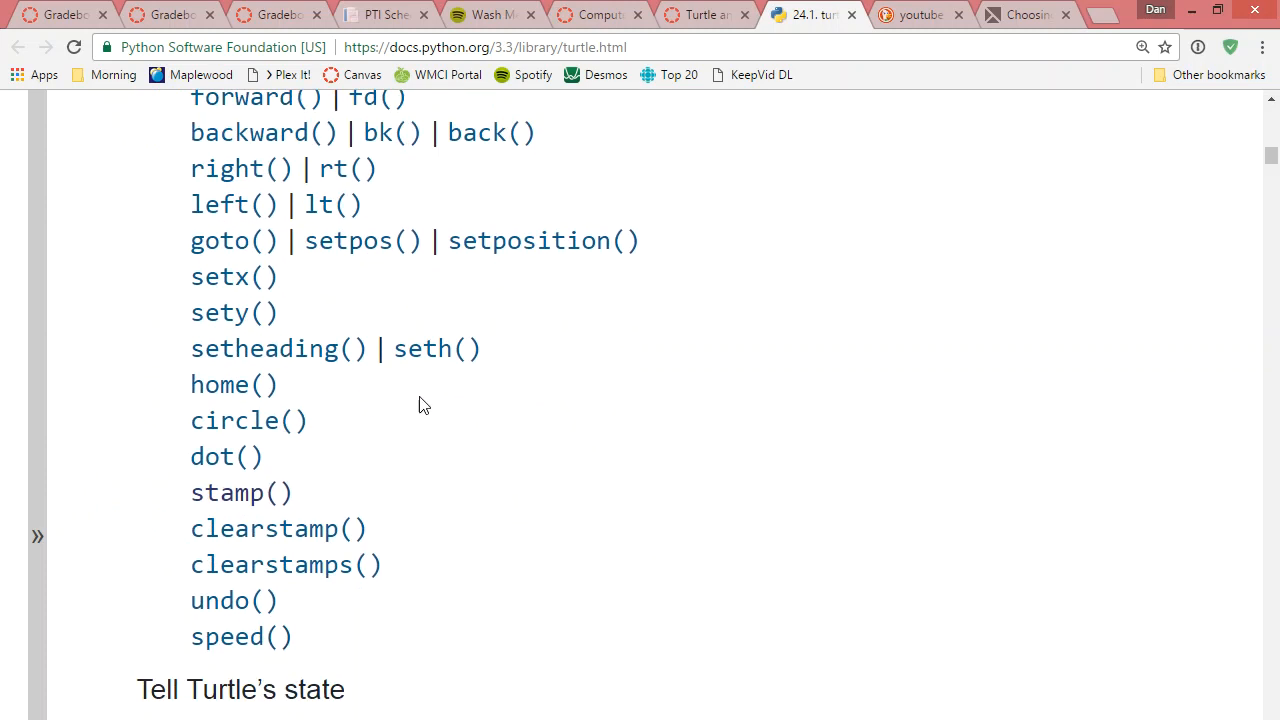
key(alt+tab)
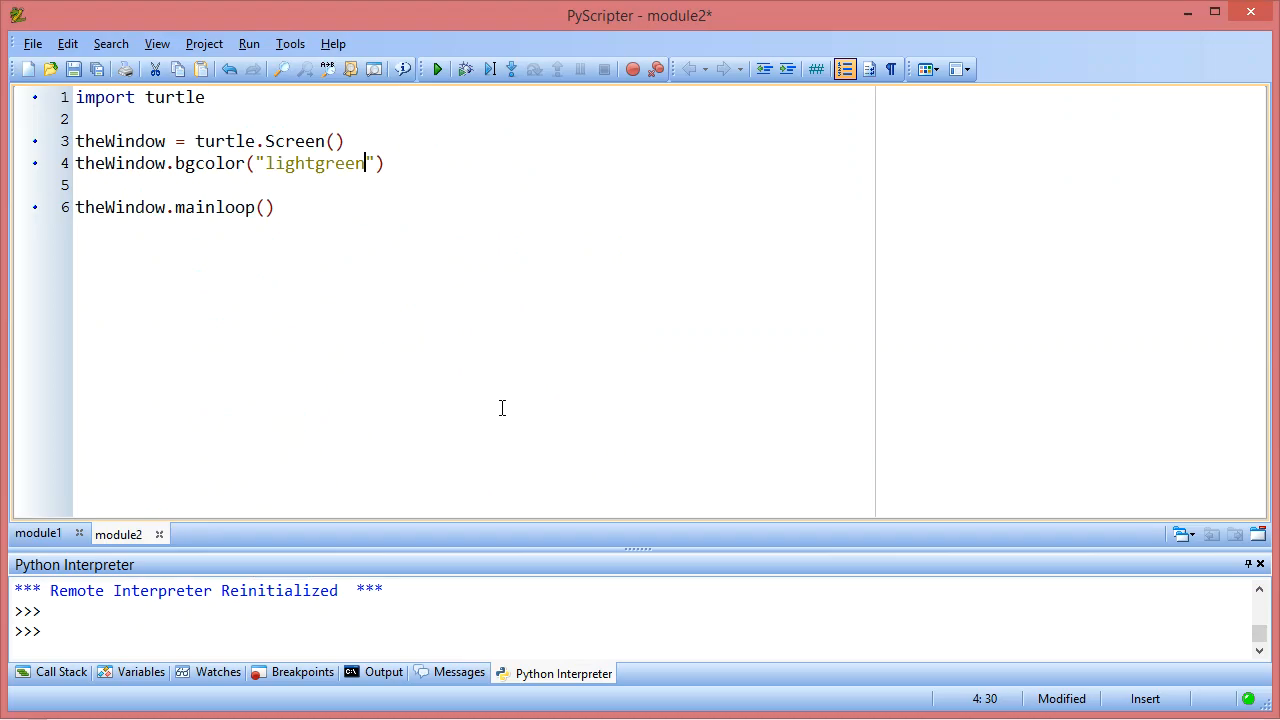
Step: Add john = turtle.Turtle() after the bgcolor line and run to see it appear
key(Enter)
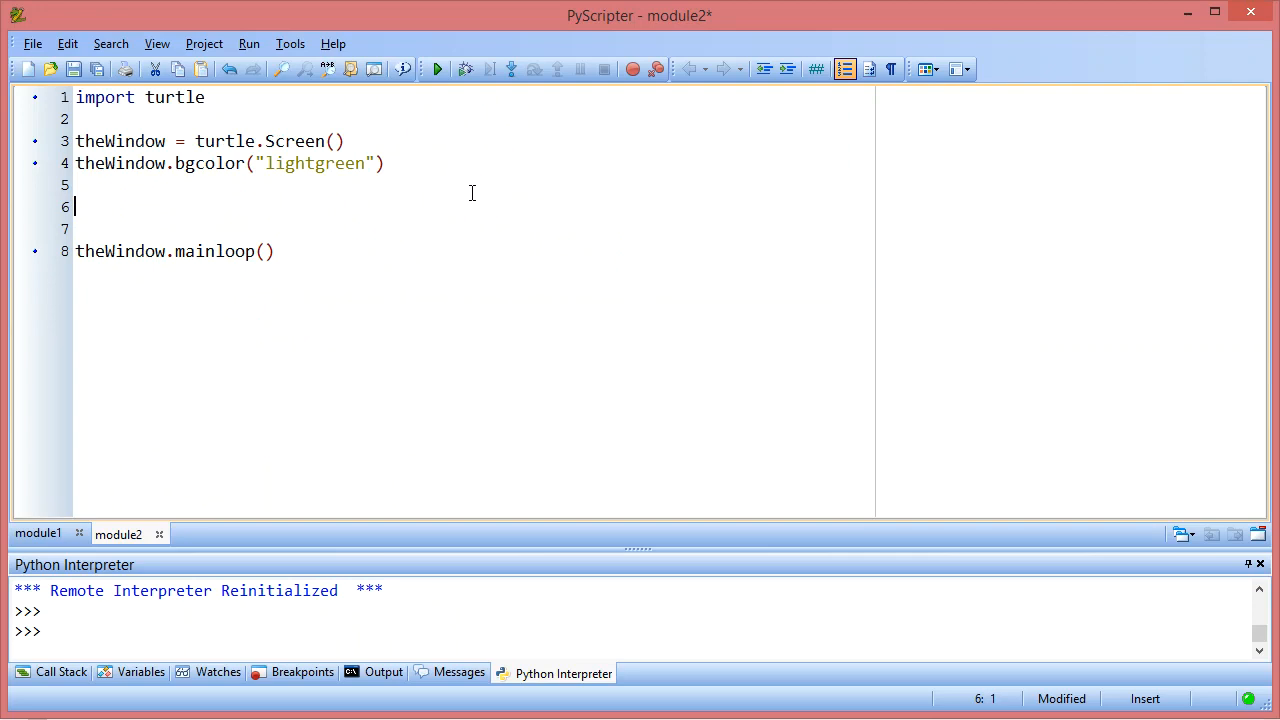
text(john =)
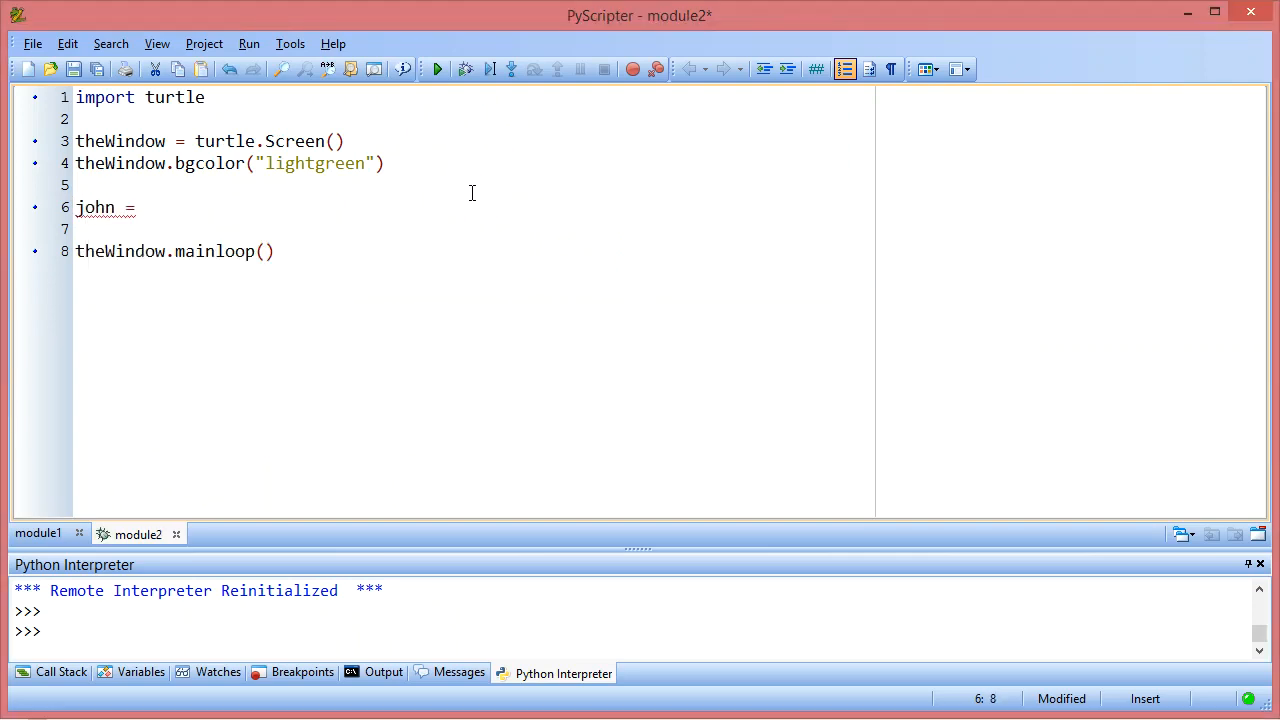
text(turtle.T)
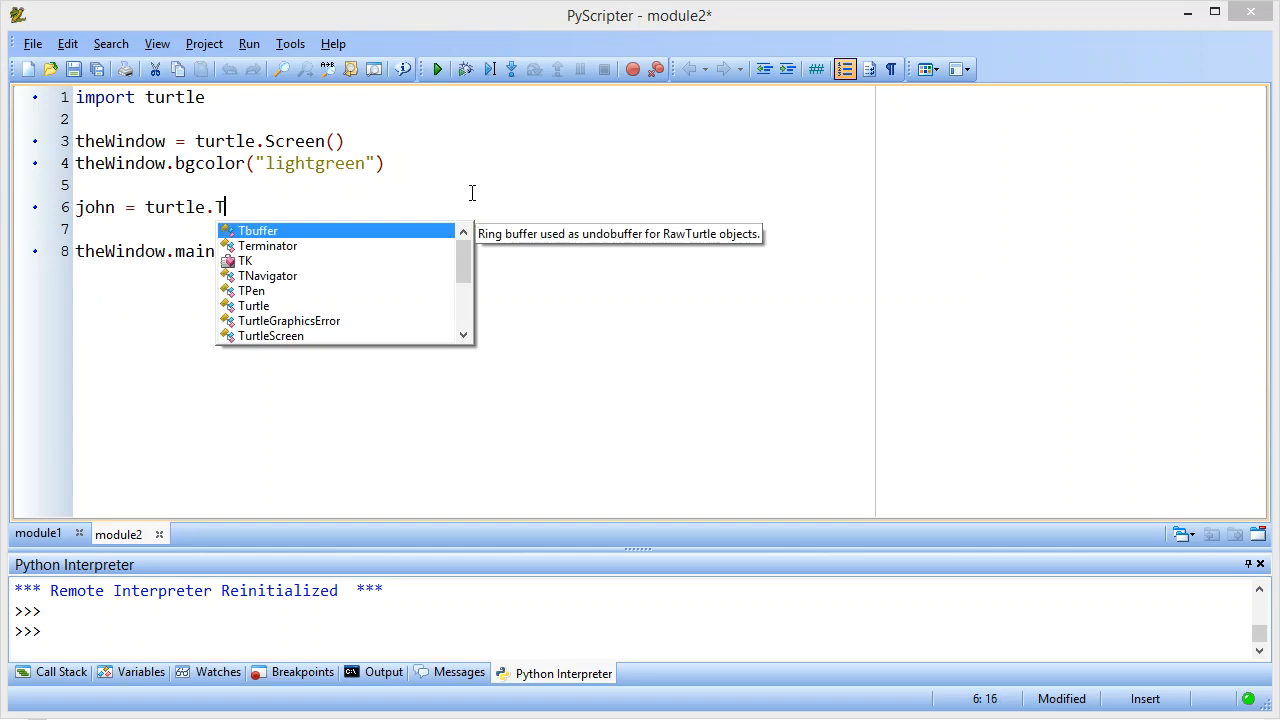
text(urtle()
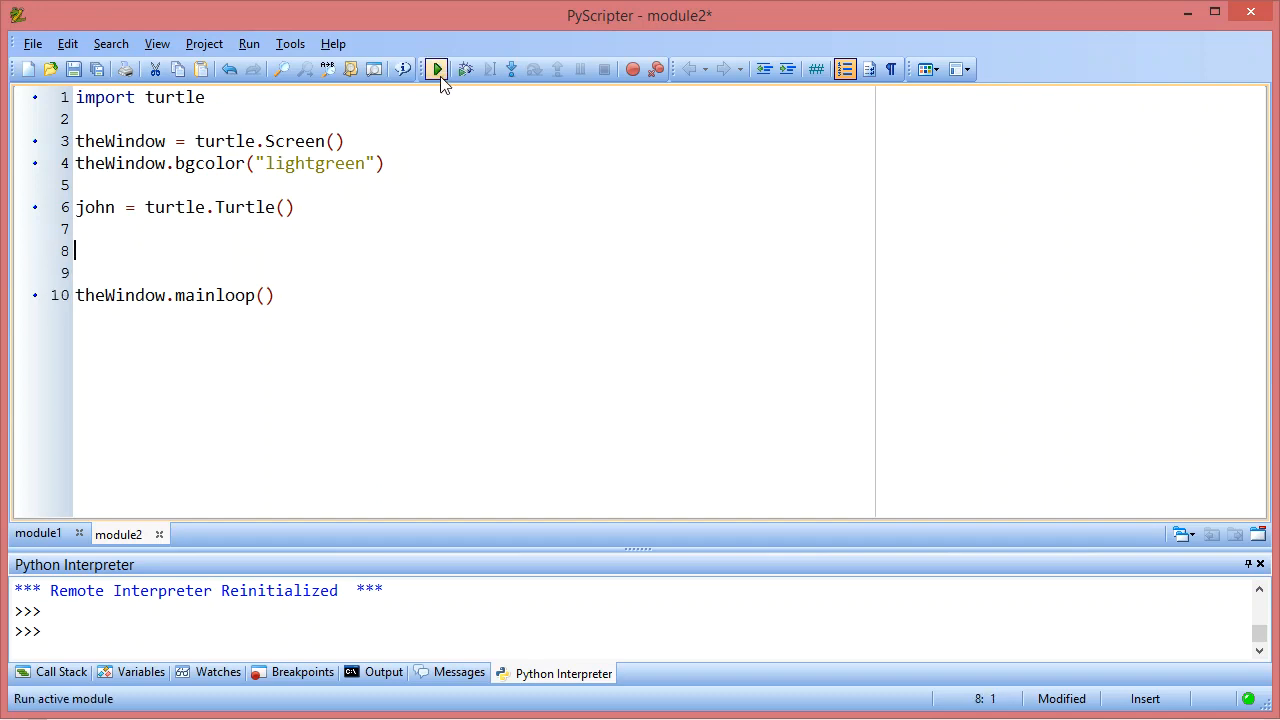
click(436, 68)
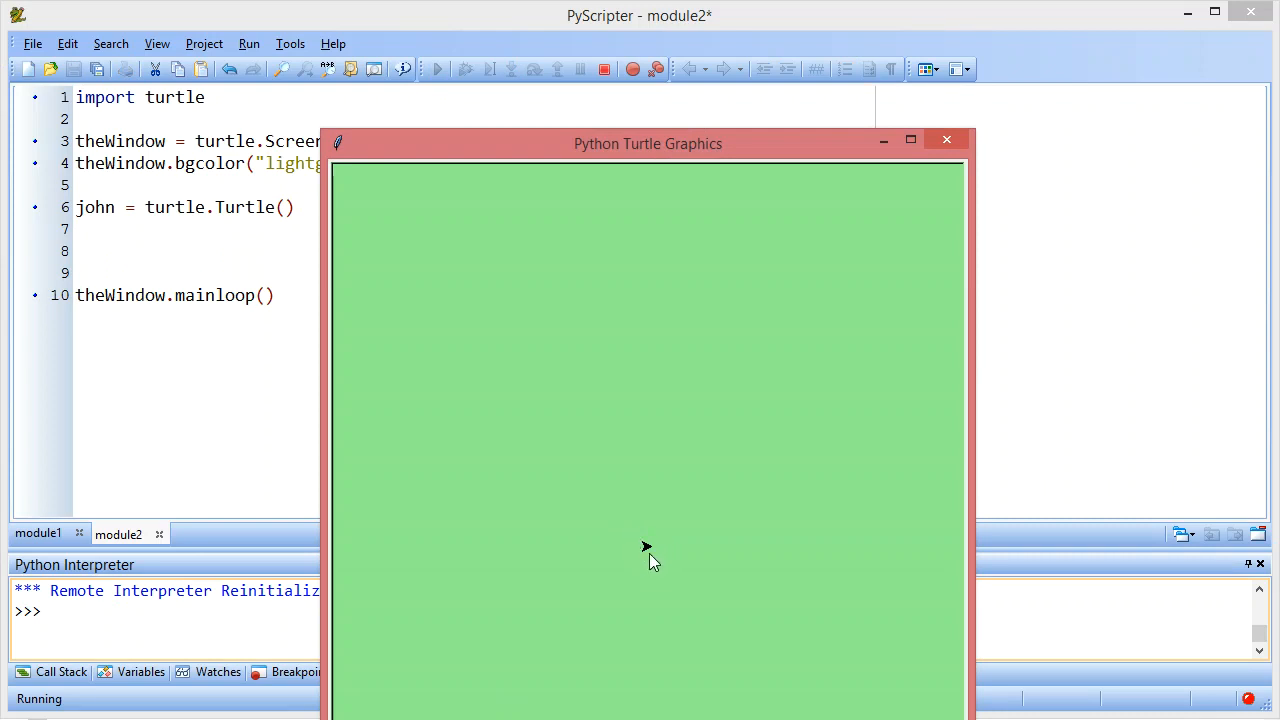
click(946, 138)
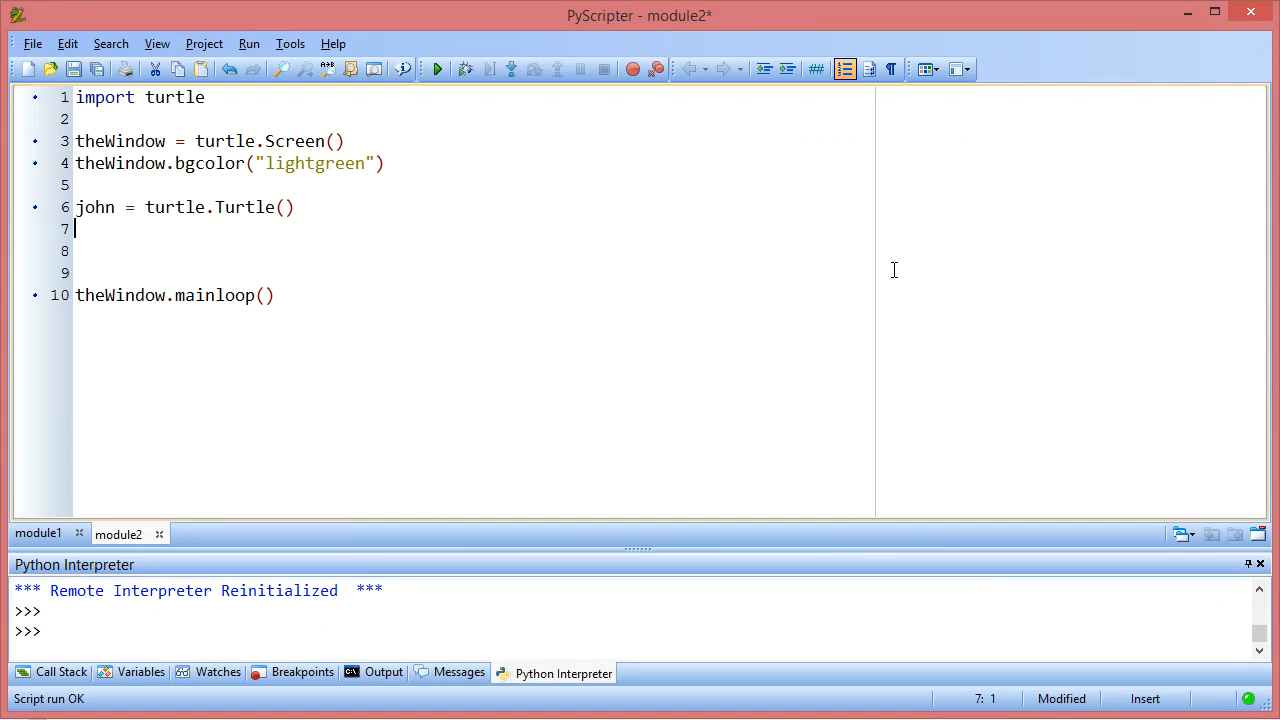
Step: Add john.shape("turtle"), run to check it, then view the Canvas clock face example
text(john.)
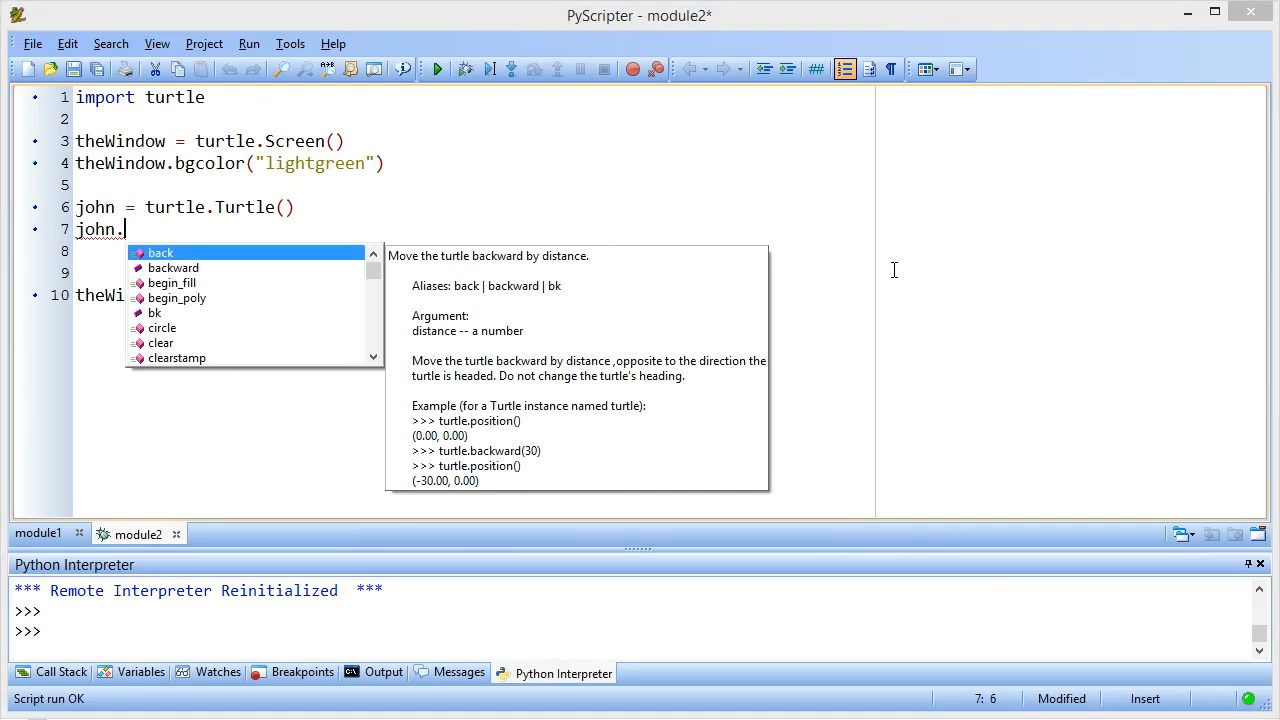
text(shape)
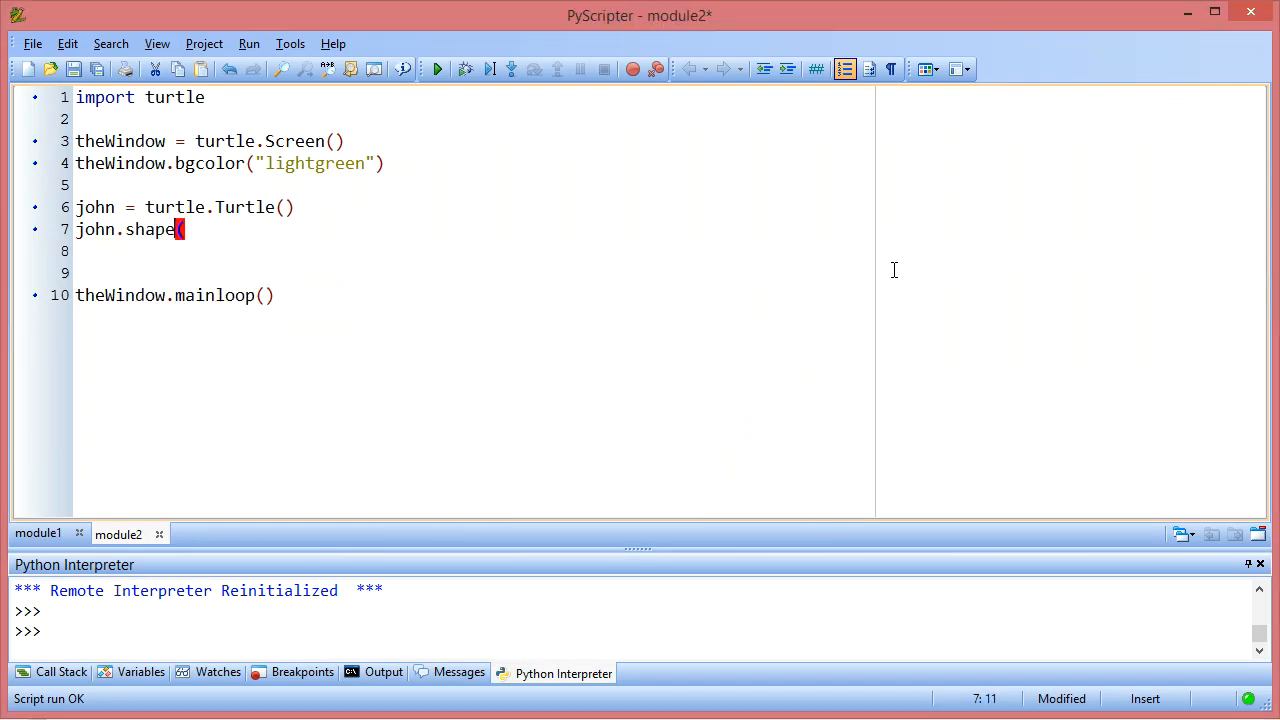
text((""))
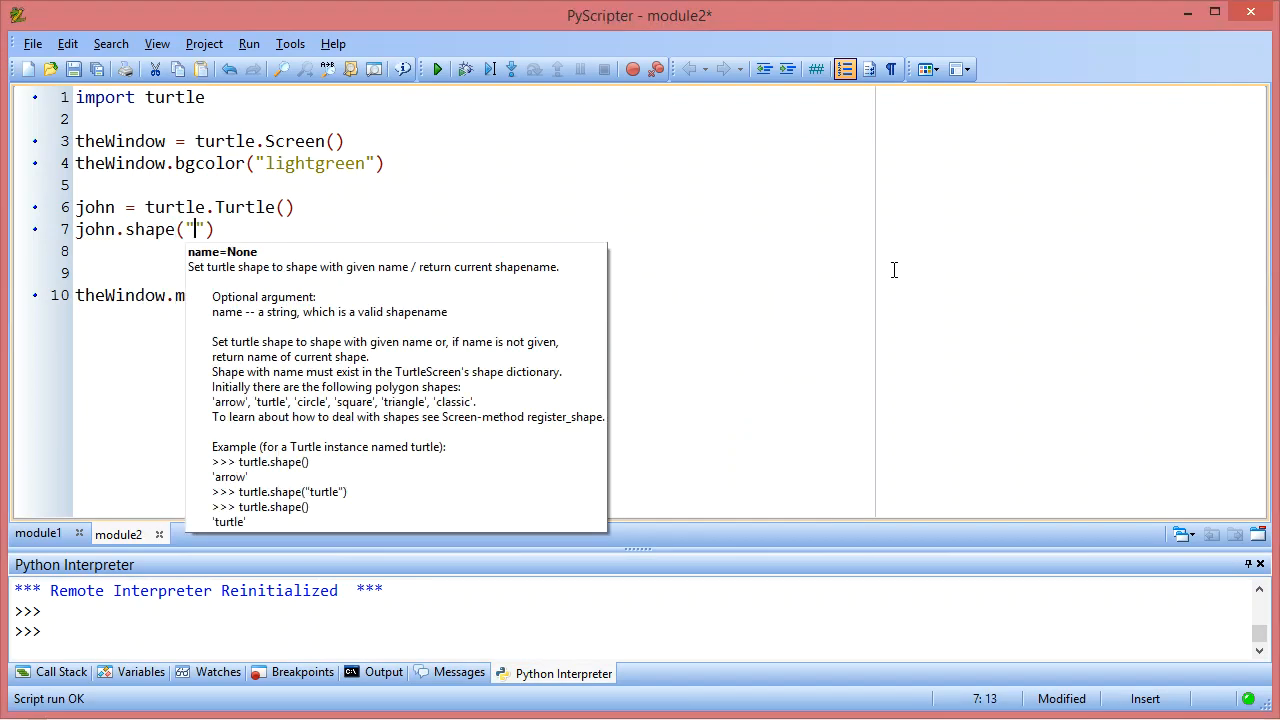
text(turtle)
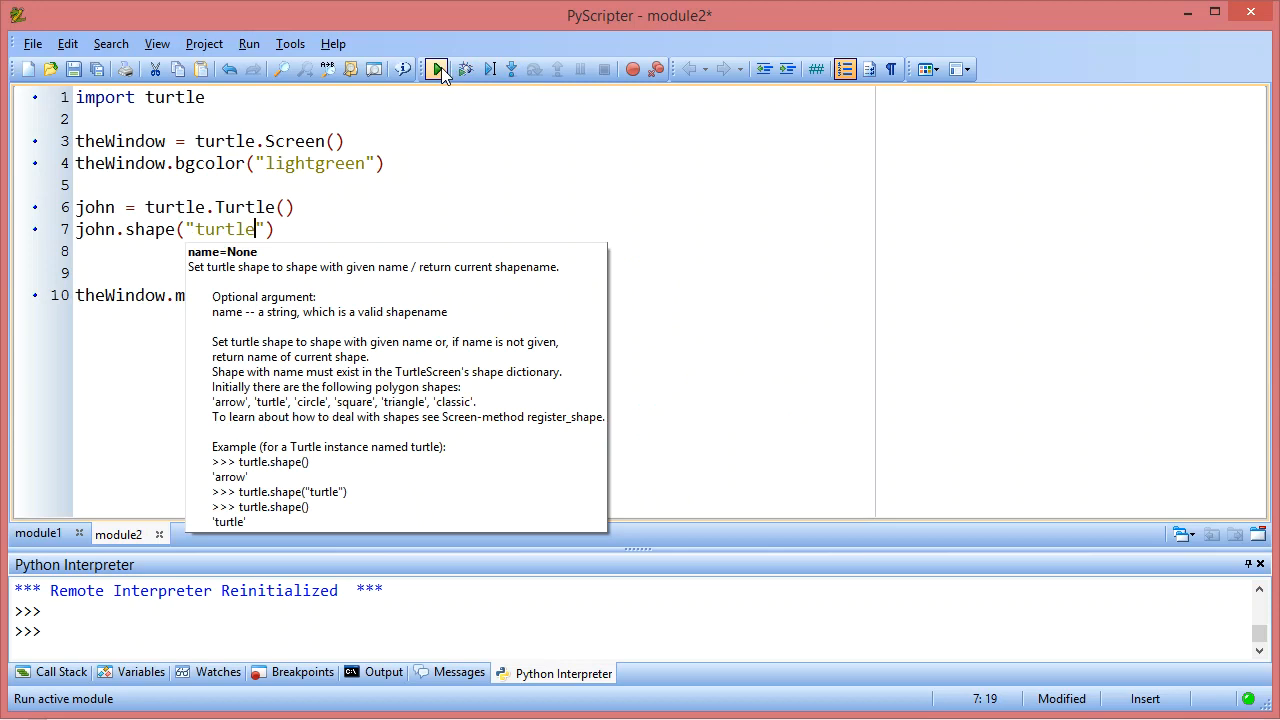
click(436, 68)
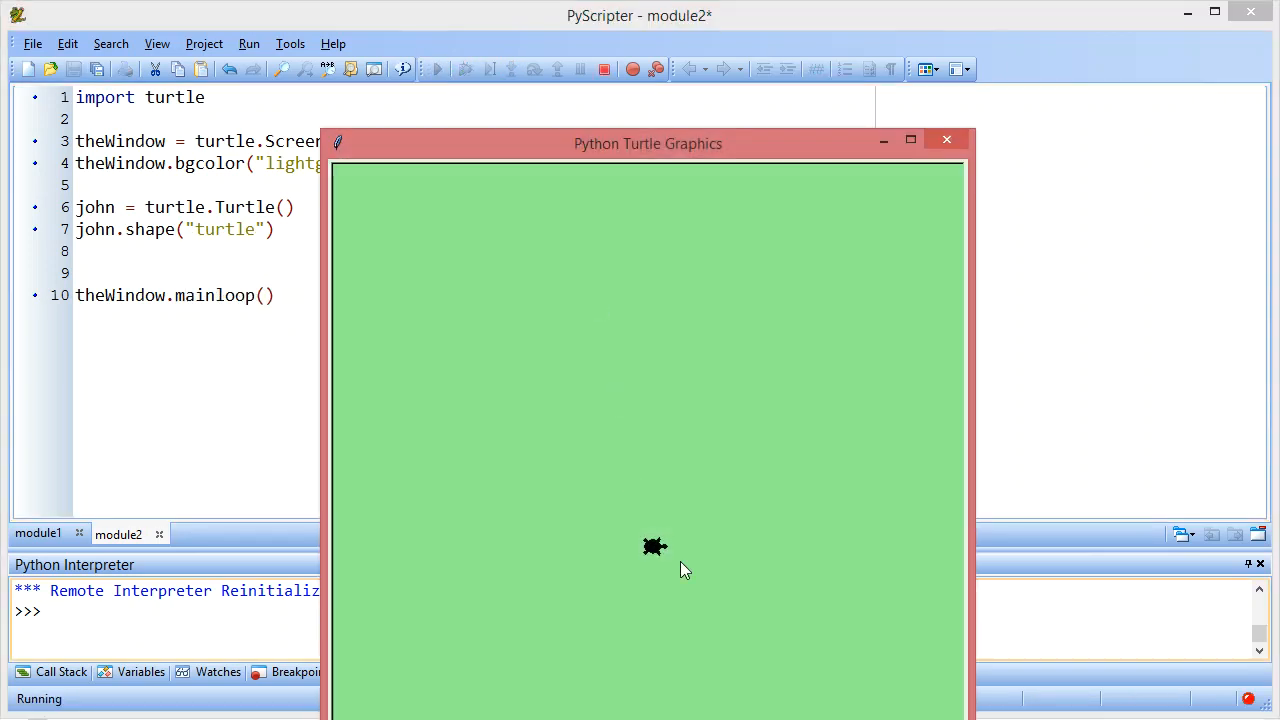
mouse_move(948, 290)
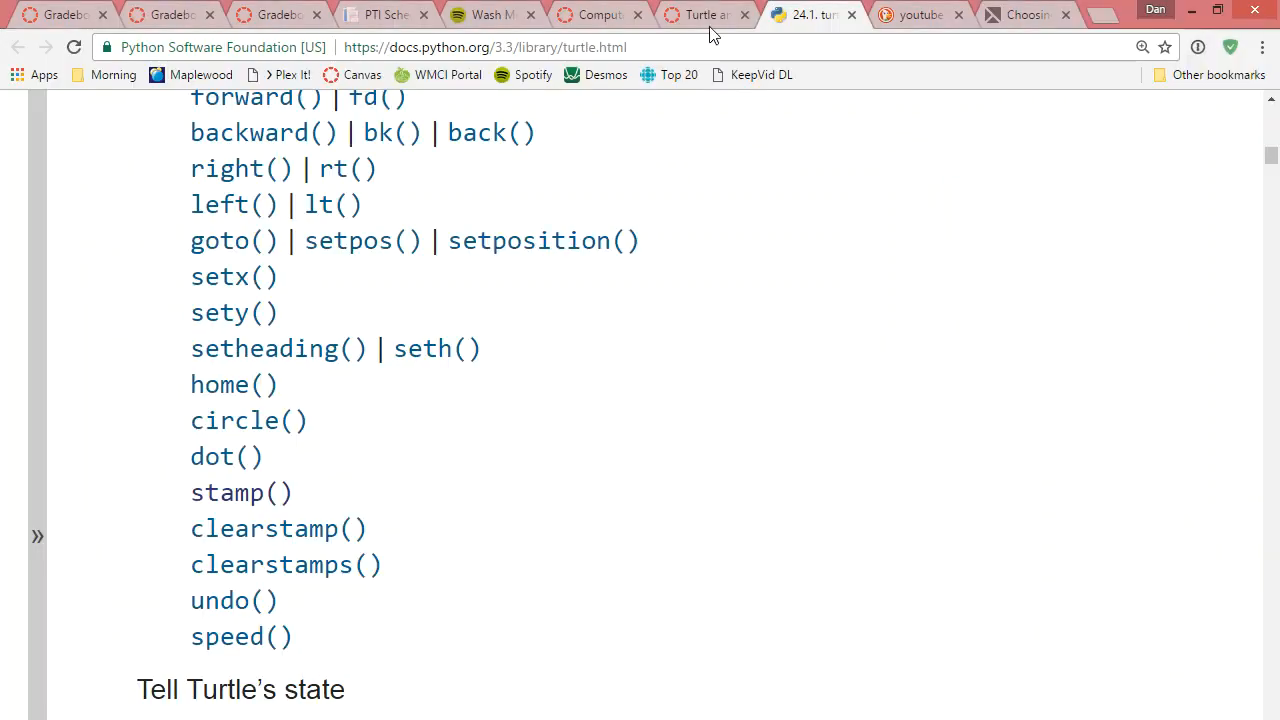
click(700, 14)
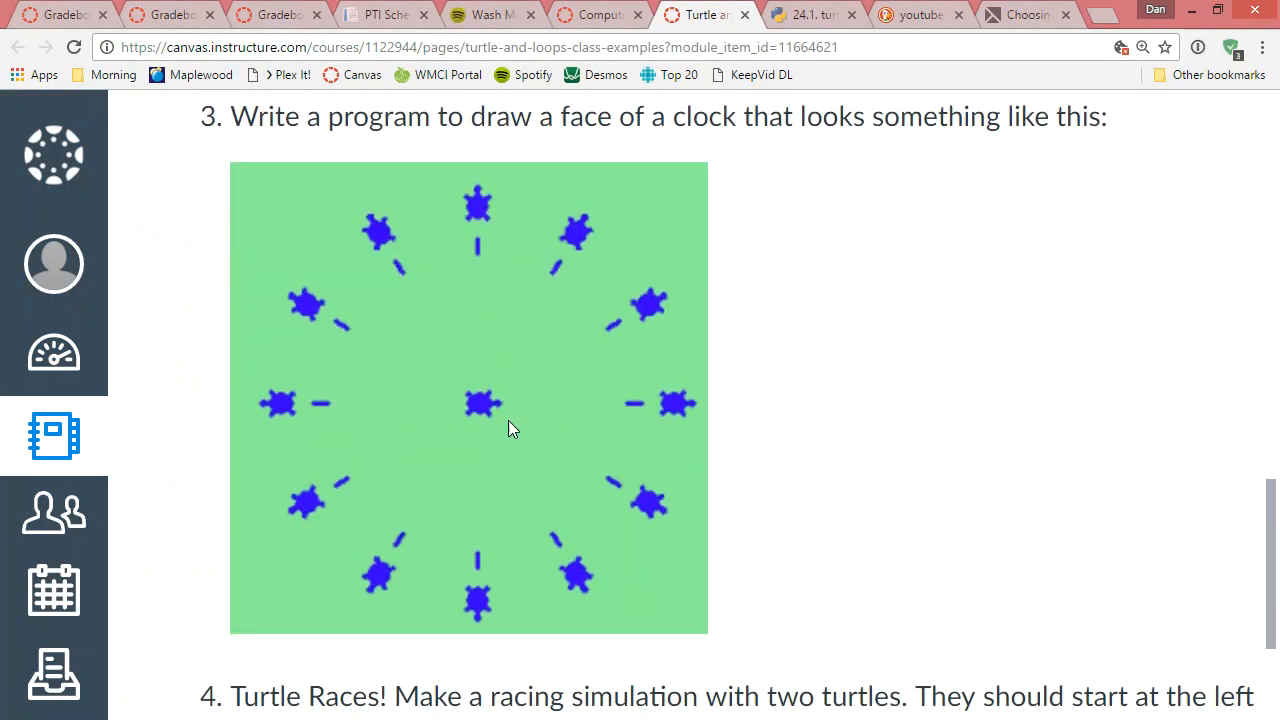
mouse_move(922, 462)
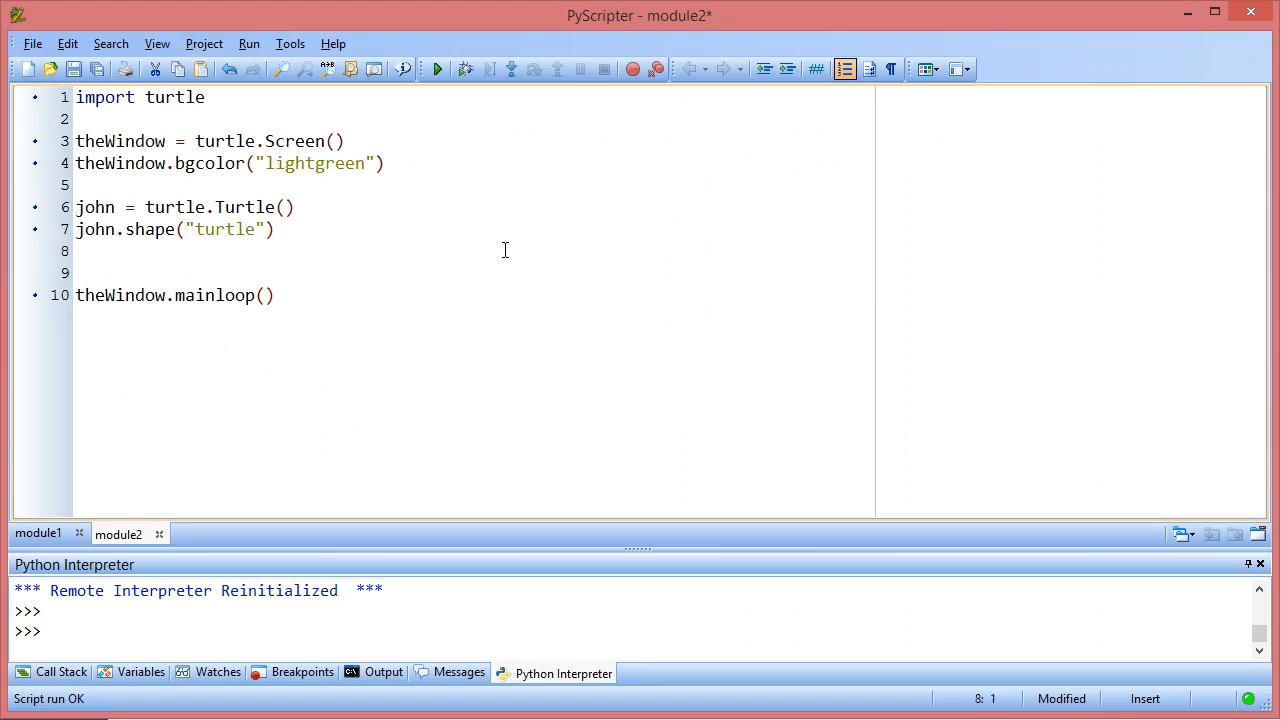
Step: Add john.color("blue") and run to see a blue turtle on the green window
text(john.color(")
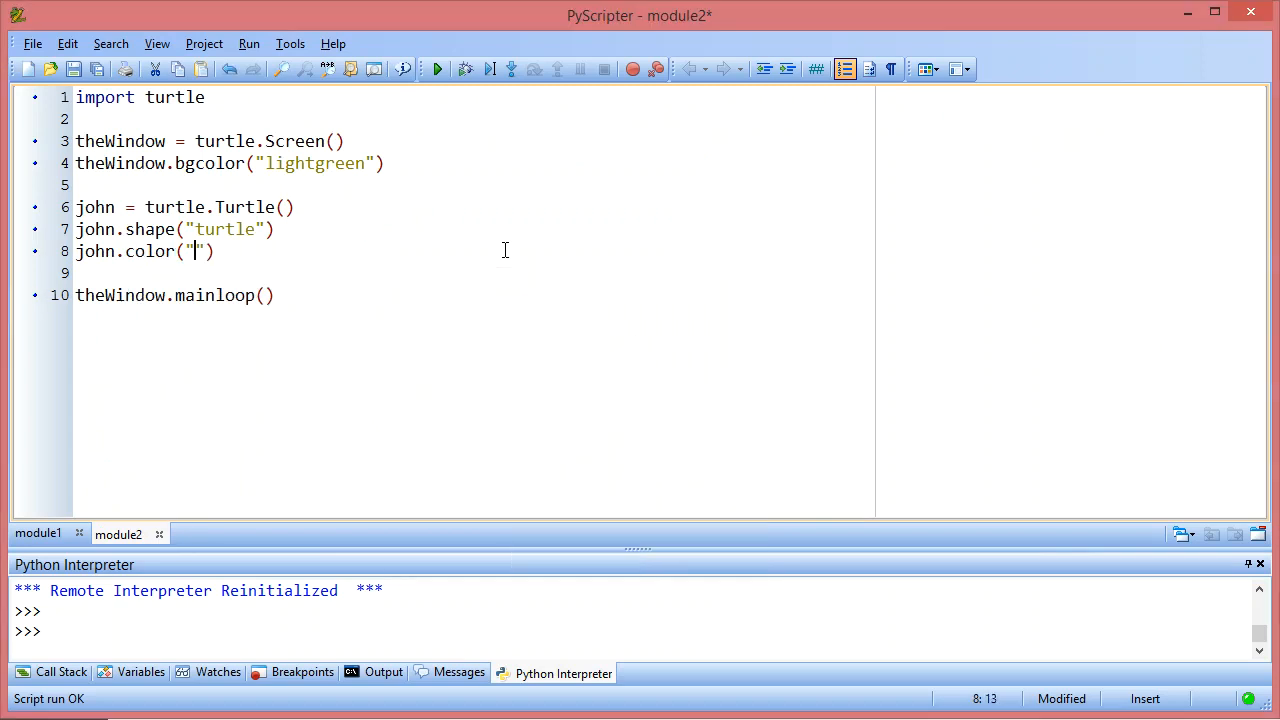
text(blue)
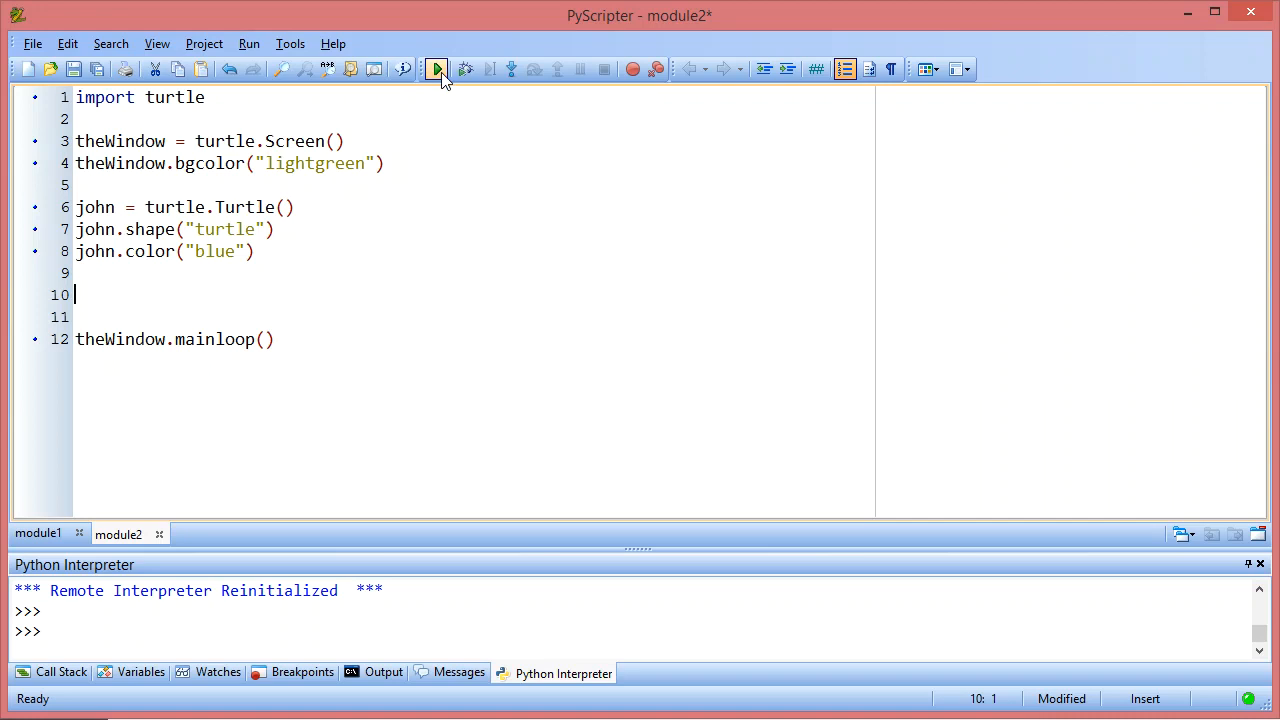
click(436, 68)
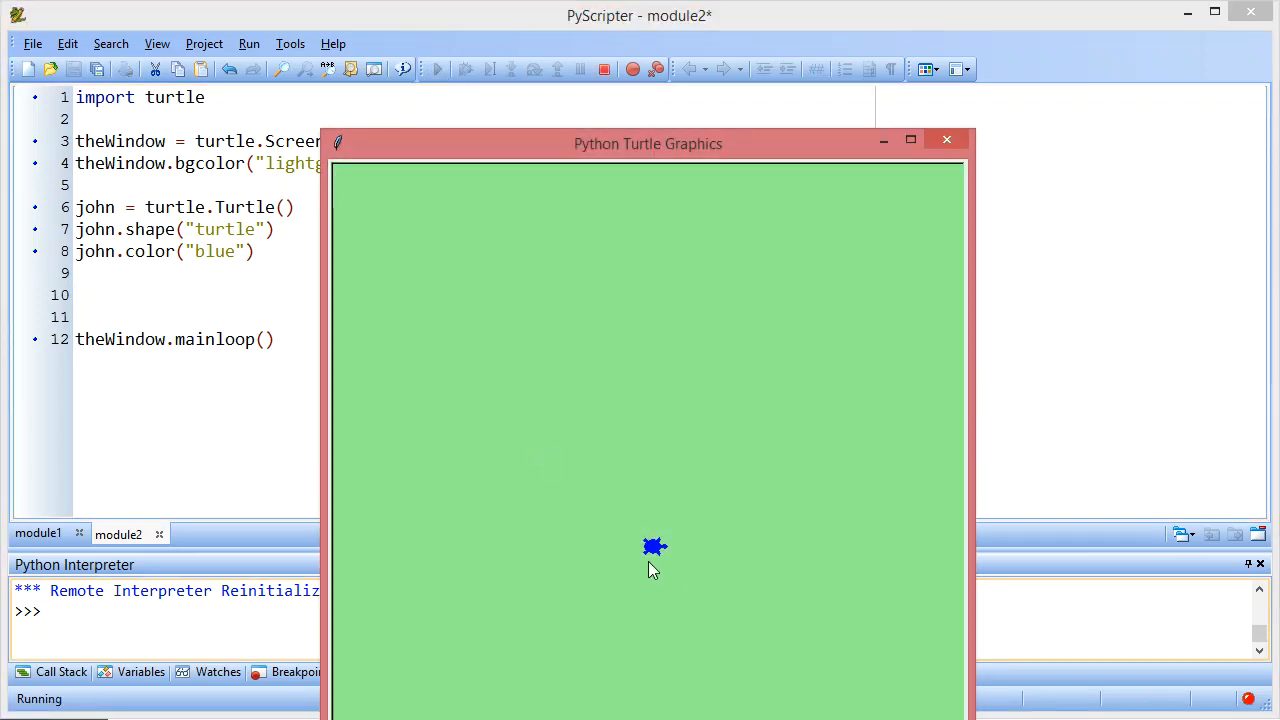
mouse_move(826, 438)
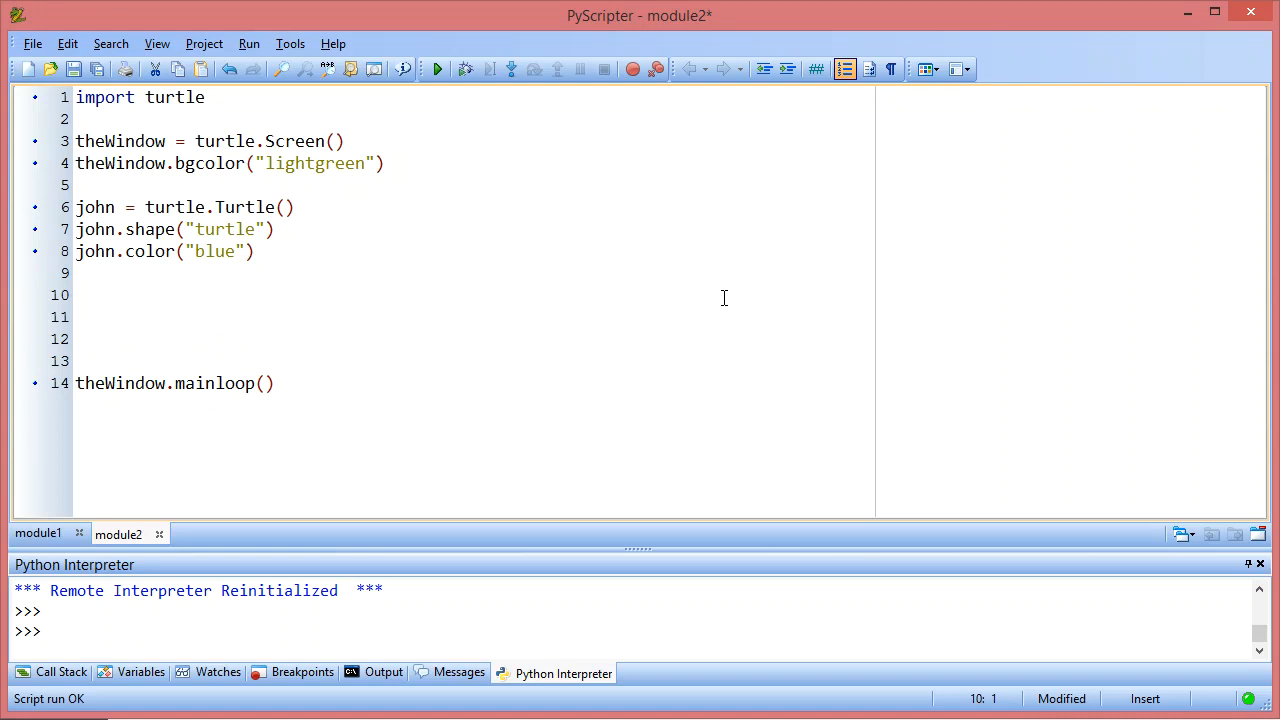
Step: Add john.forward(180) and run to watch the turtle draw a line
text(john.)
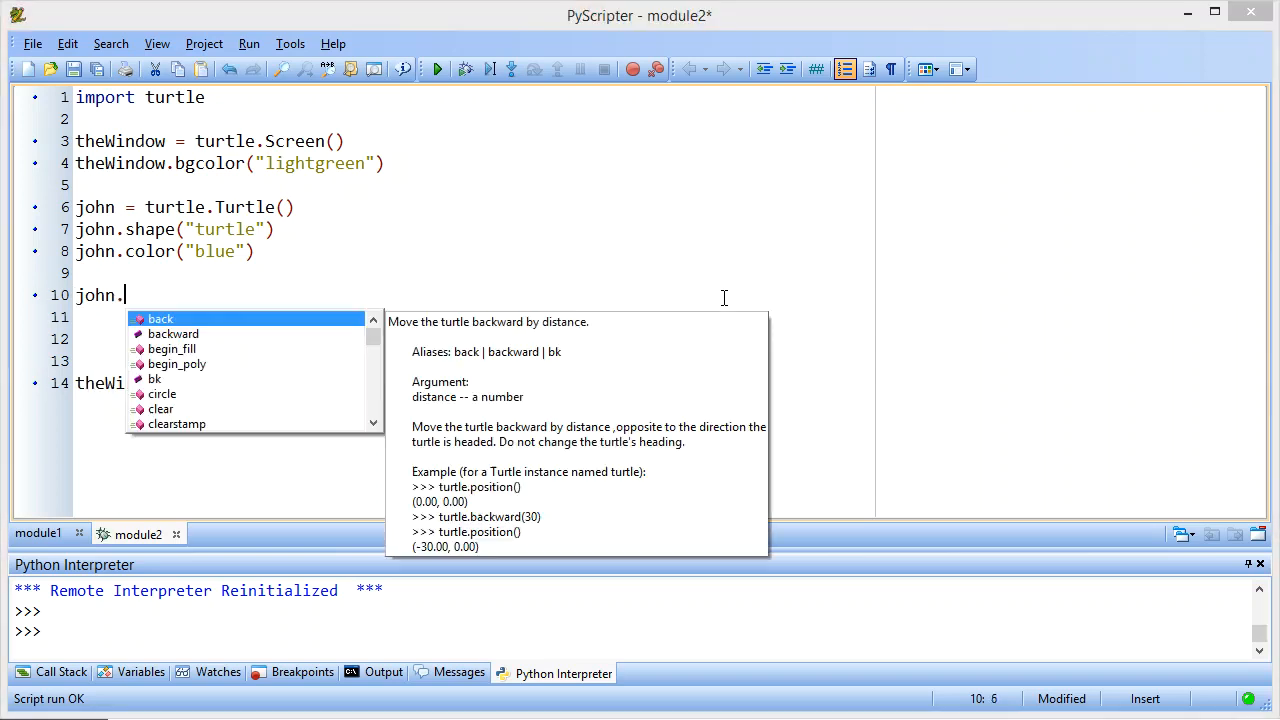
text(forward()
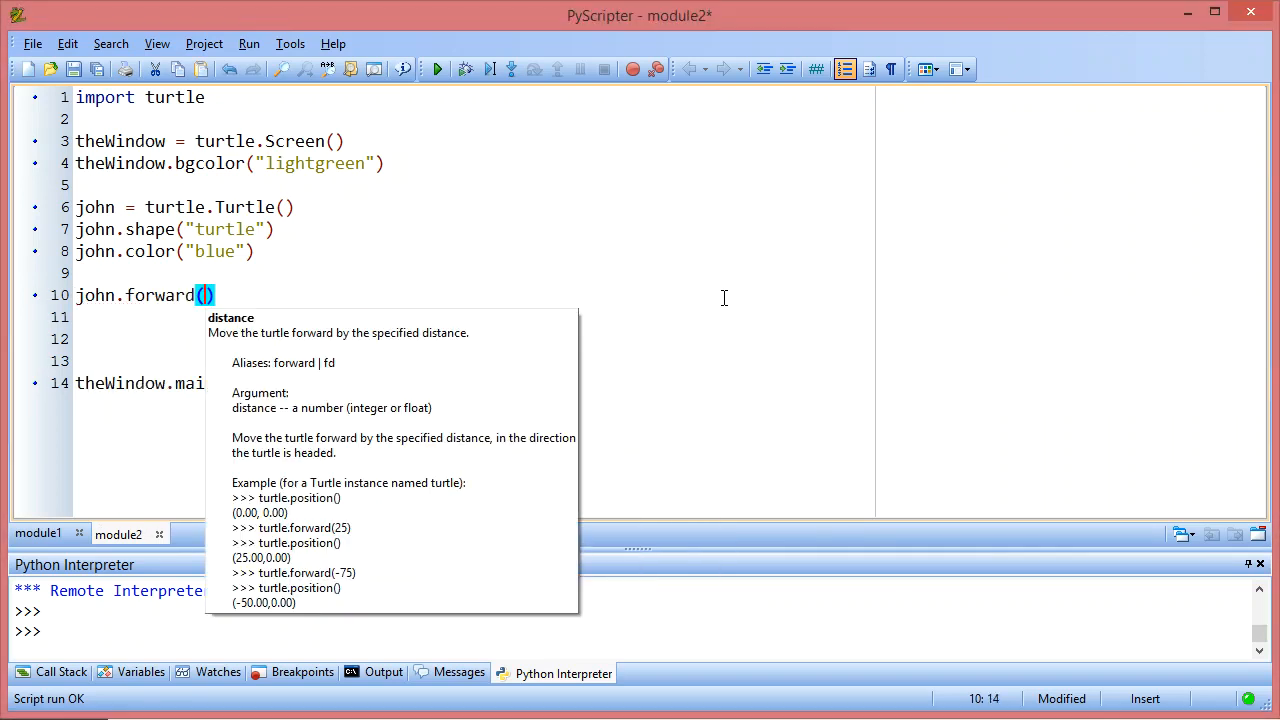
text(180)
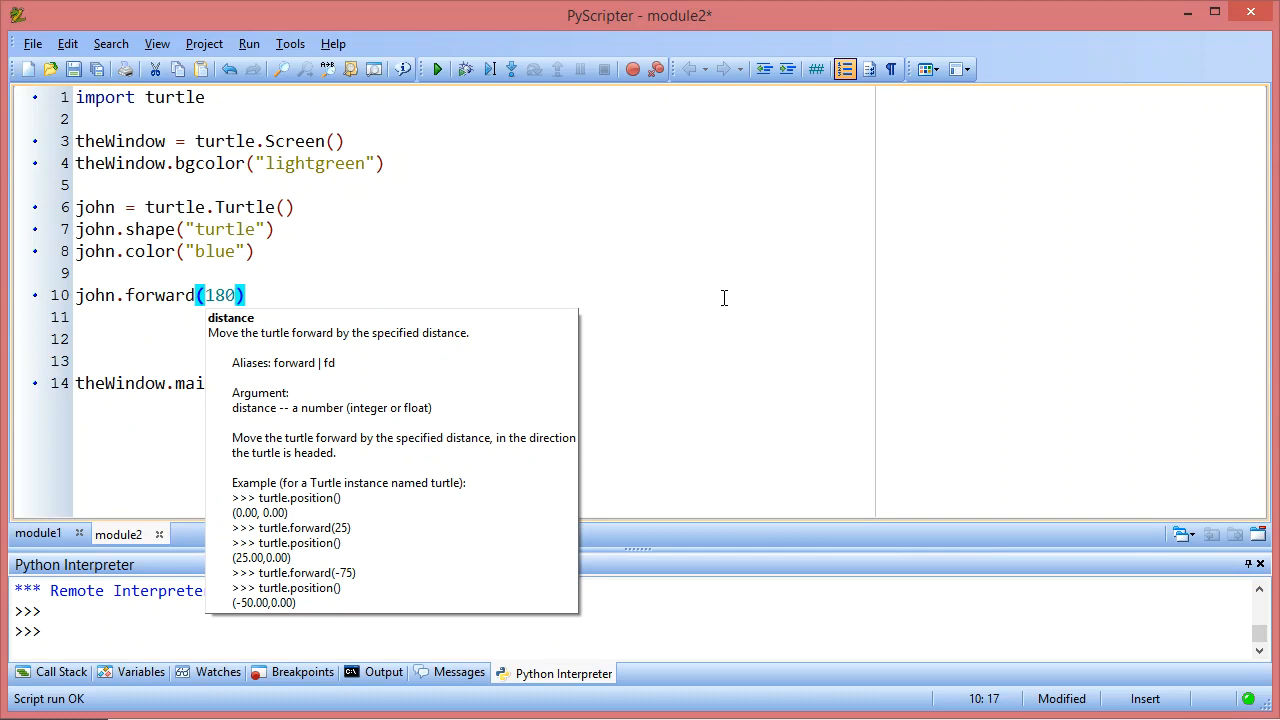
click(436, 68)
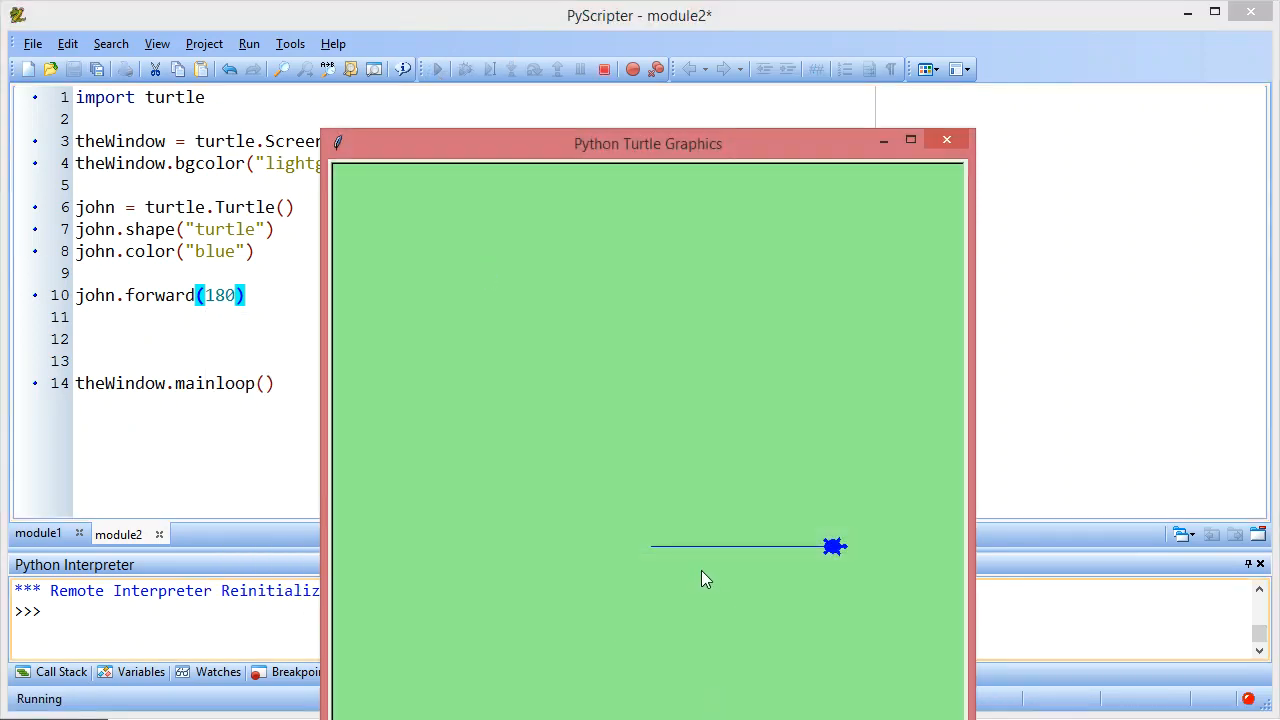
mouse_move(820, 558)
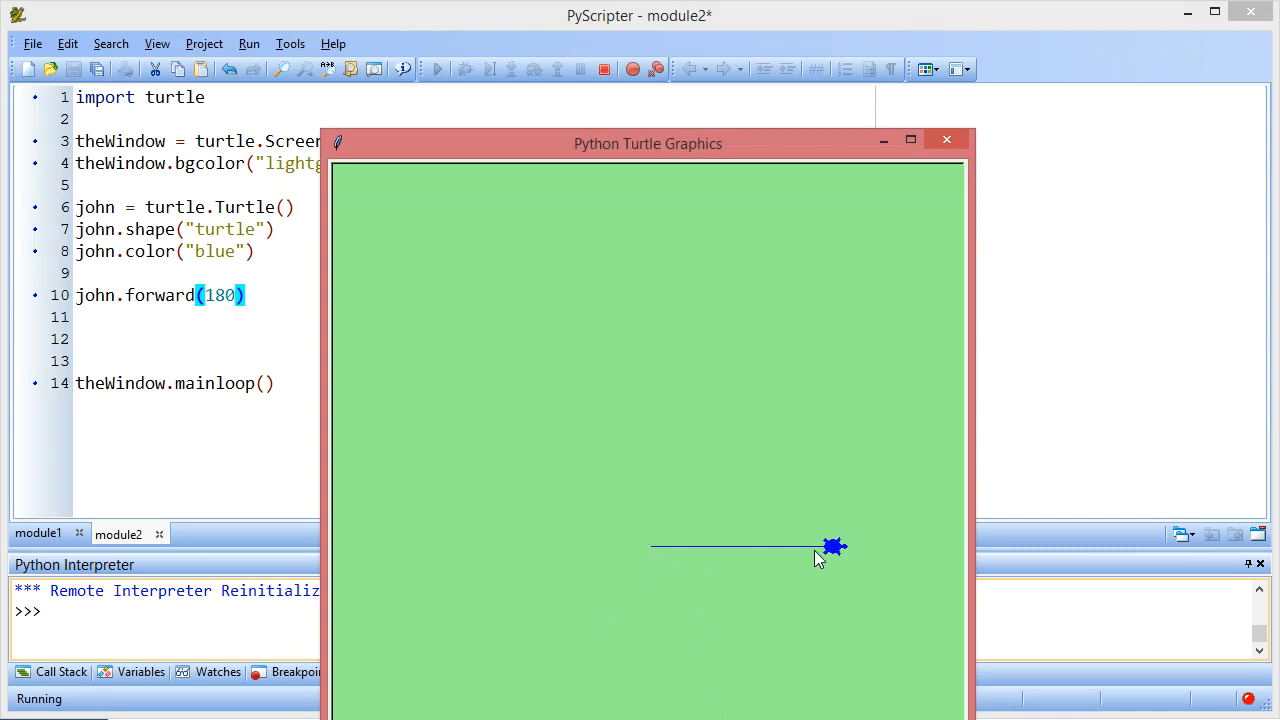
mouse_move(666, 540)
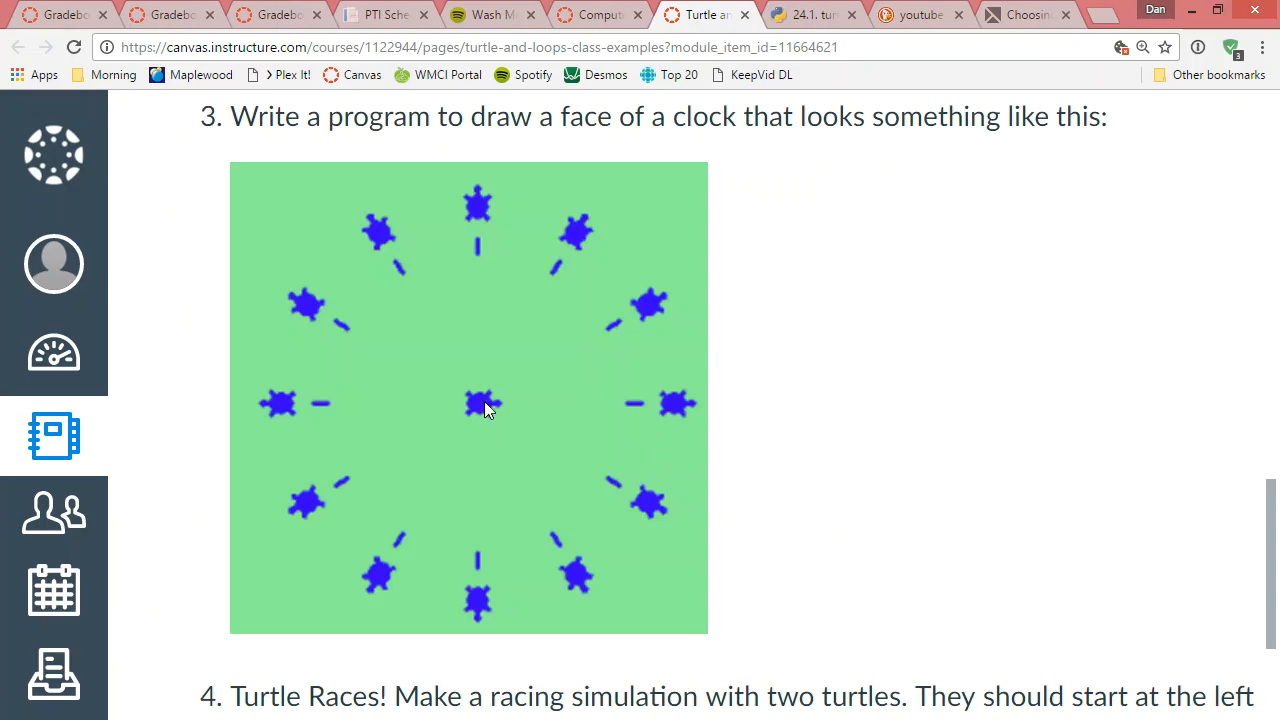
mouse_move(584, 412)
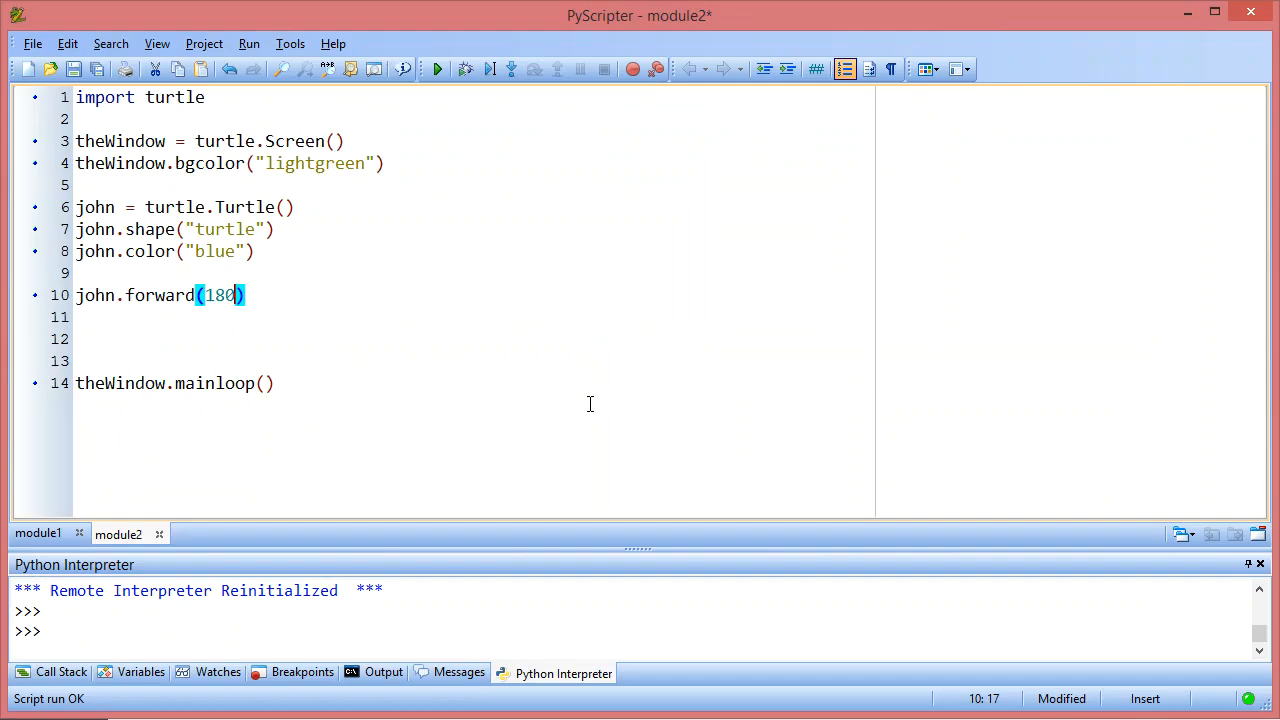
Step: Insert john.penup() above john.forward(180) and run so the turtle moves without drawing
click(78, 272)
text(john.penup()
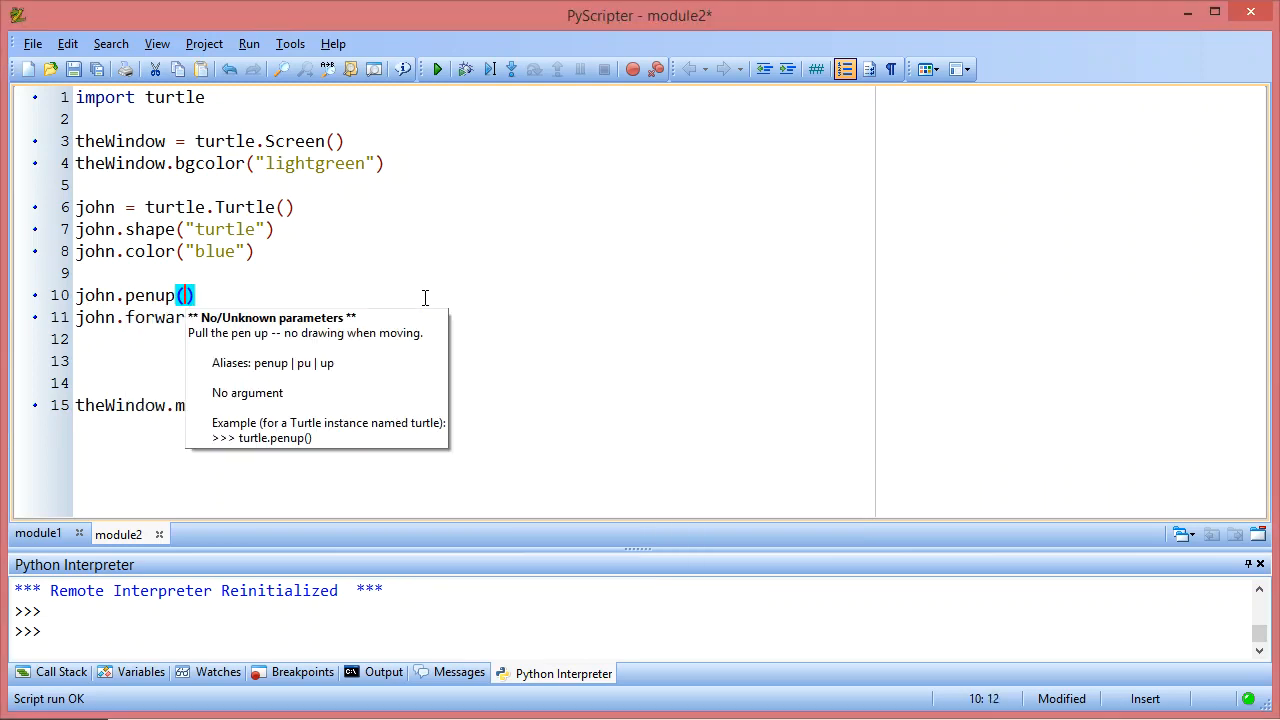
text(180))
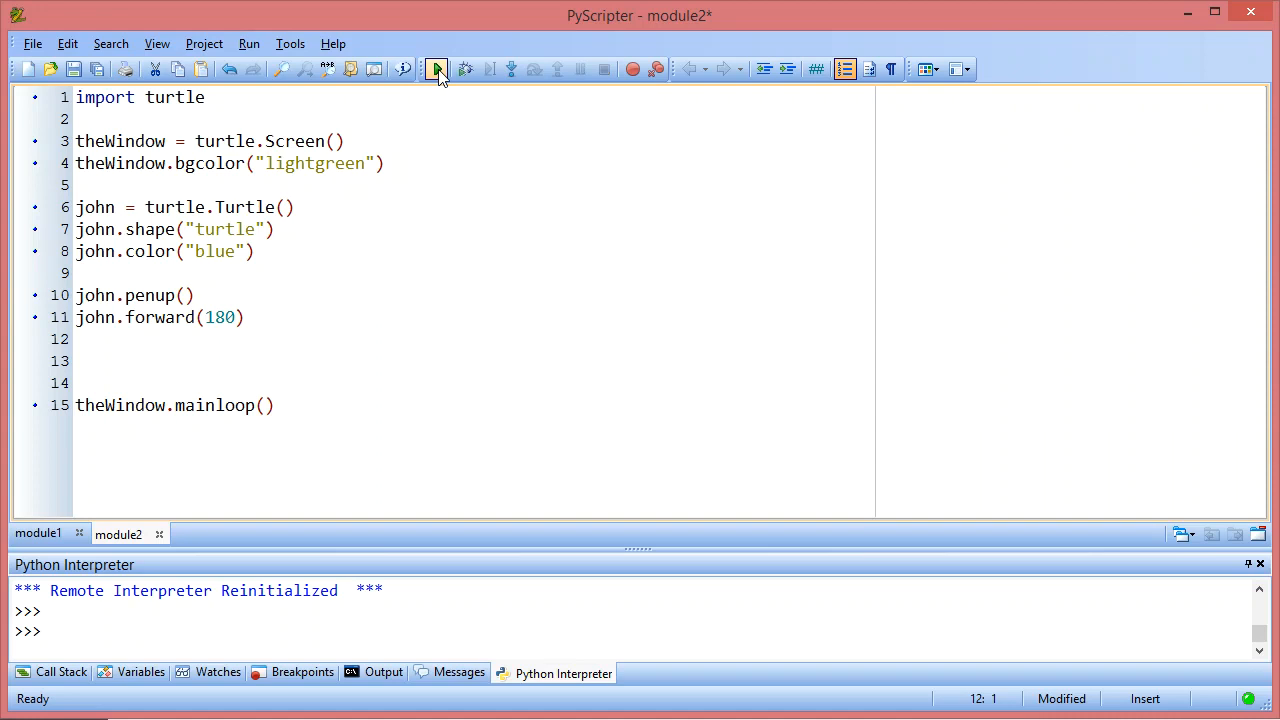
click(436, 68)
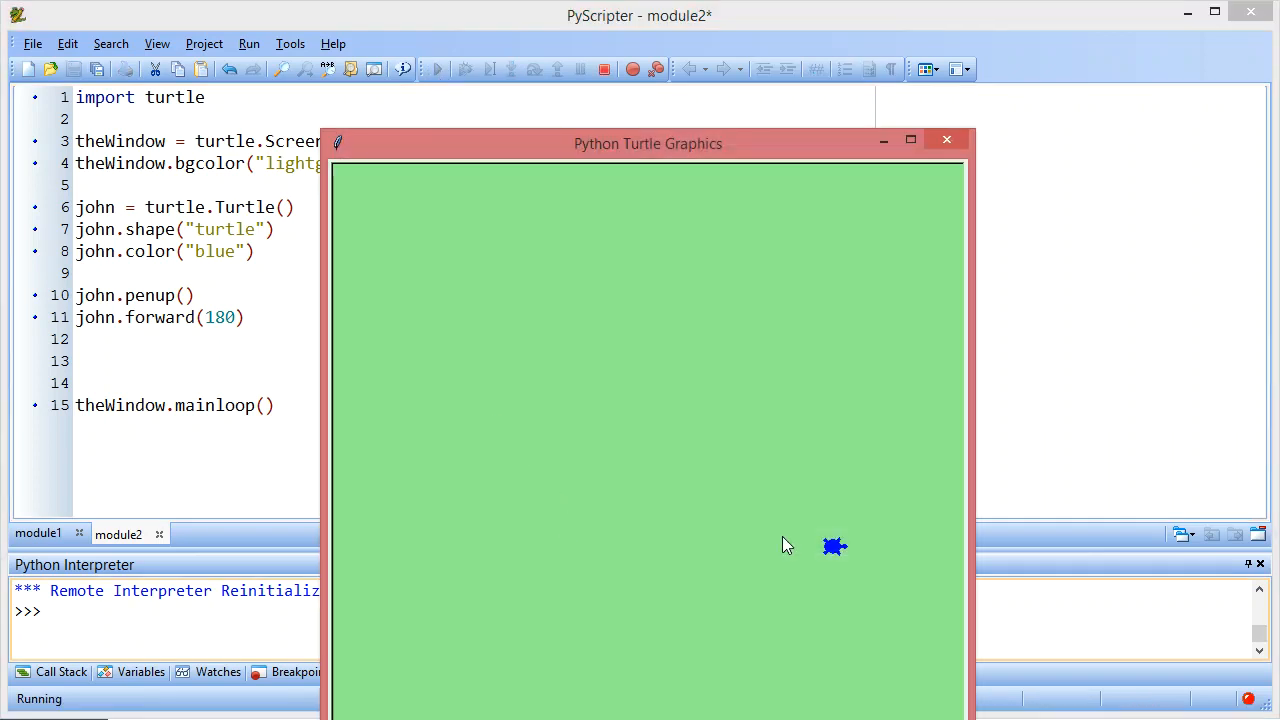
mouse_move(822, 572)
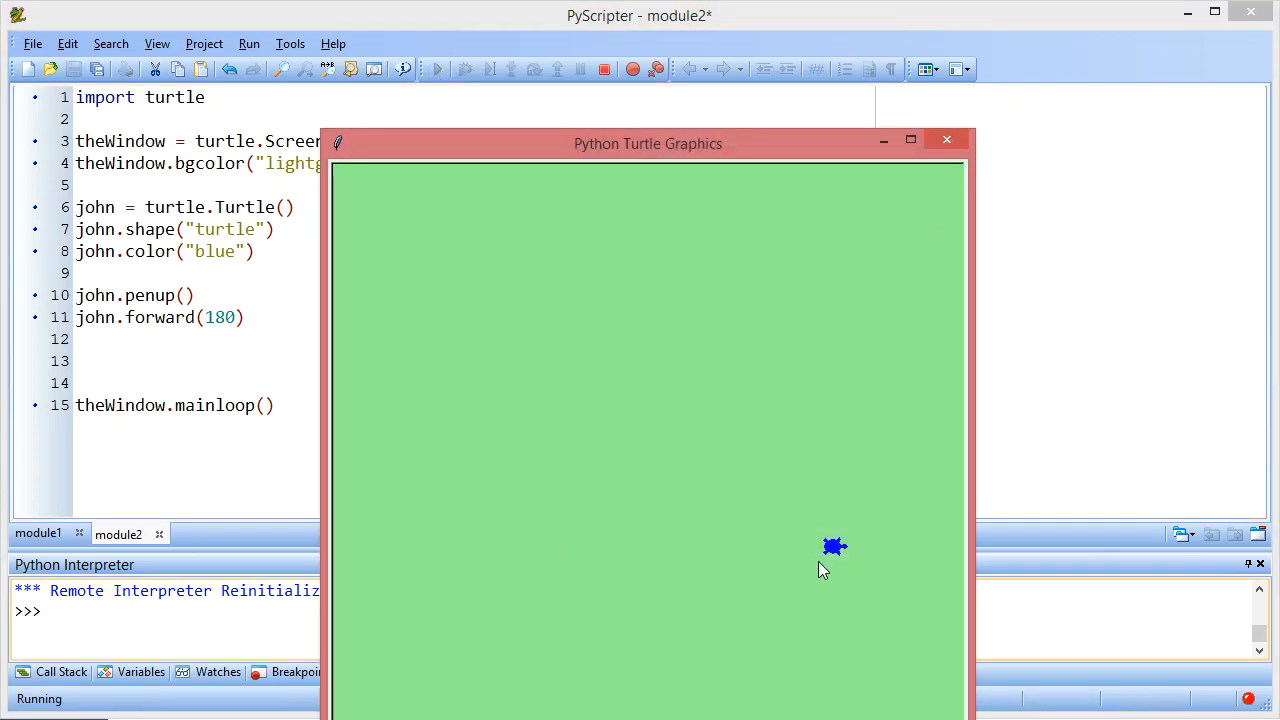
mouse_move(870, 560)
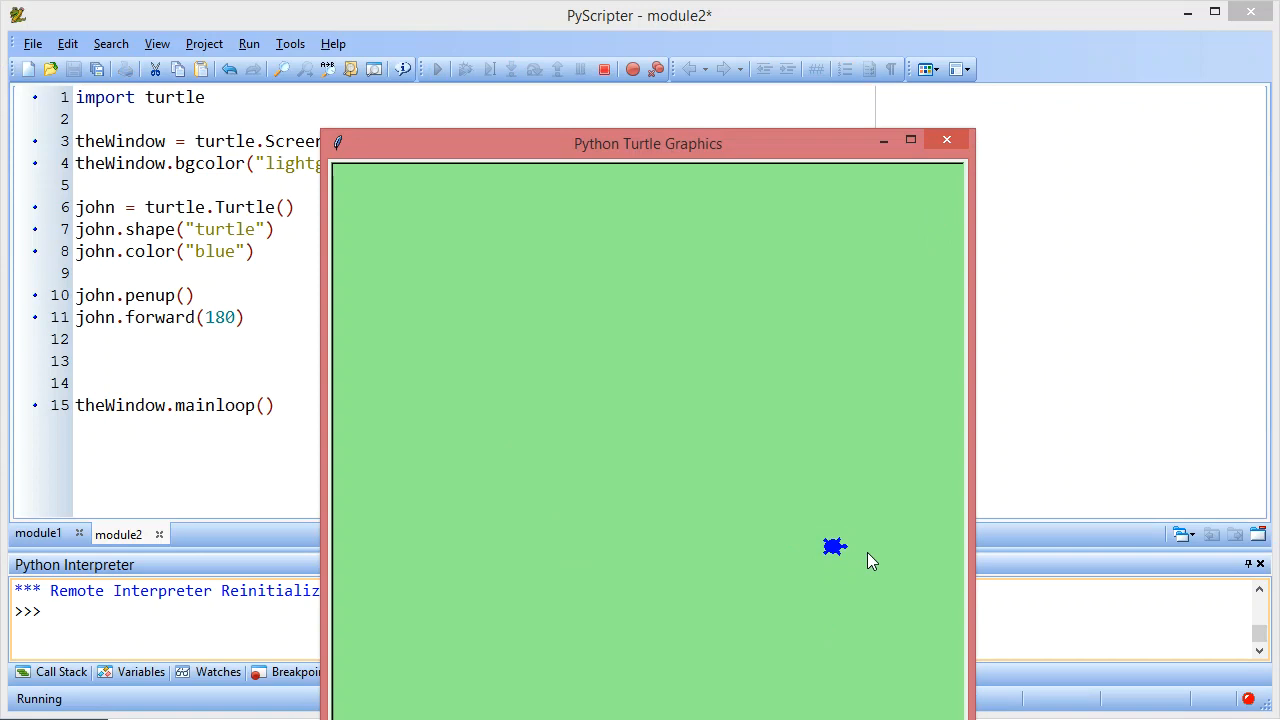
mouse_move(946, 140)
text(john)
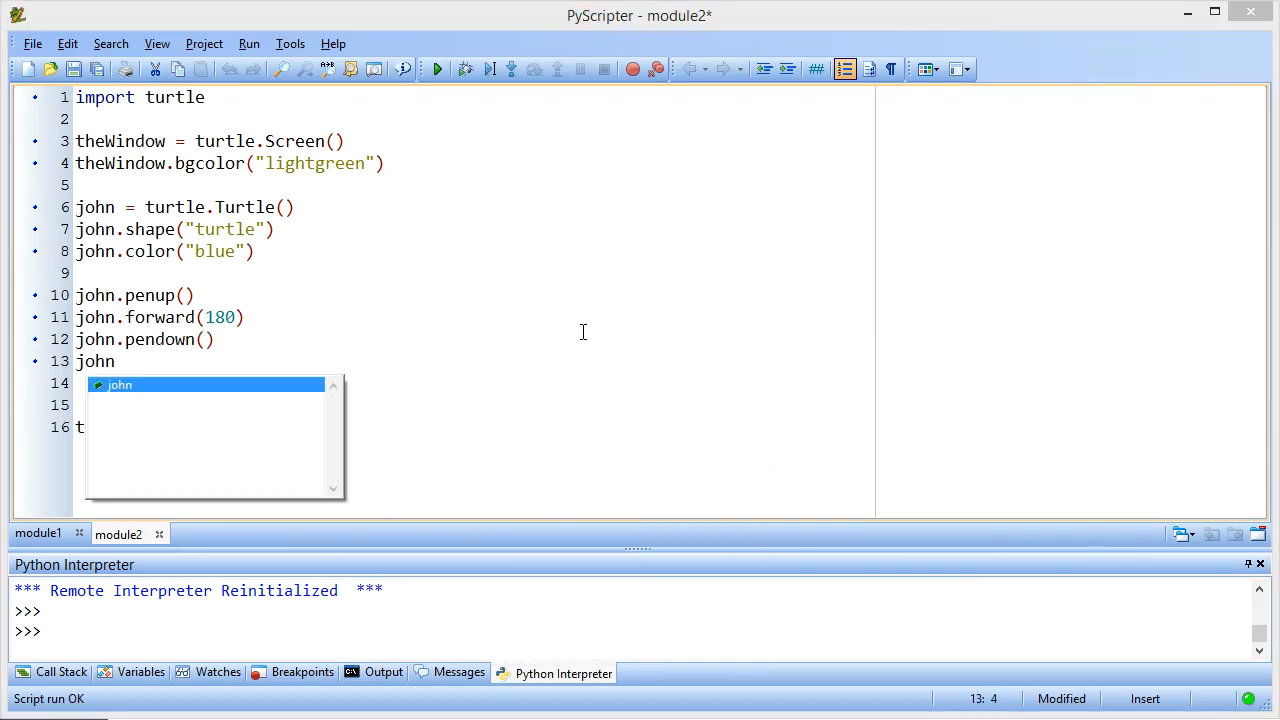
Step: Add john.pendown() and john.forward(30), run to see the tick mark, then close the window
text(.forward)
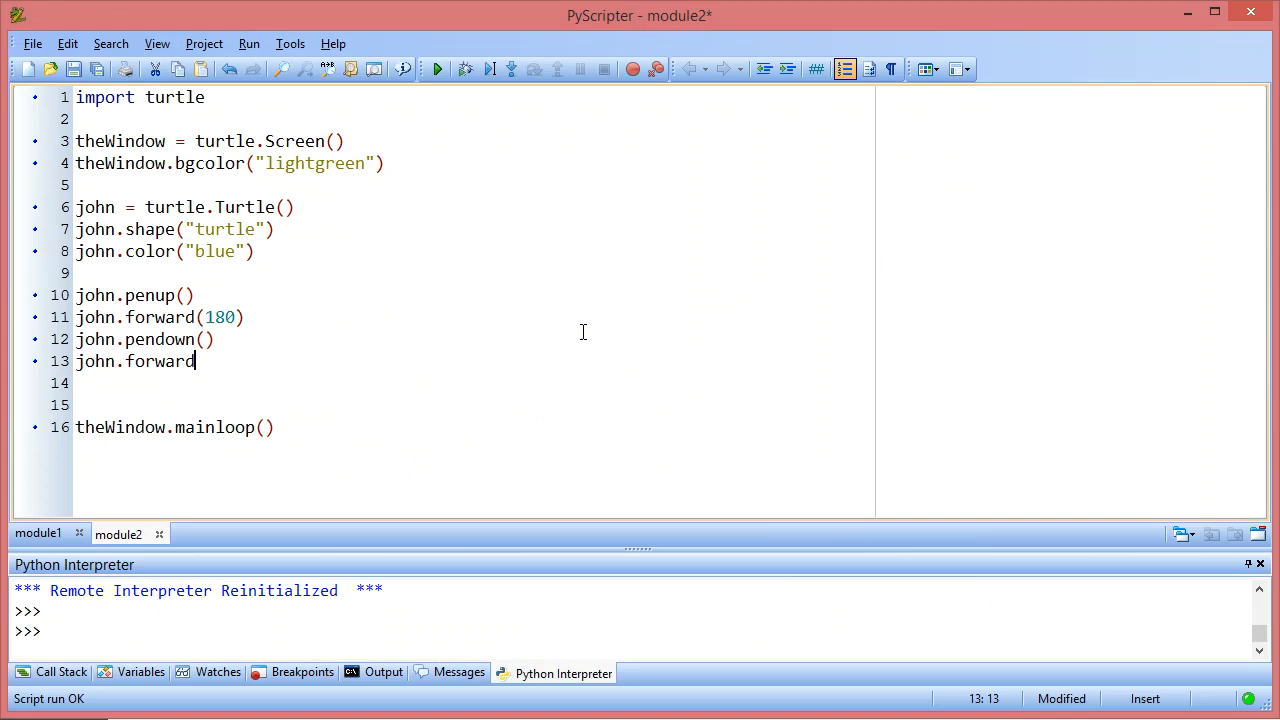
text((30))
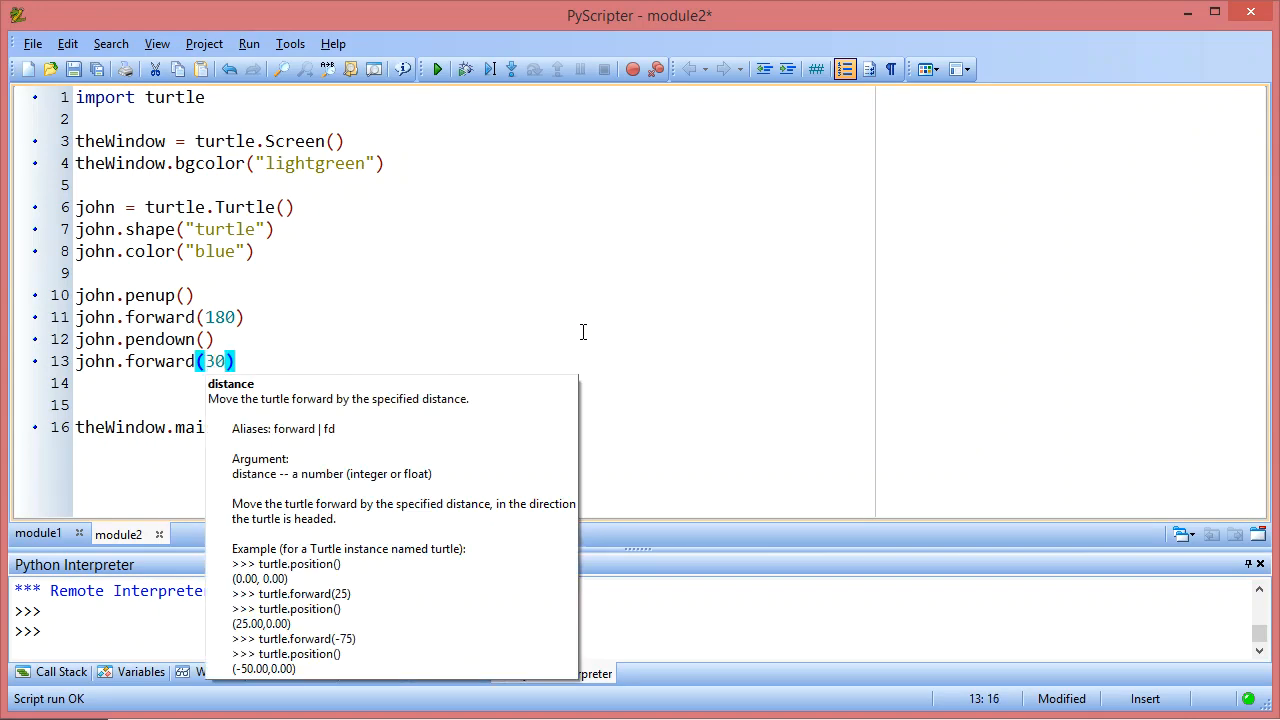
click(434, 68)
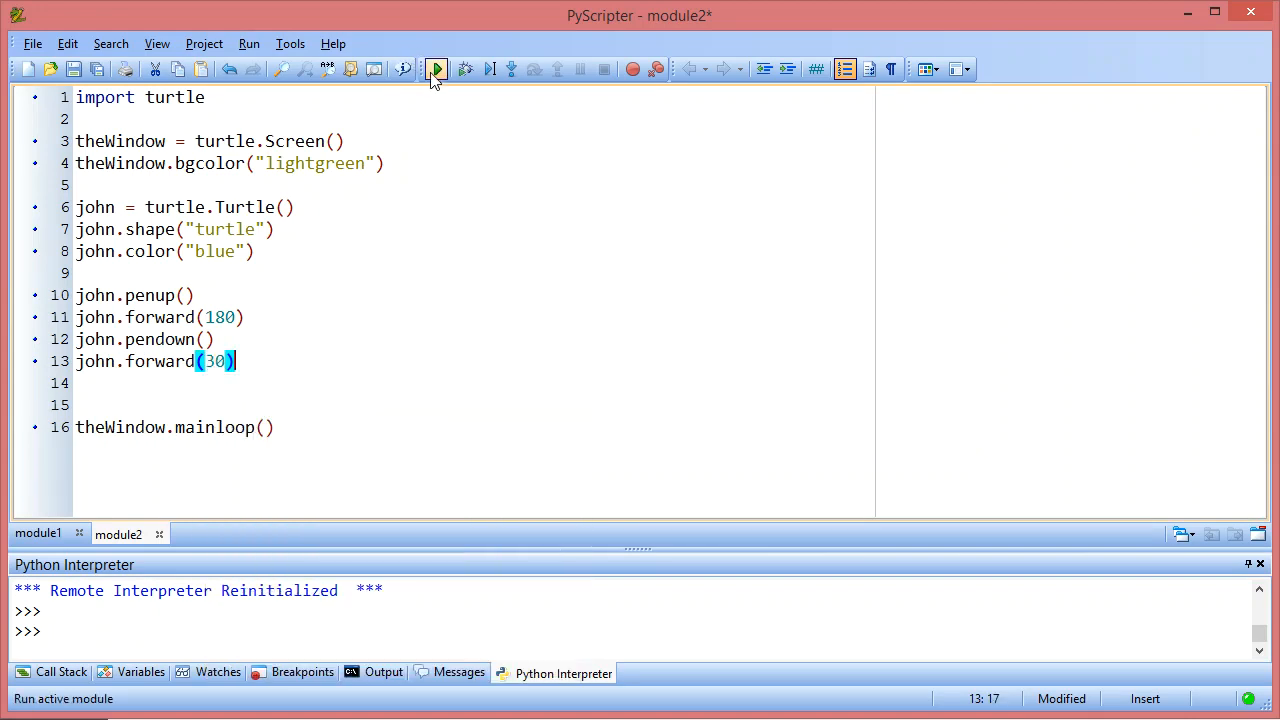
click(434, 68)
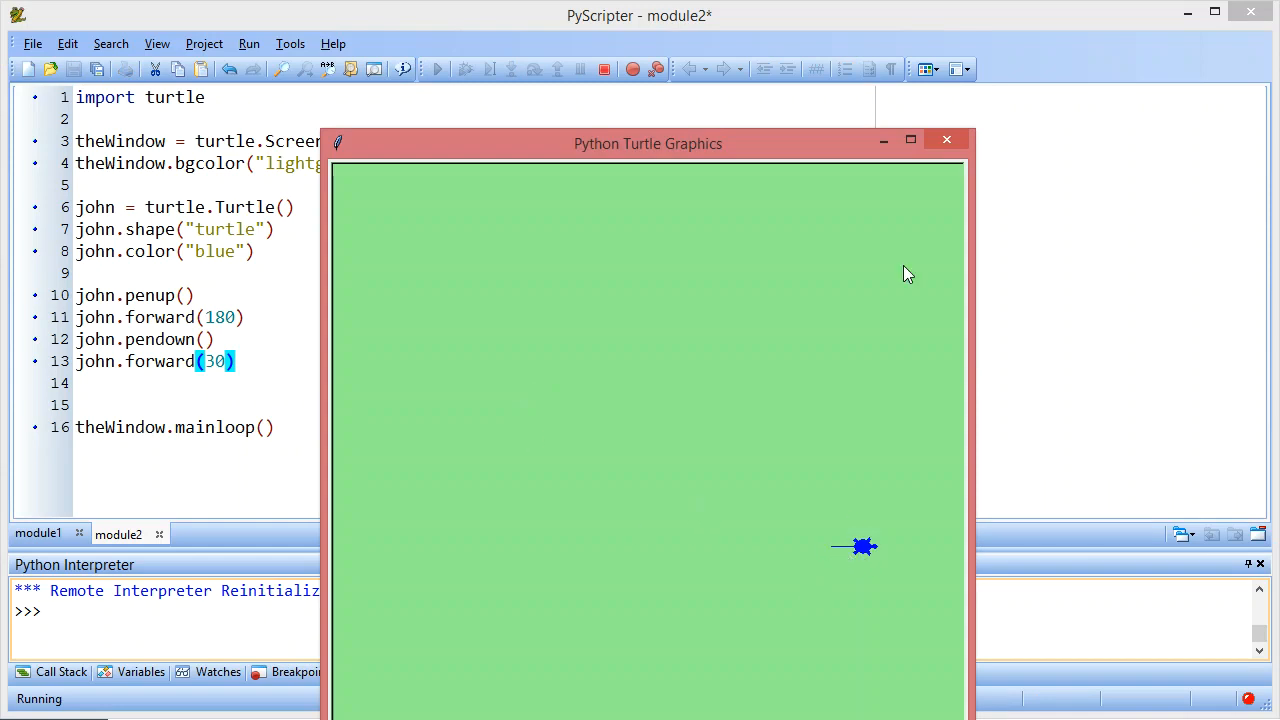
mouse_move(928, 558)
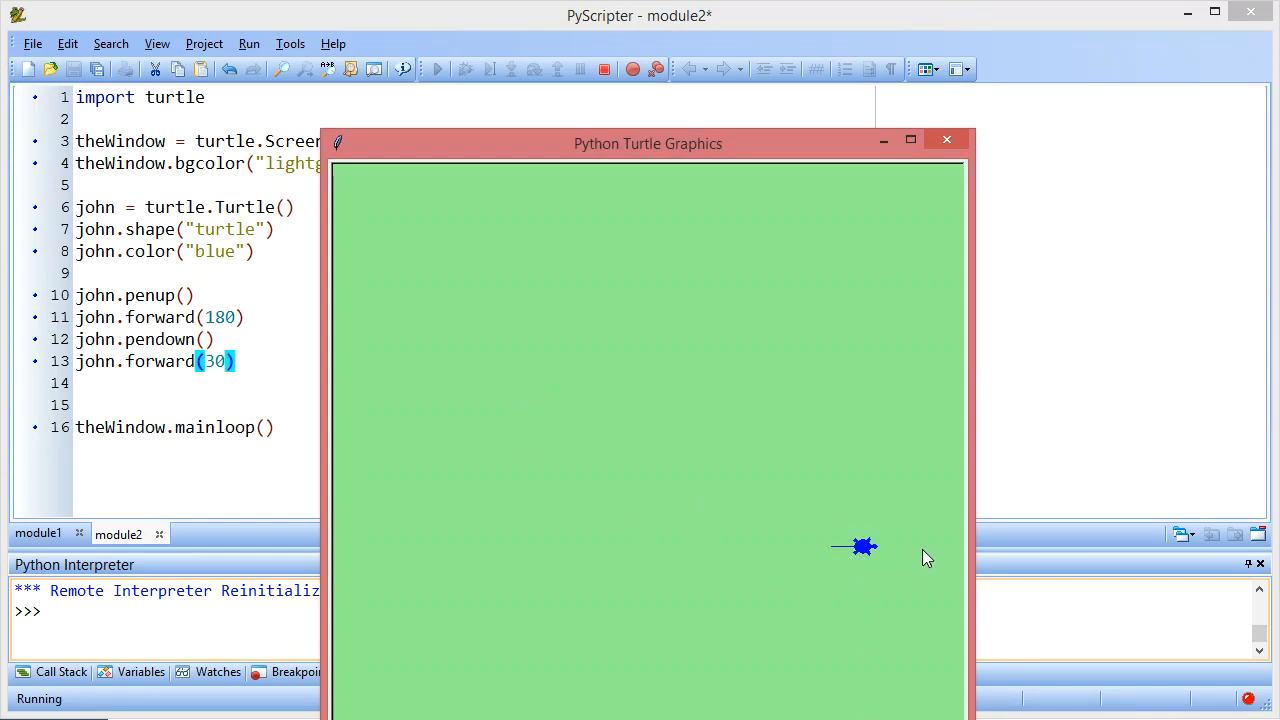
click(946, 138)
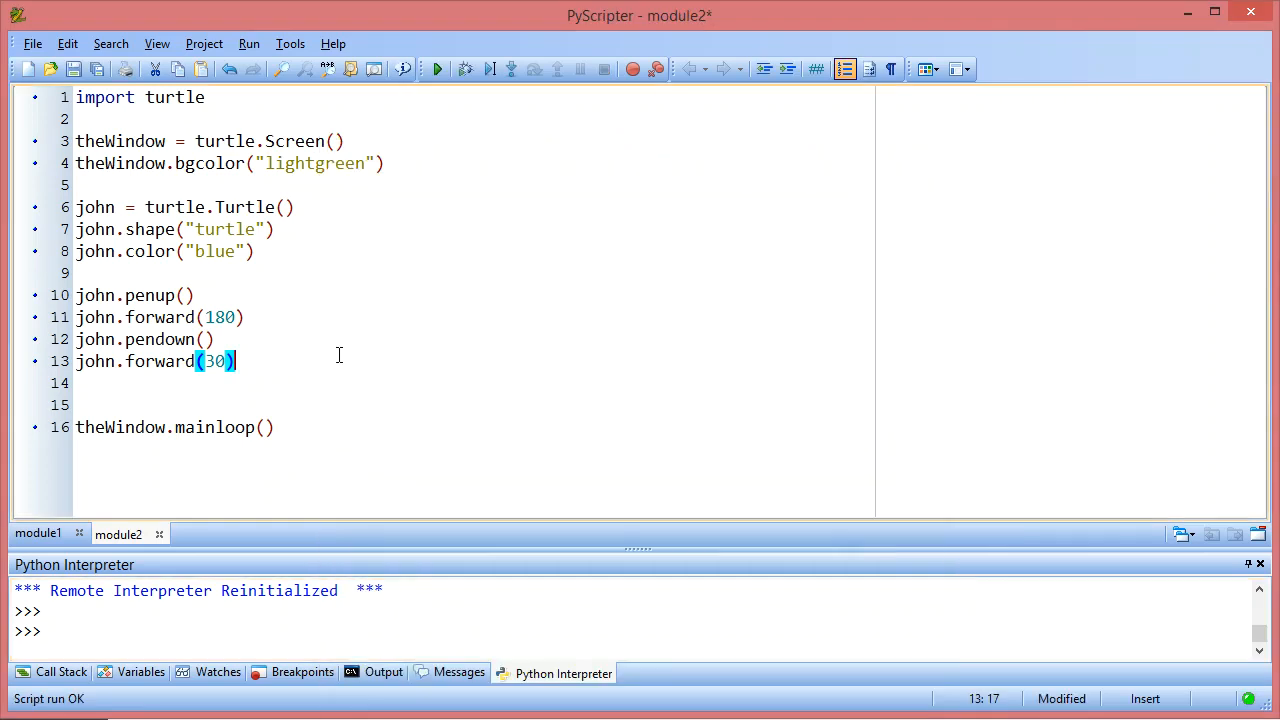
Step: Add john.penup() and john.forward(40) after the tick mark and run to see the turtle move past it
text(joh)
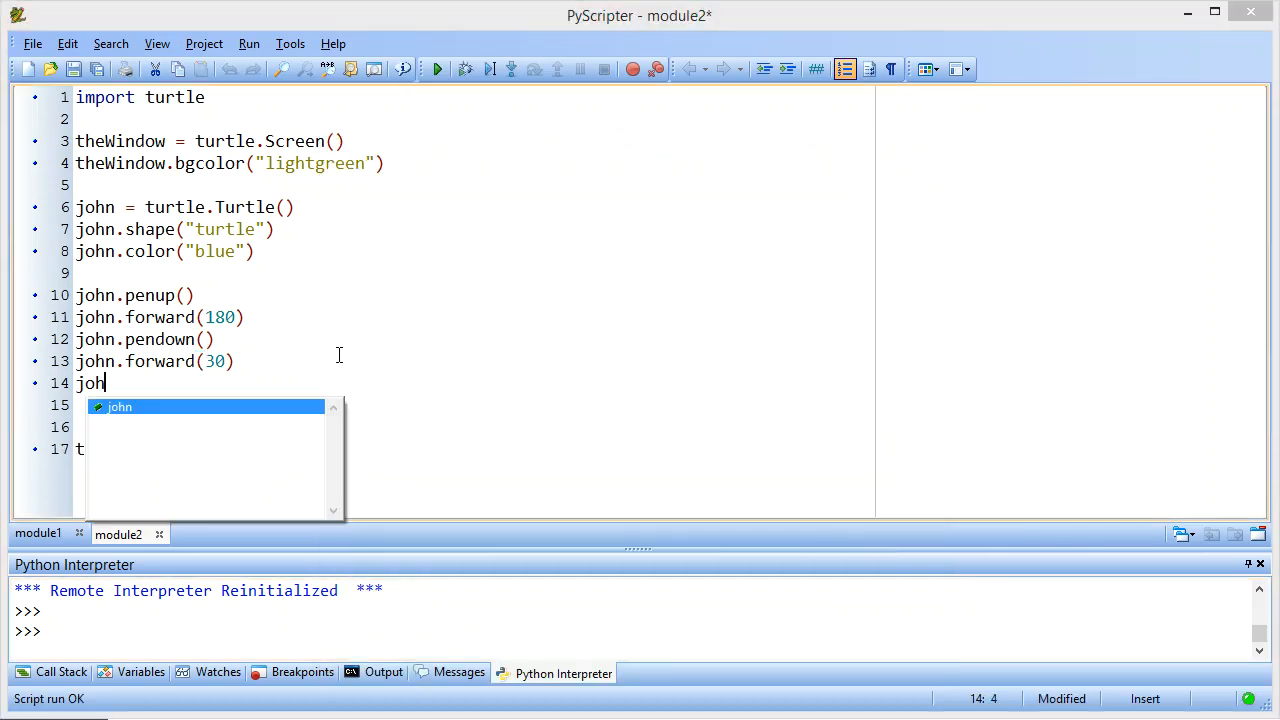
text(n.penup())
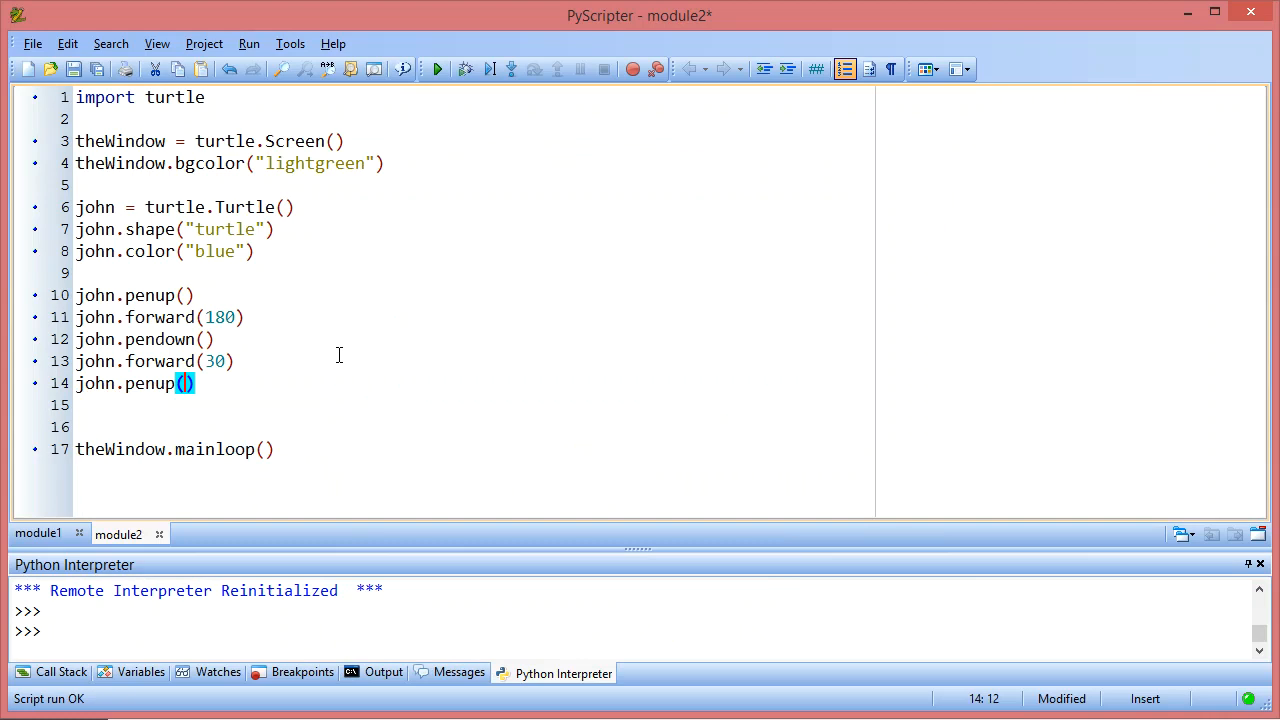
text(john)
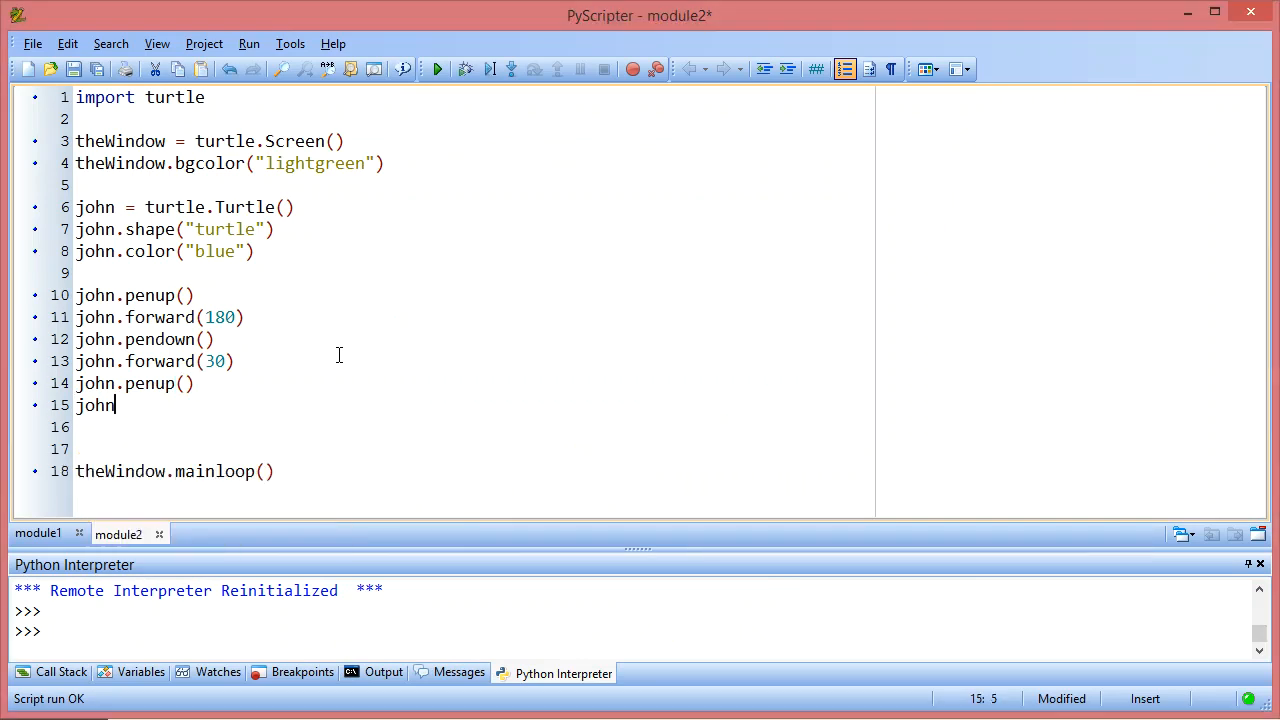
text(.forward())
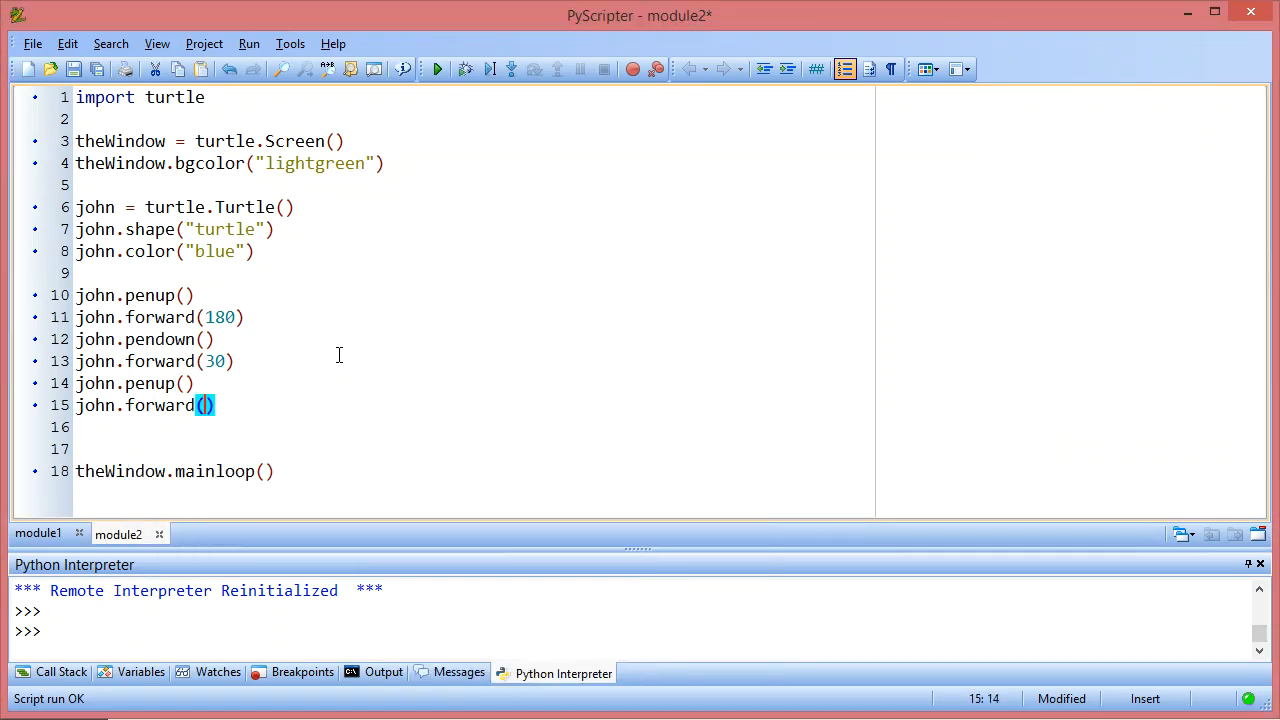
text(40)
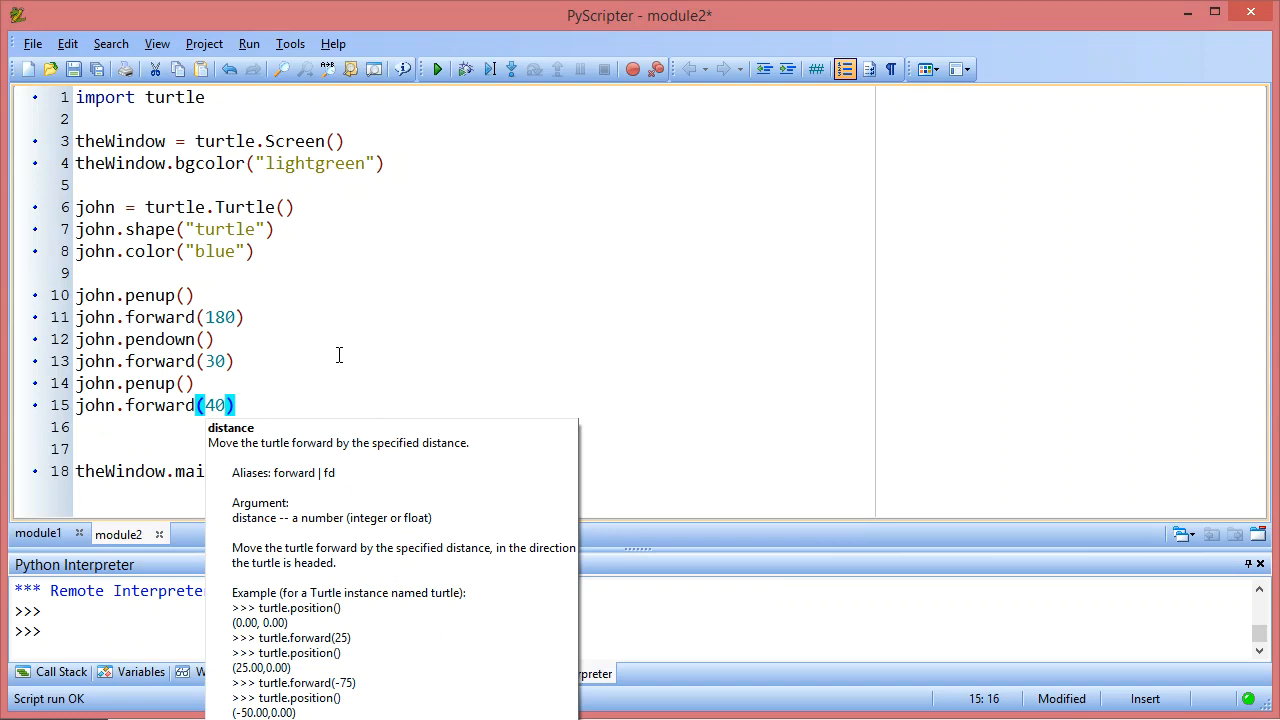
click(436, 68)
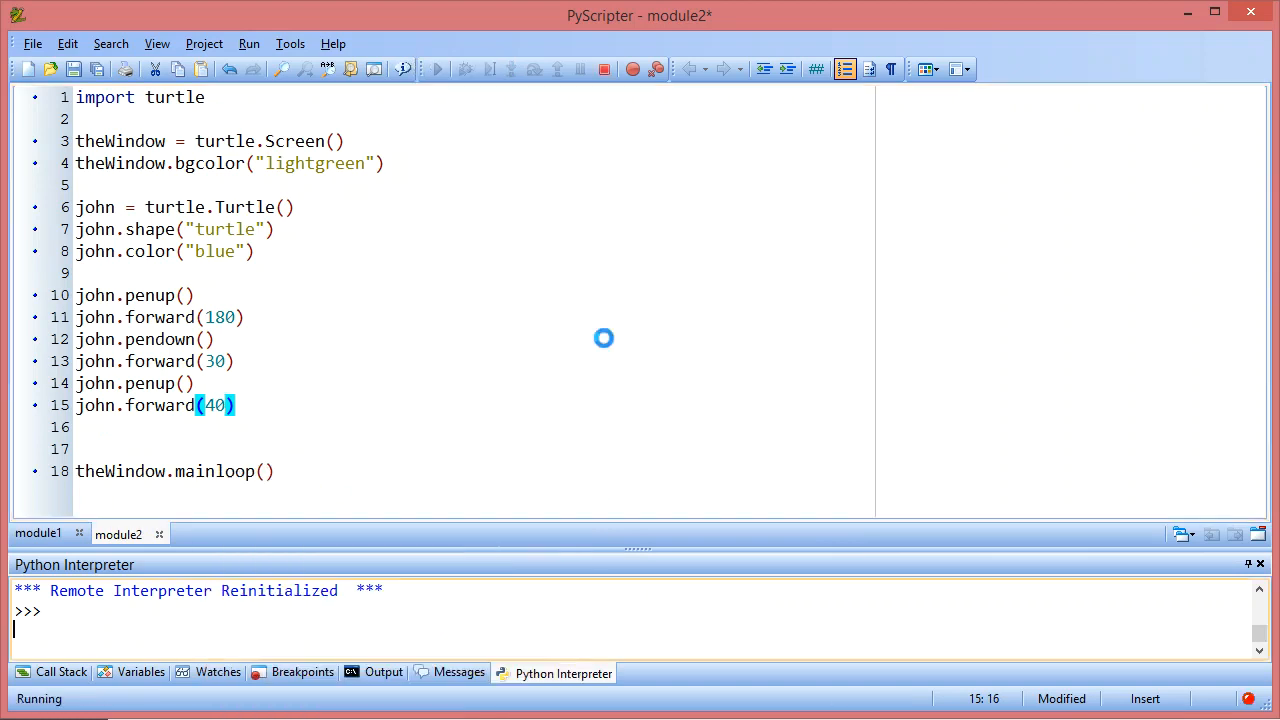
click(436, 68)
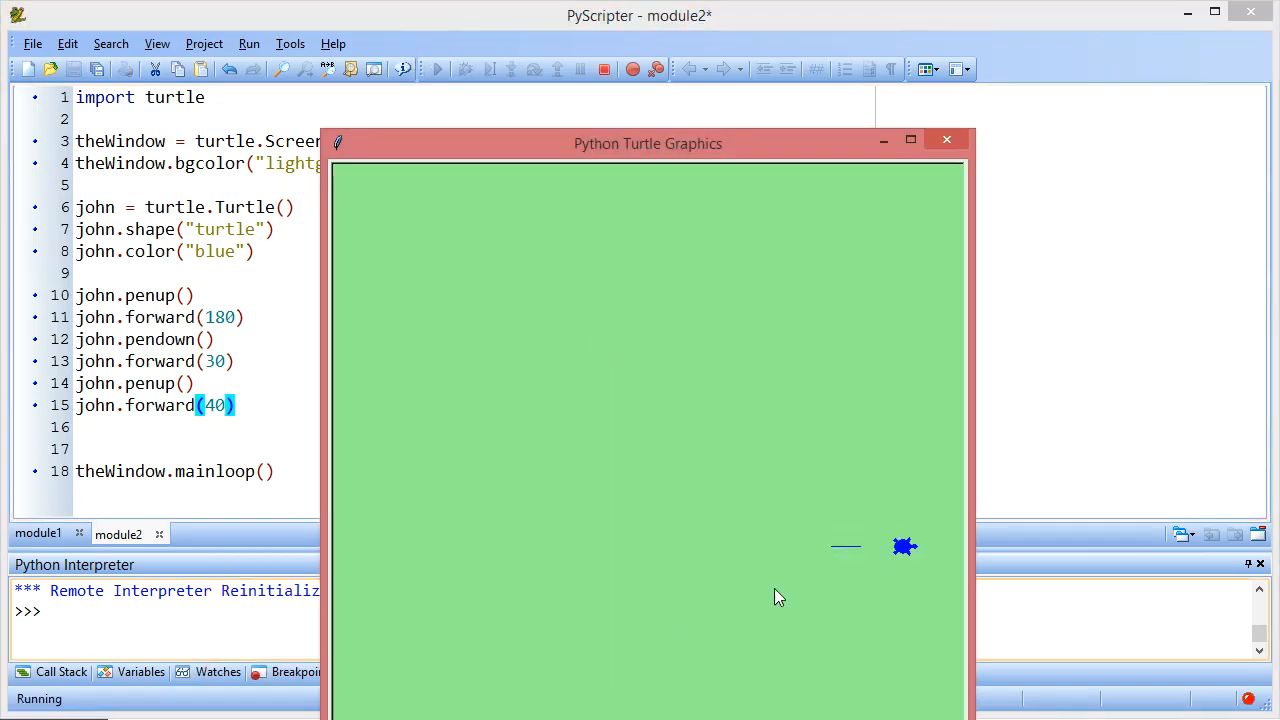
mouse_move(844, 560)
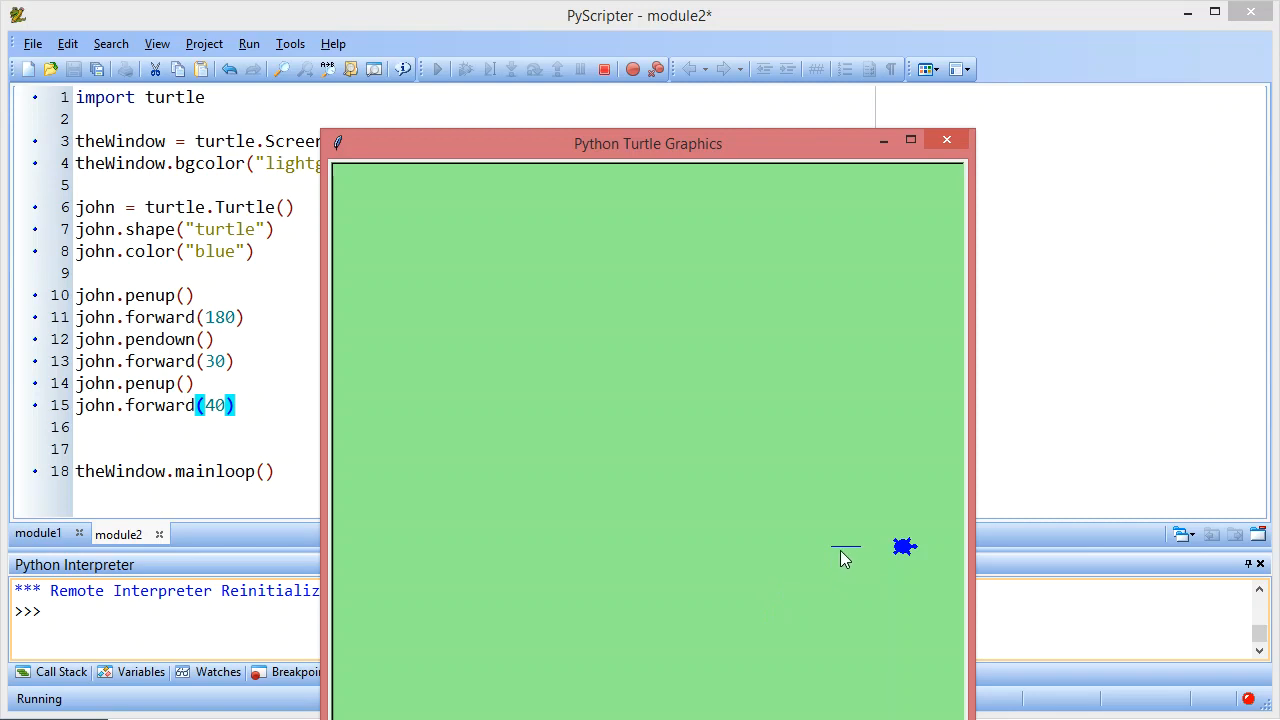
mouse_move(852, 564)
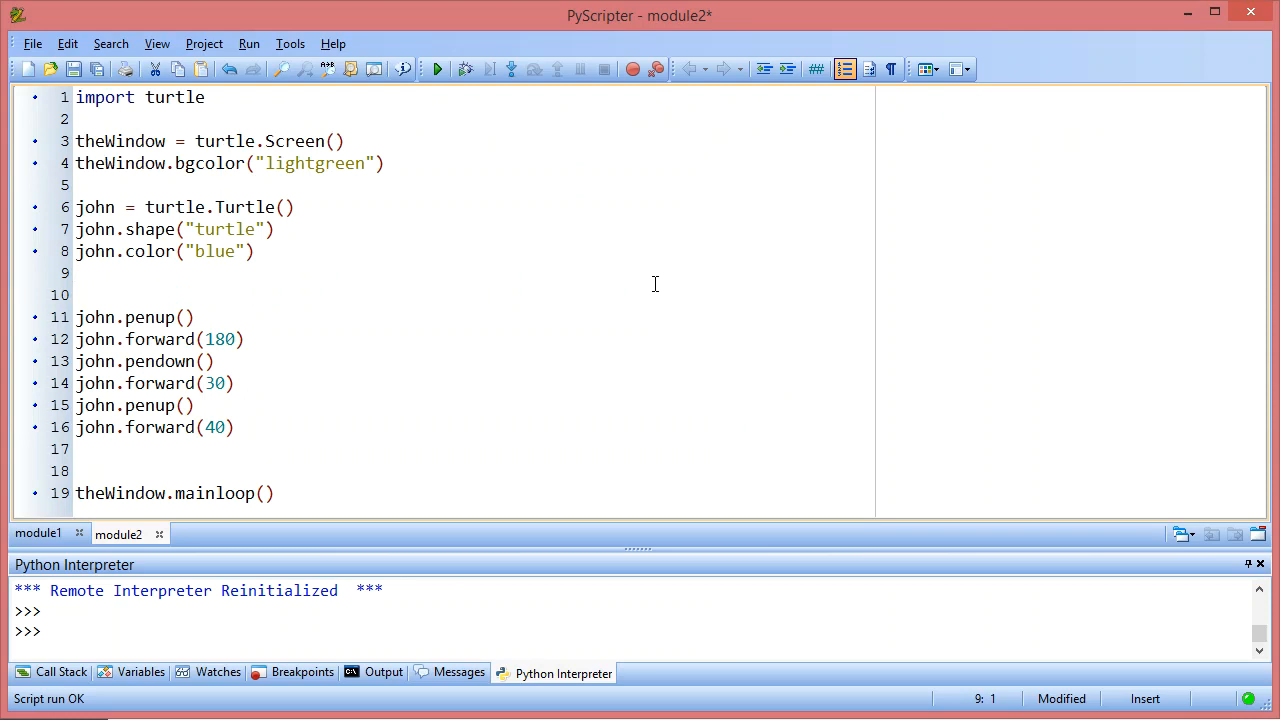
Step: Add john.pensize(4) below the colour setting and run to see the thicker tick mark
text(john)
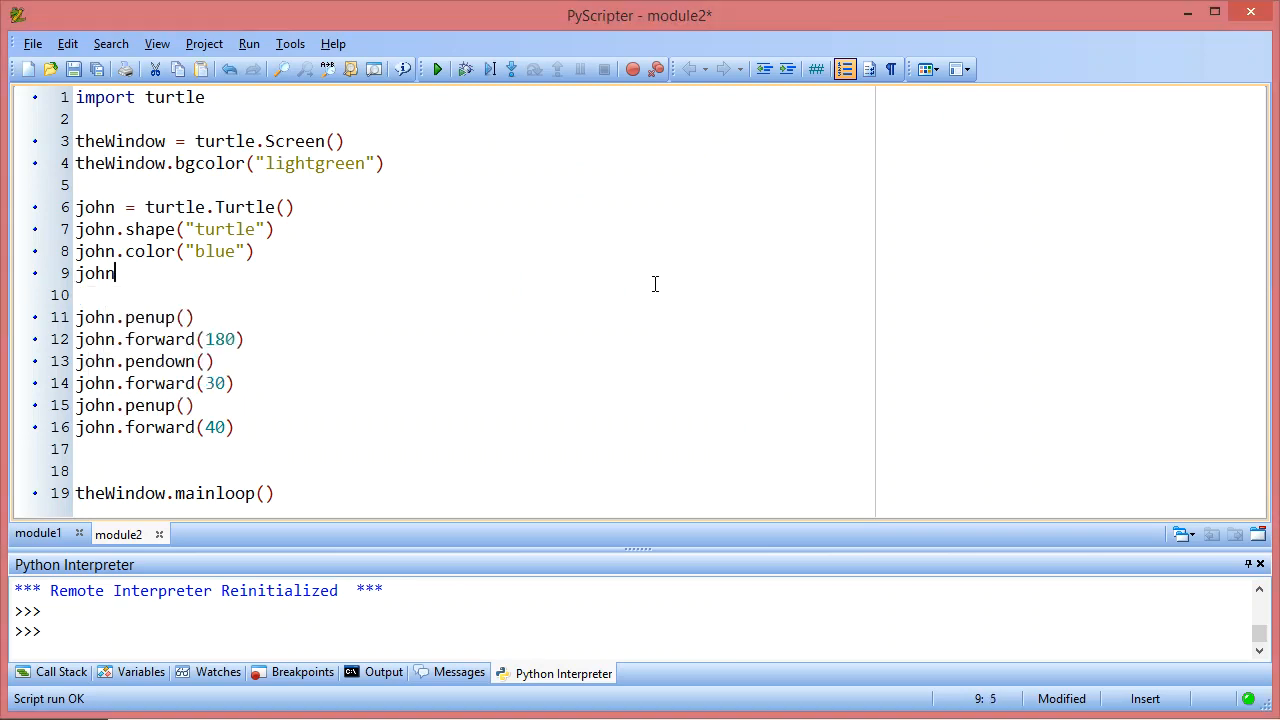
text(.pensize)
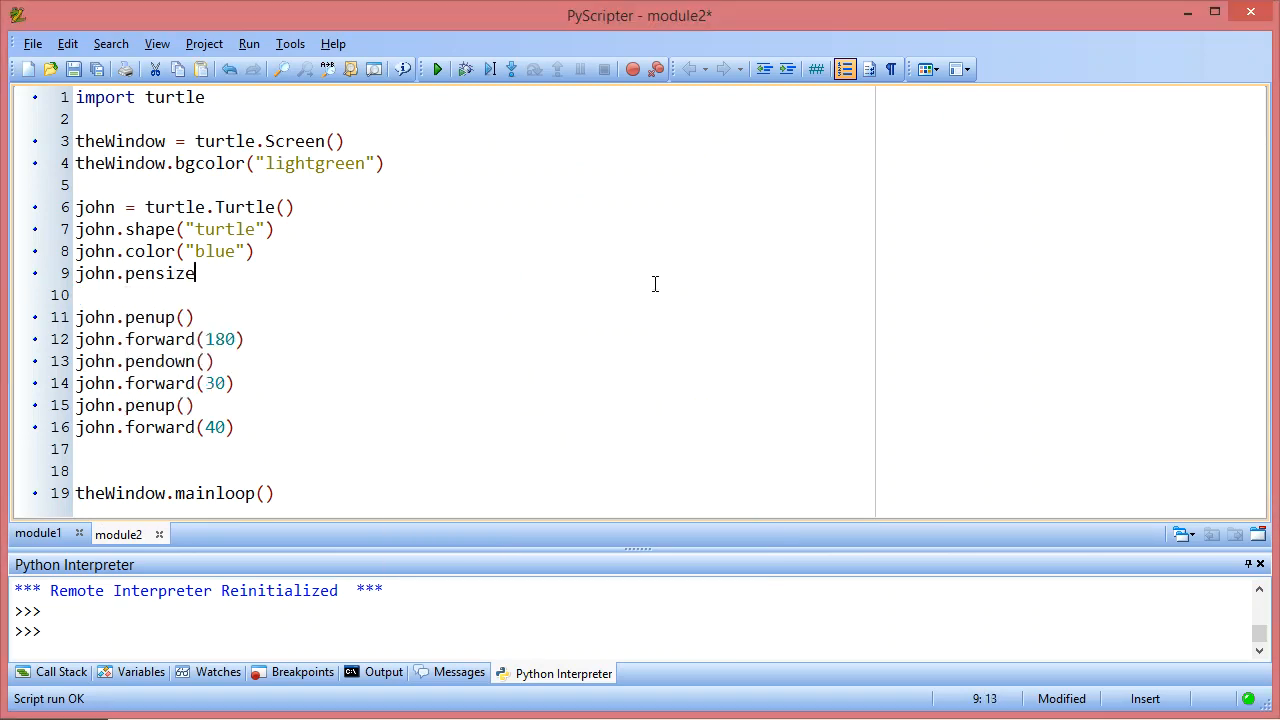
text((4)
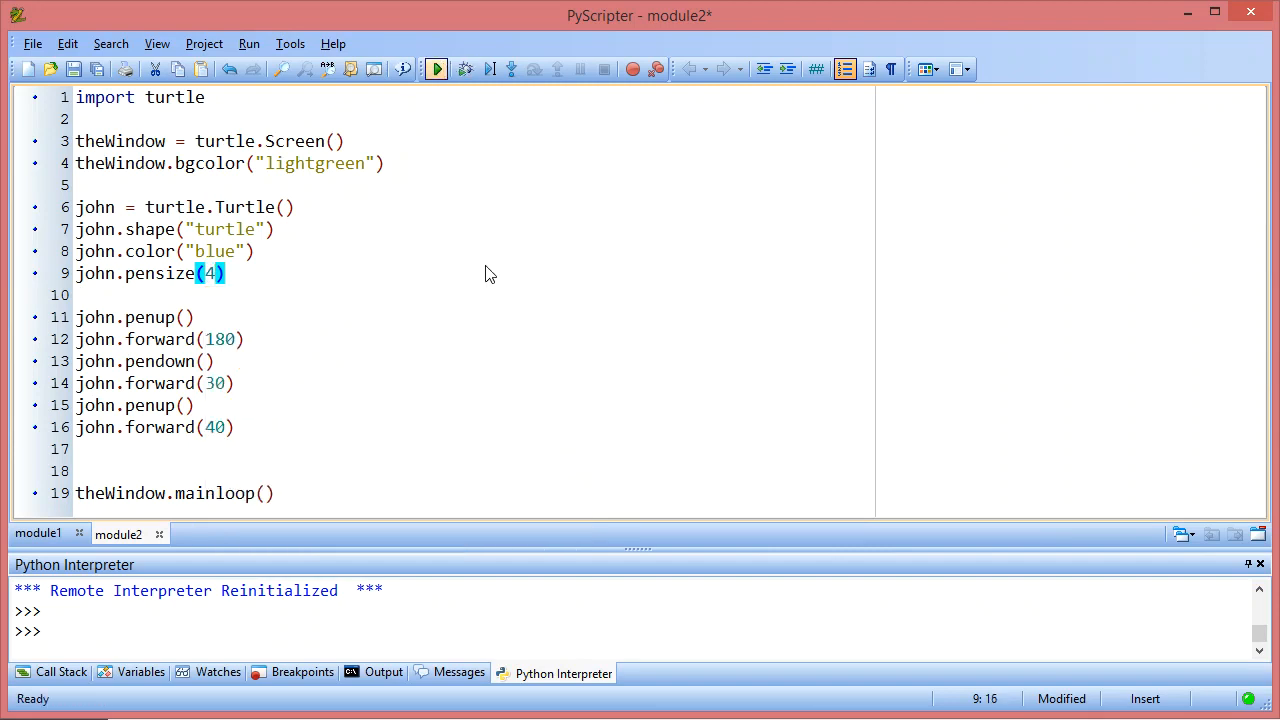
click(436, 68)
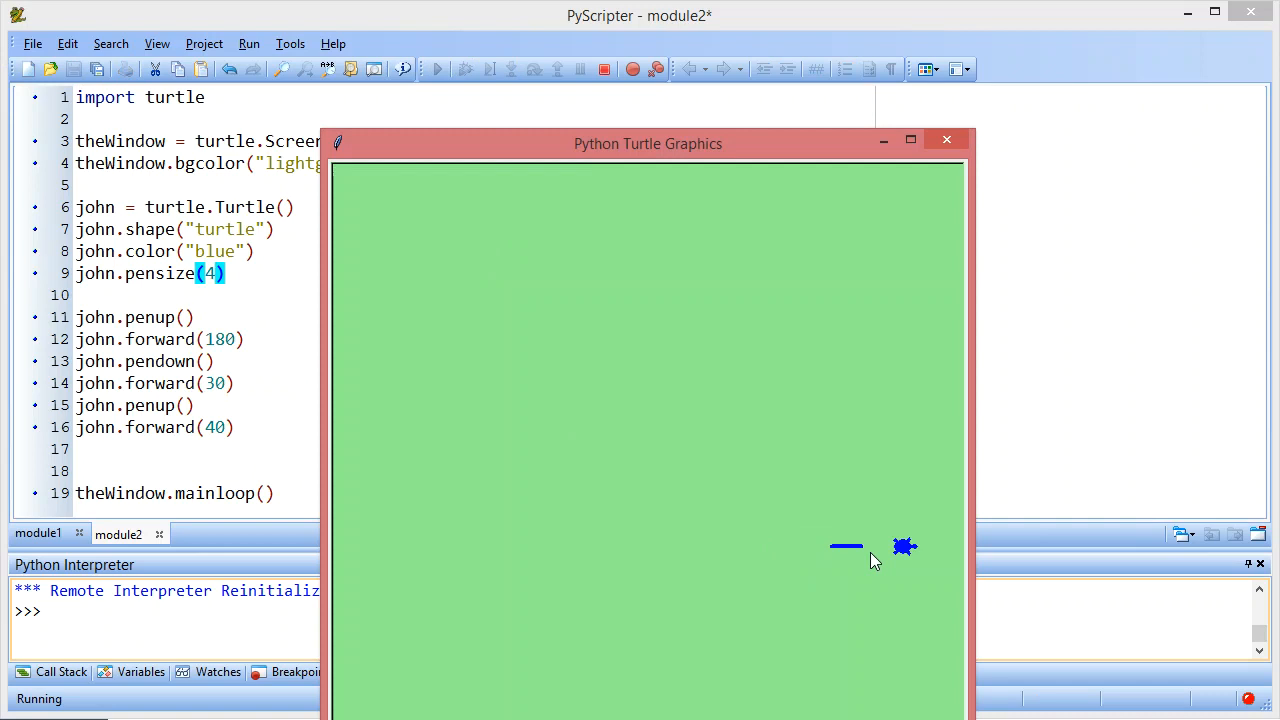
mouse_move(880, 564)
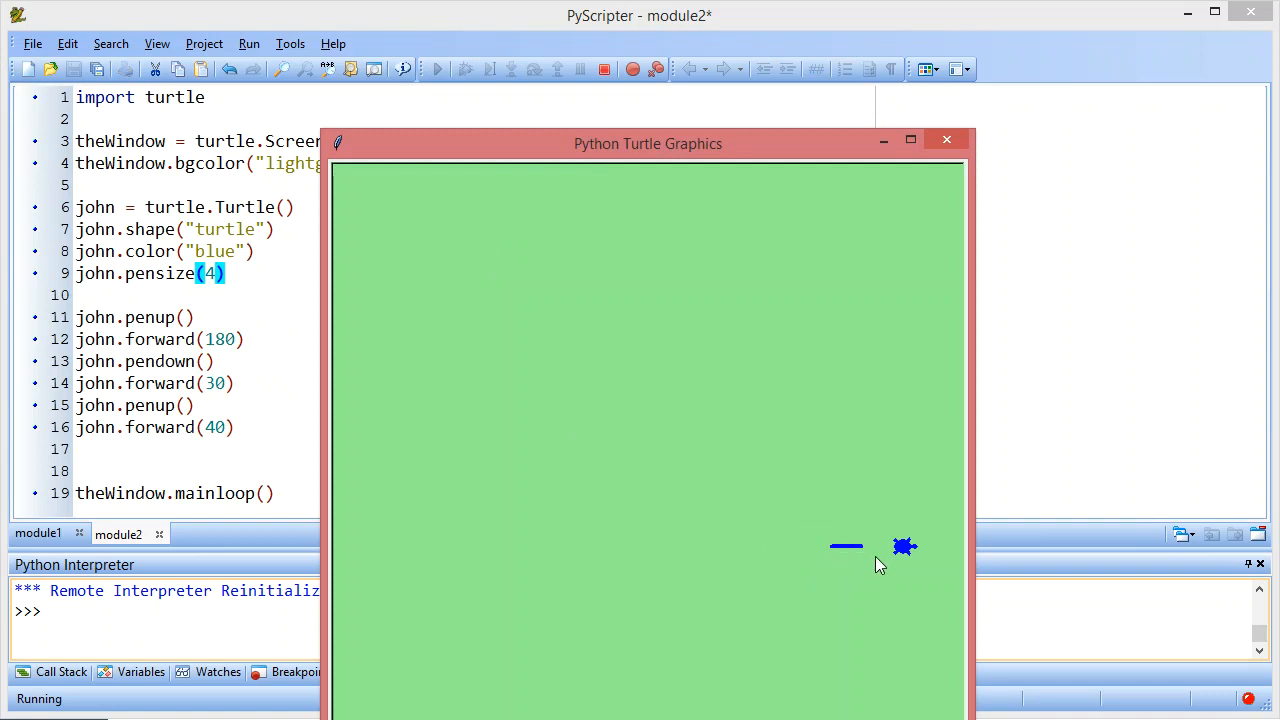
mouse_move(906, 544)
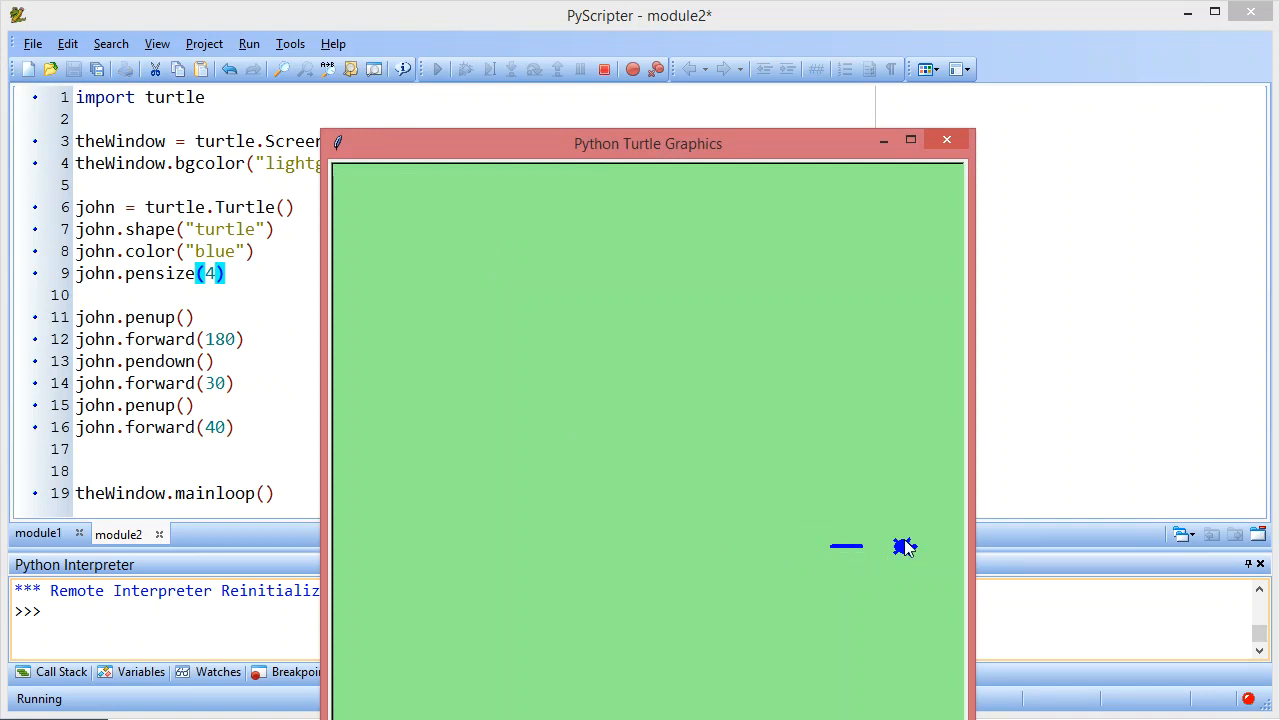
mouse_move(664, 560)
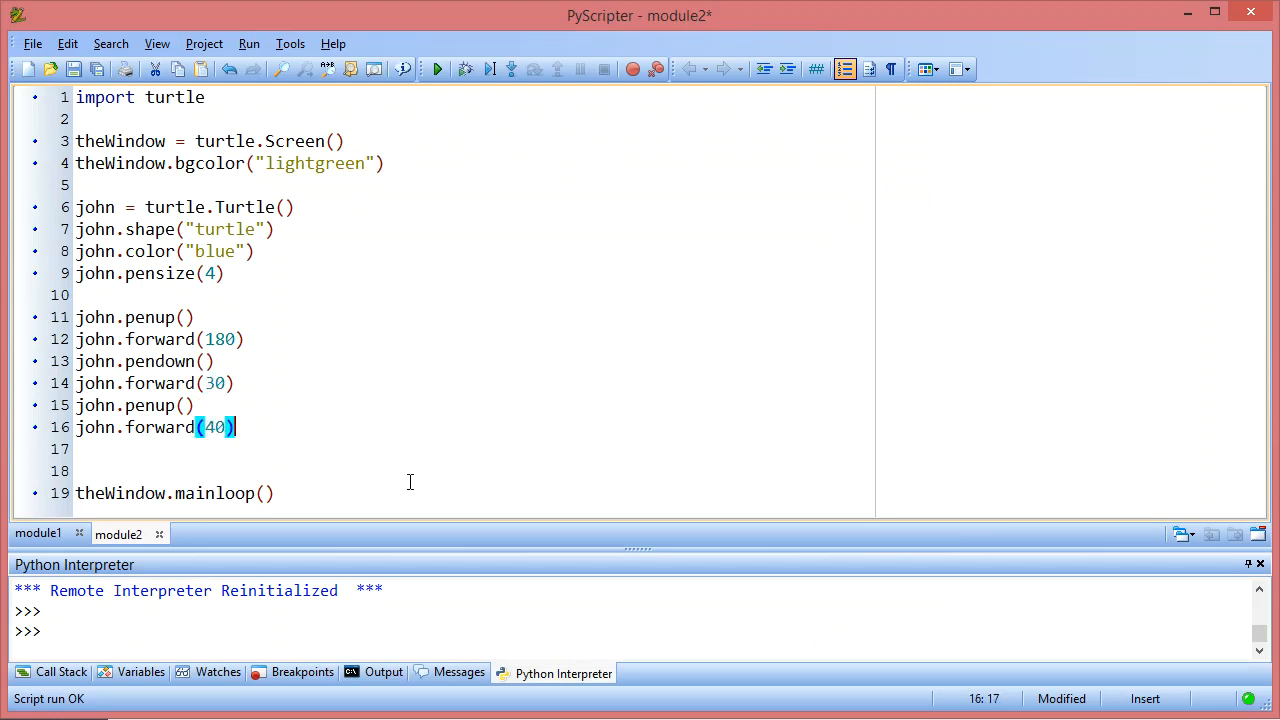
Step: Add john.backward(250) after the forward move and run to see the turtle return left
text(john.back)
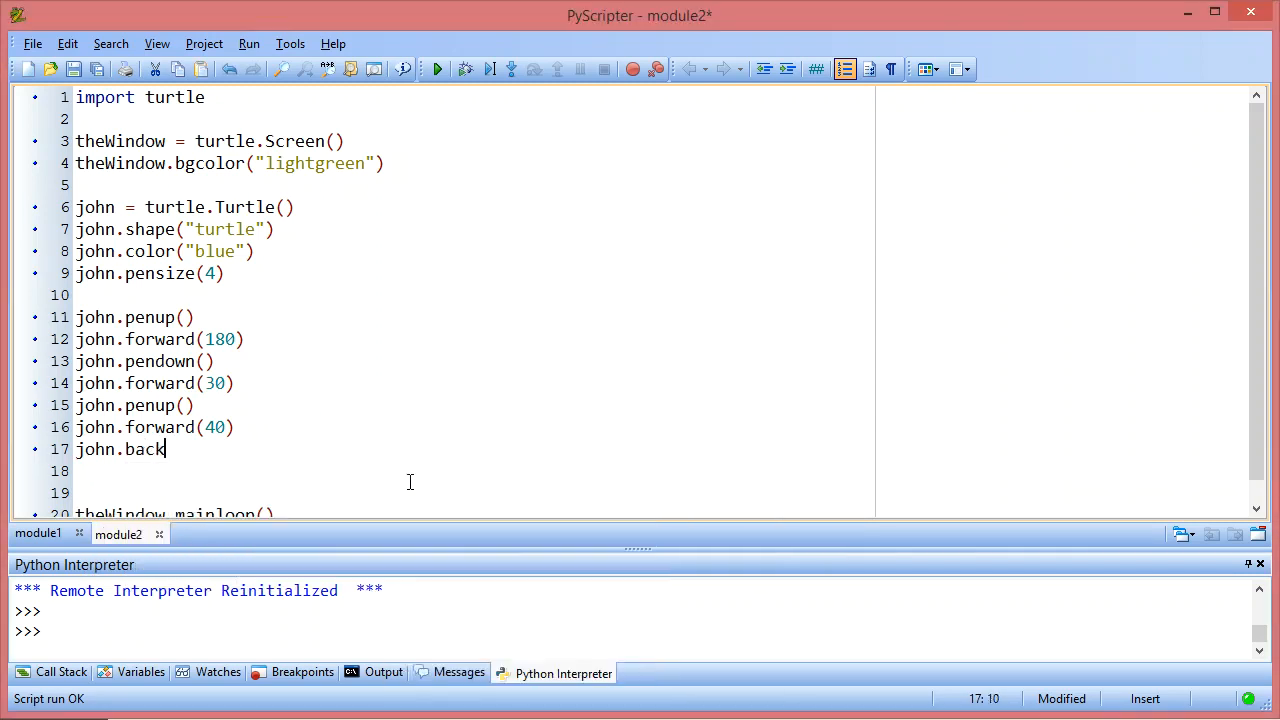
text(ward(250))
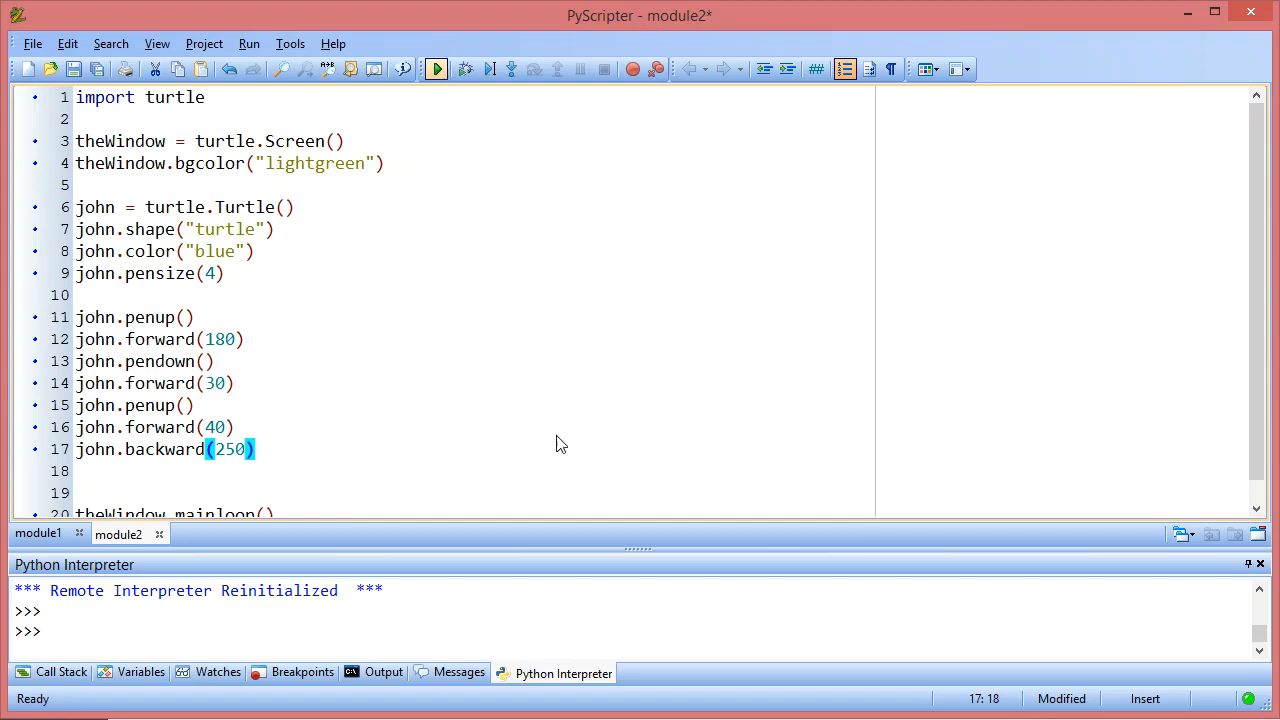
click(436, 68)
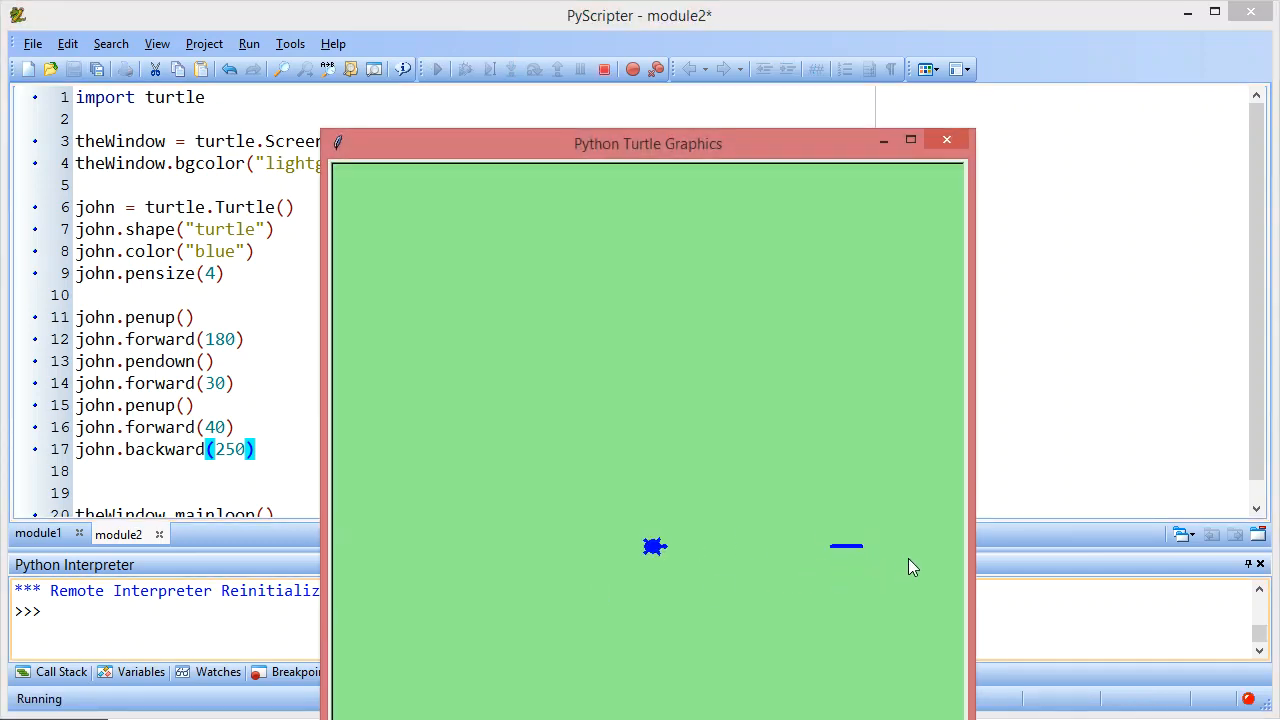
mouse_move(850, 306)
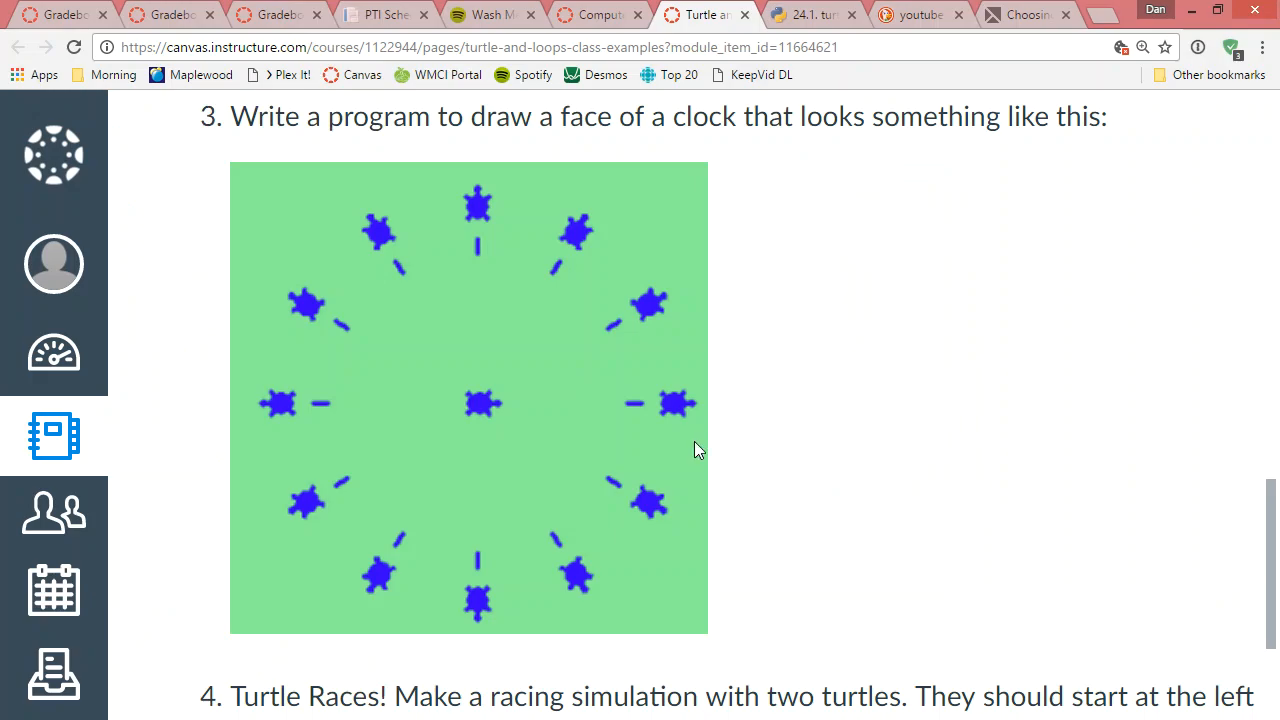
mouse_move(684, 386)
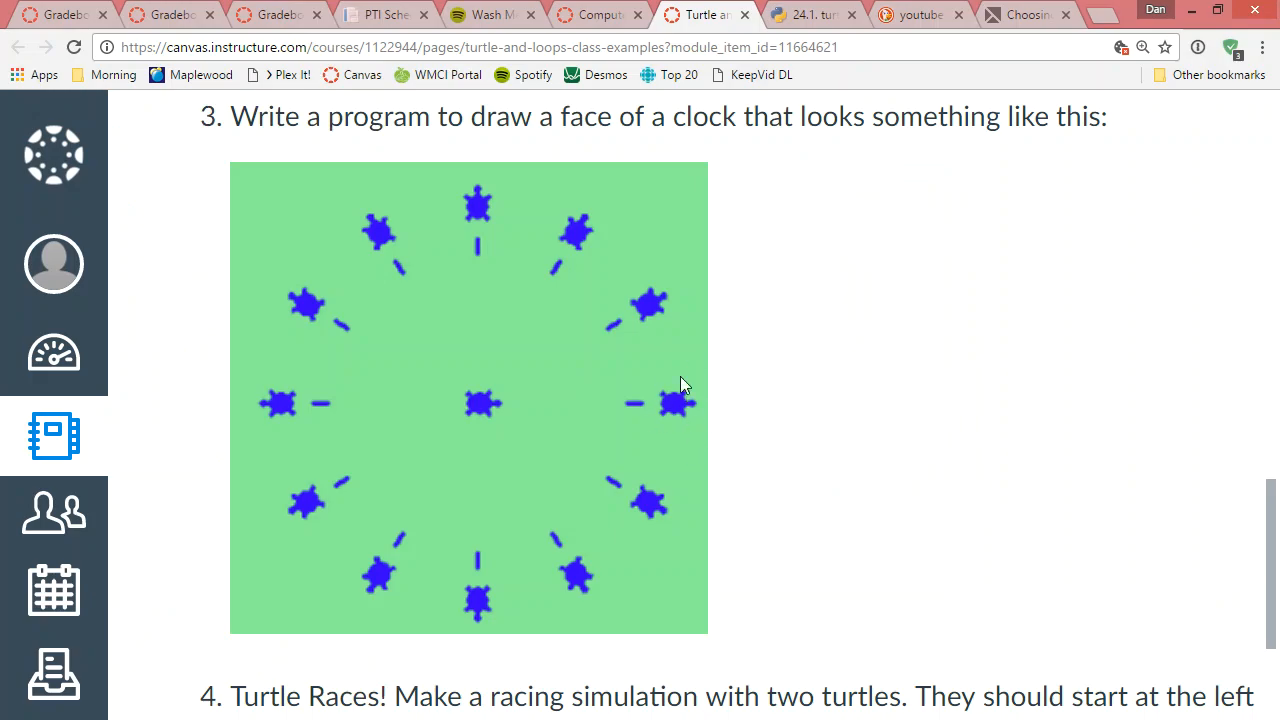
mouse_move(880, 476)
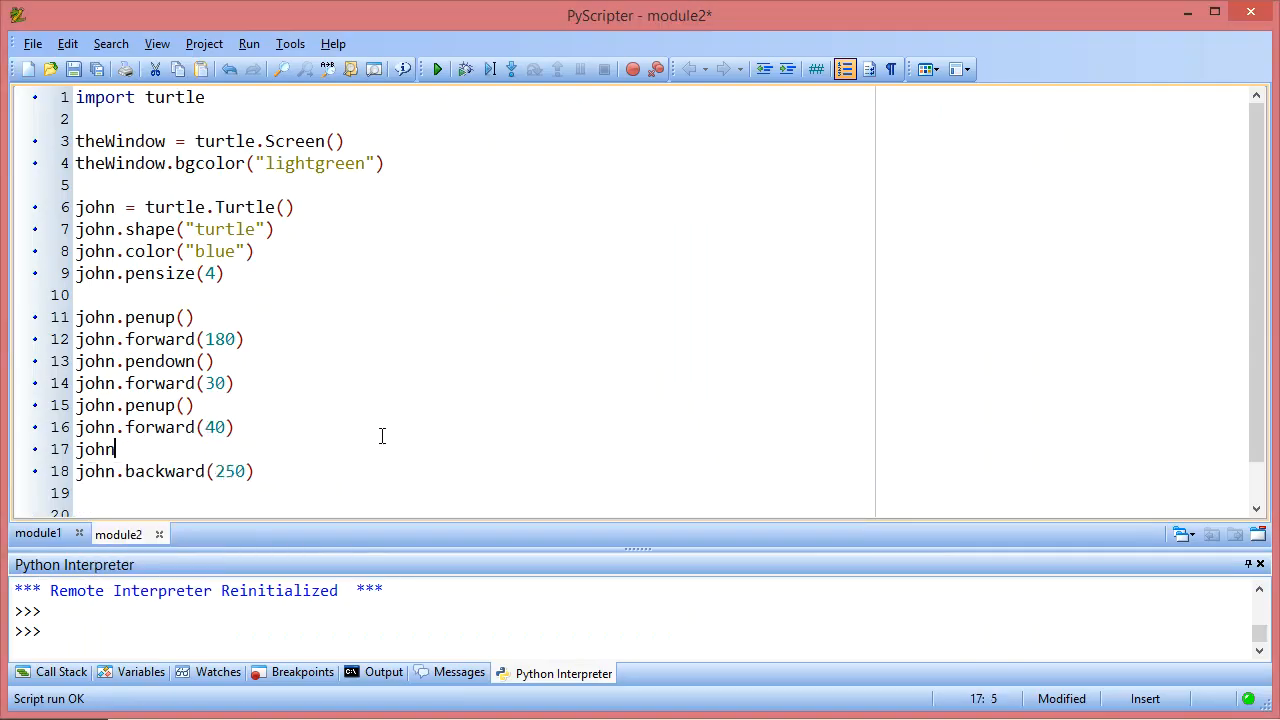
Step: Add john.stamp() before the backward move, run to see the stamped turtle, then close the graphics window
text(.stamp)
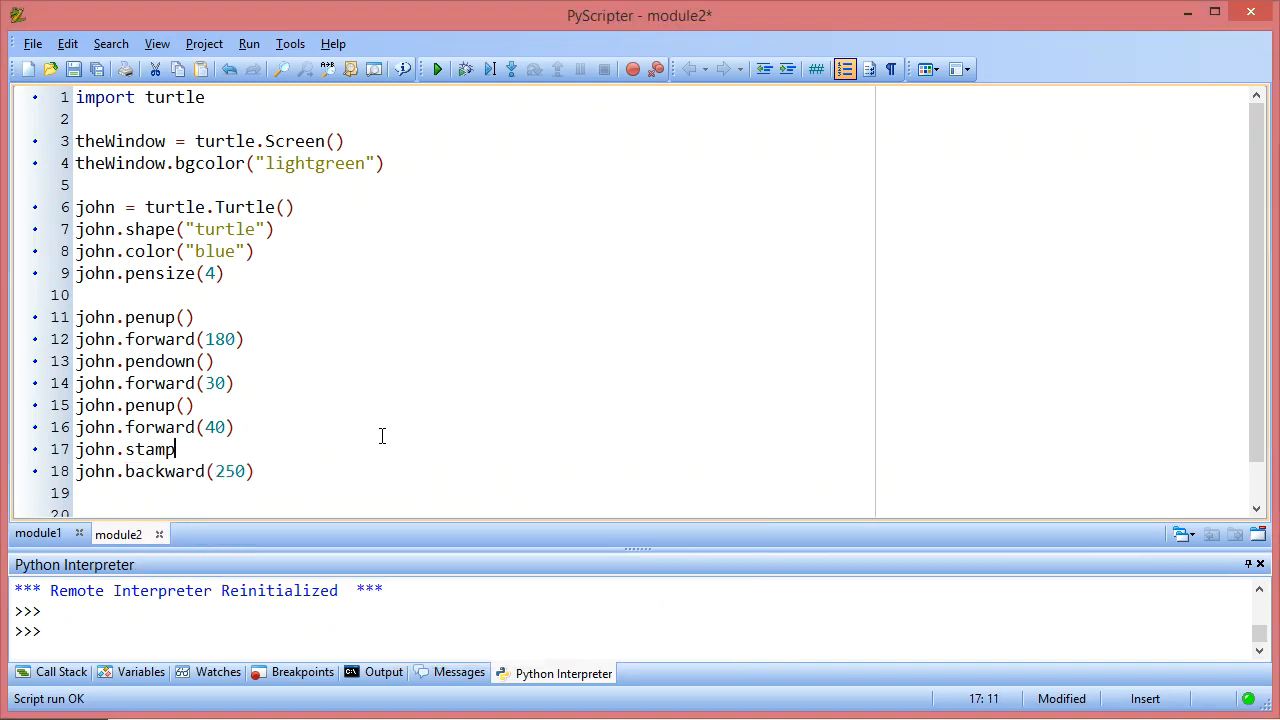
text(()
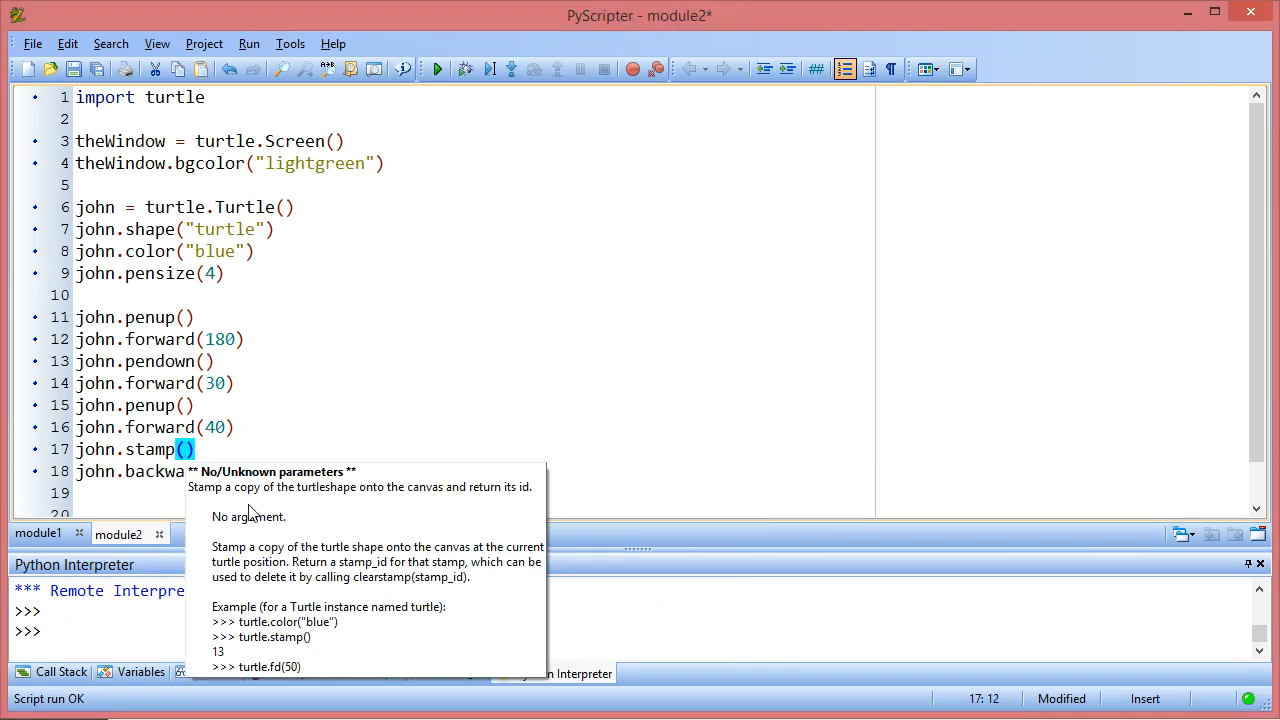
mouse_move(416, 504)
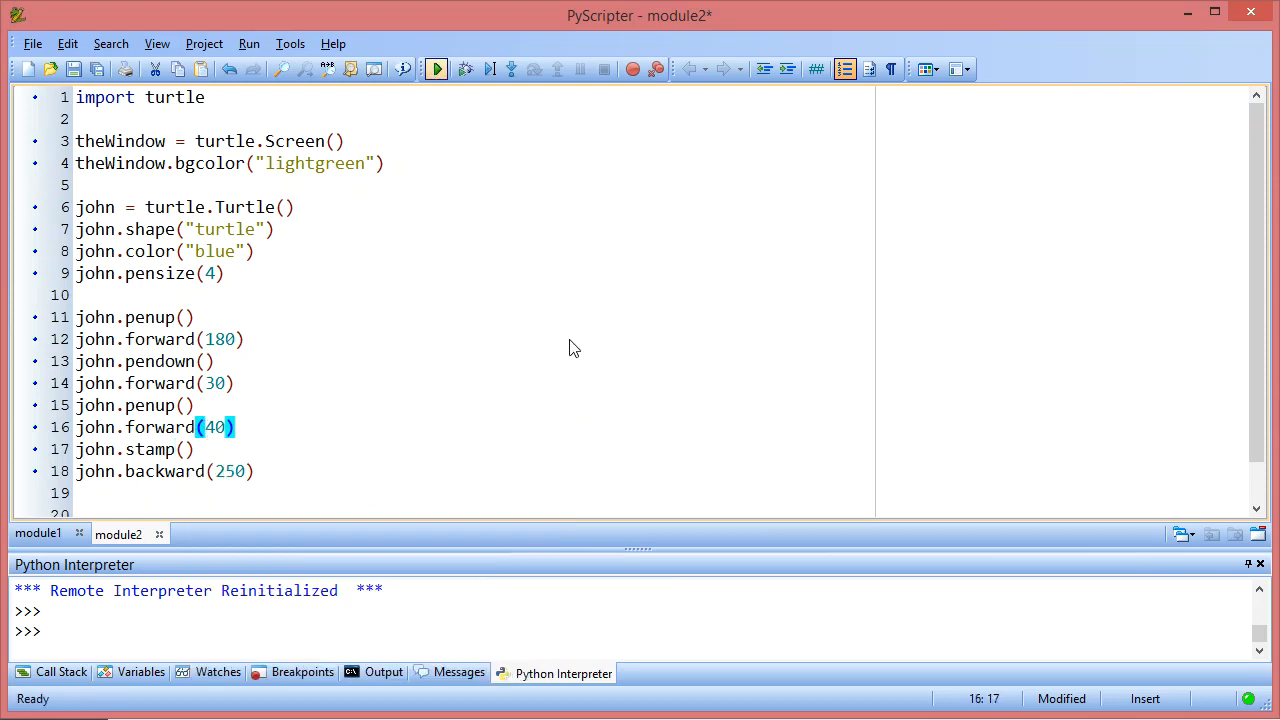
click(436, 68)
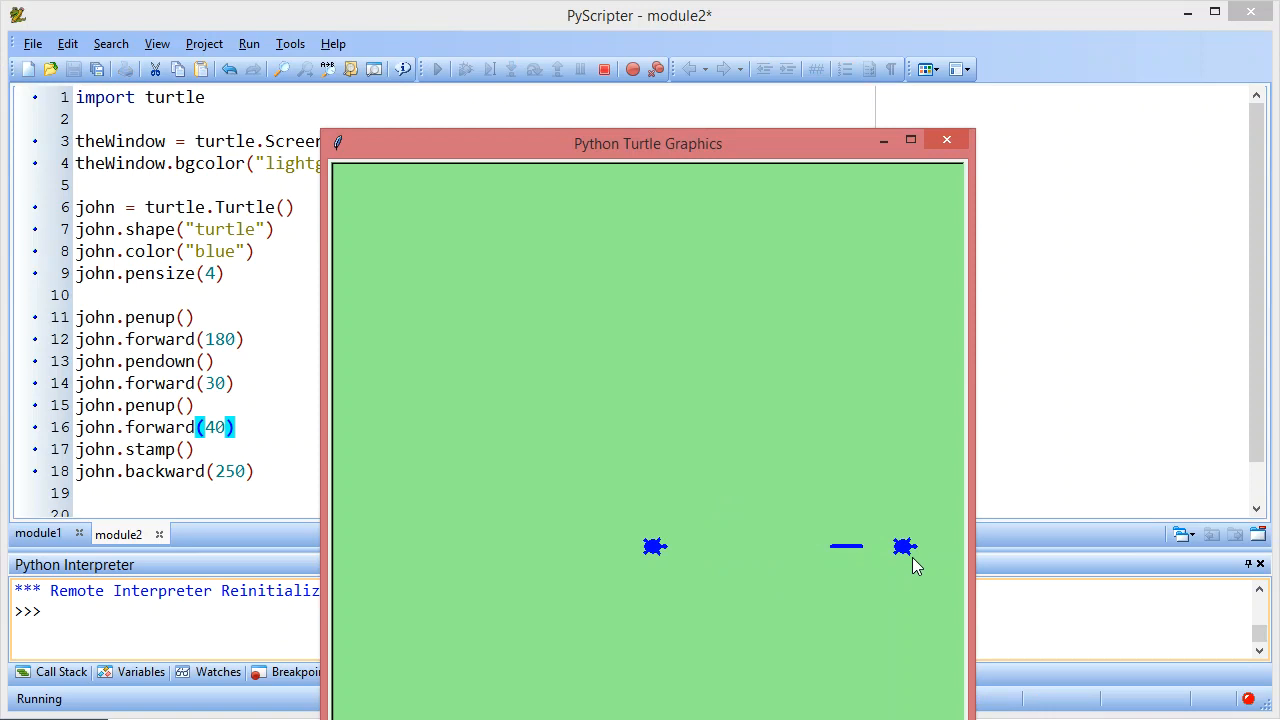
mouse_move(648, 560)
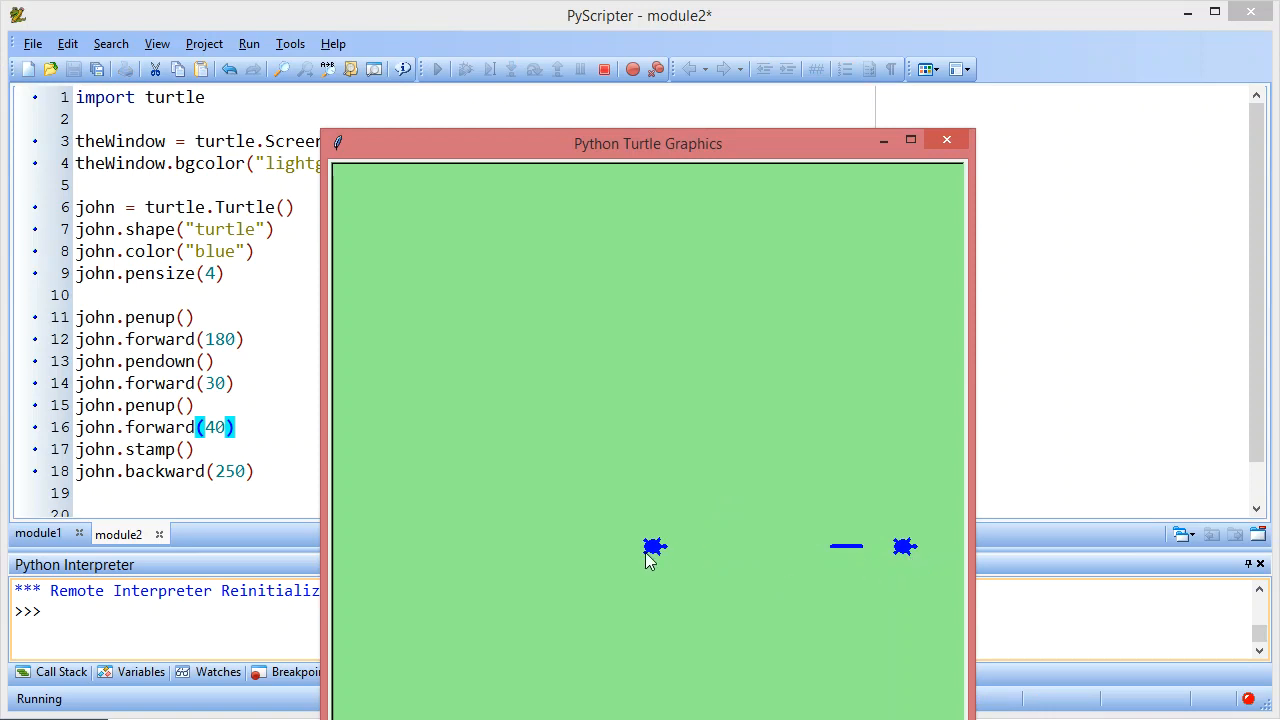
mouse_move(886, 576)
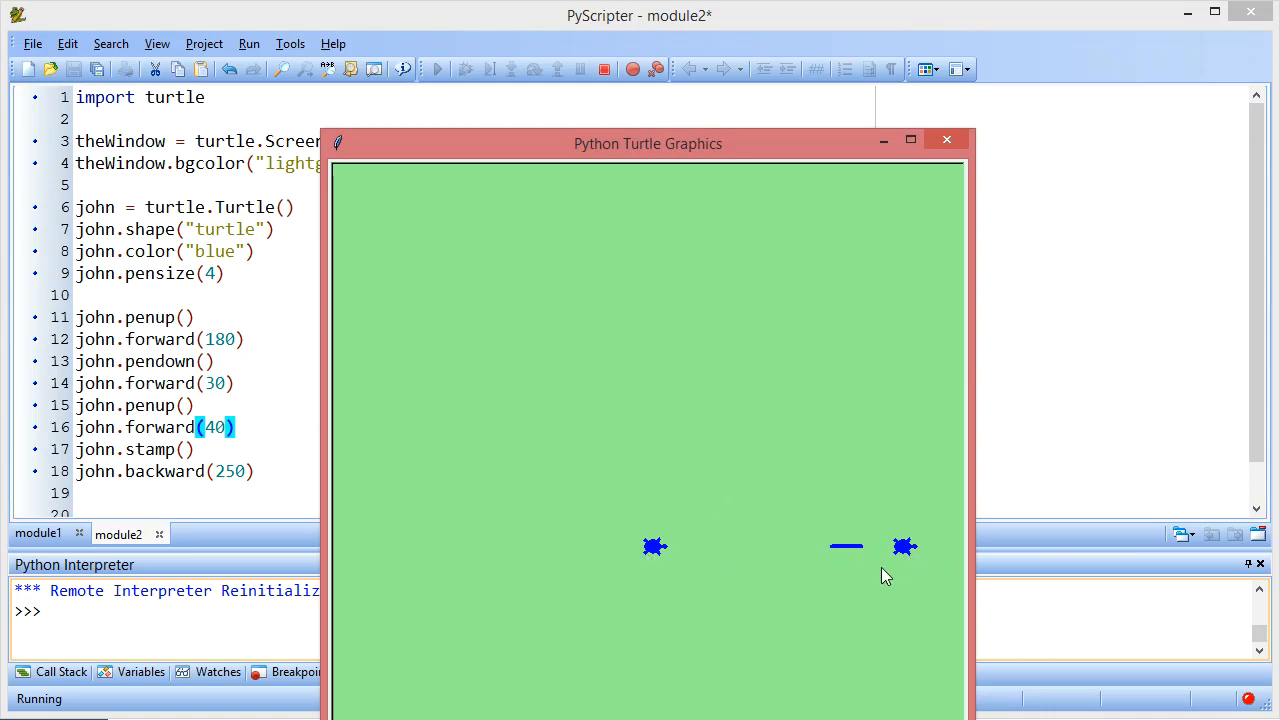
mouse_move(900, 544)
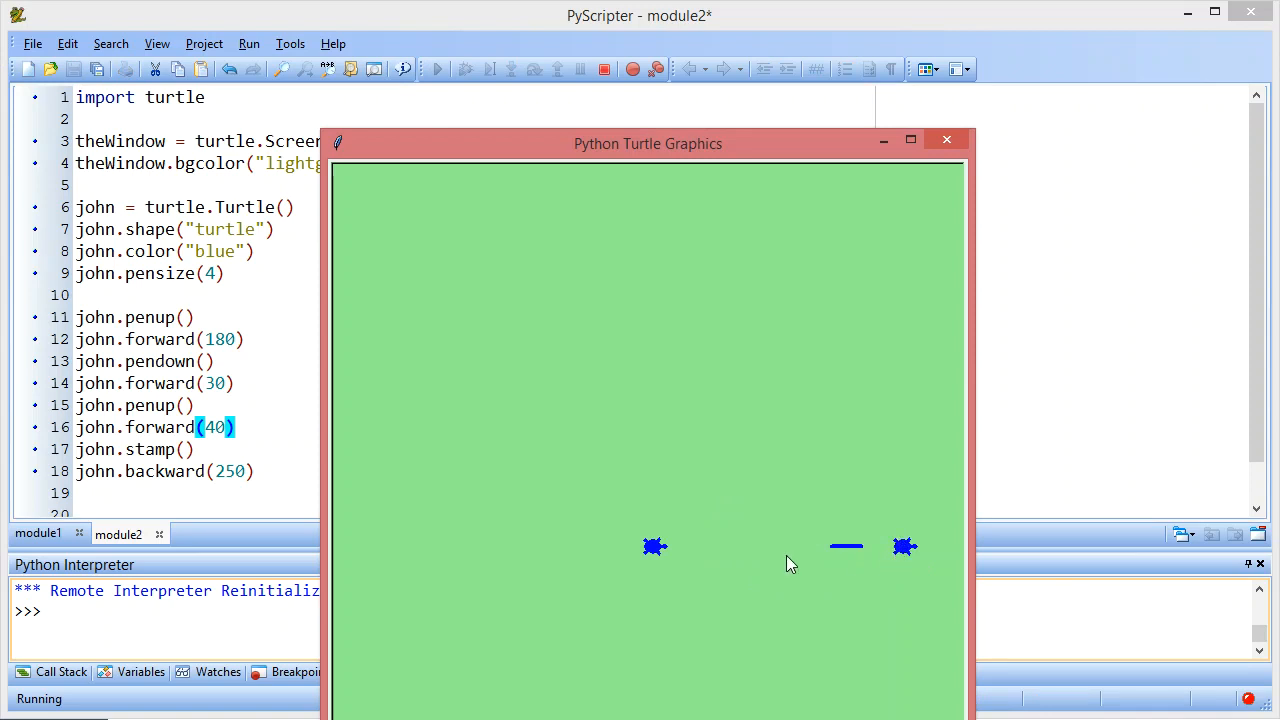
mouse_move(858, 576)
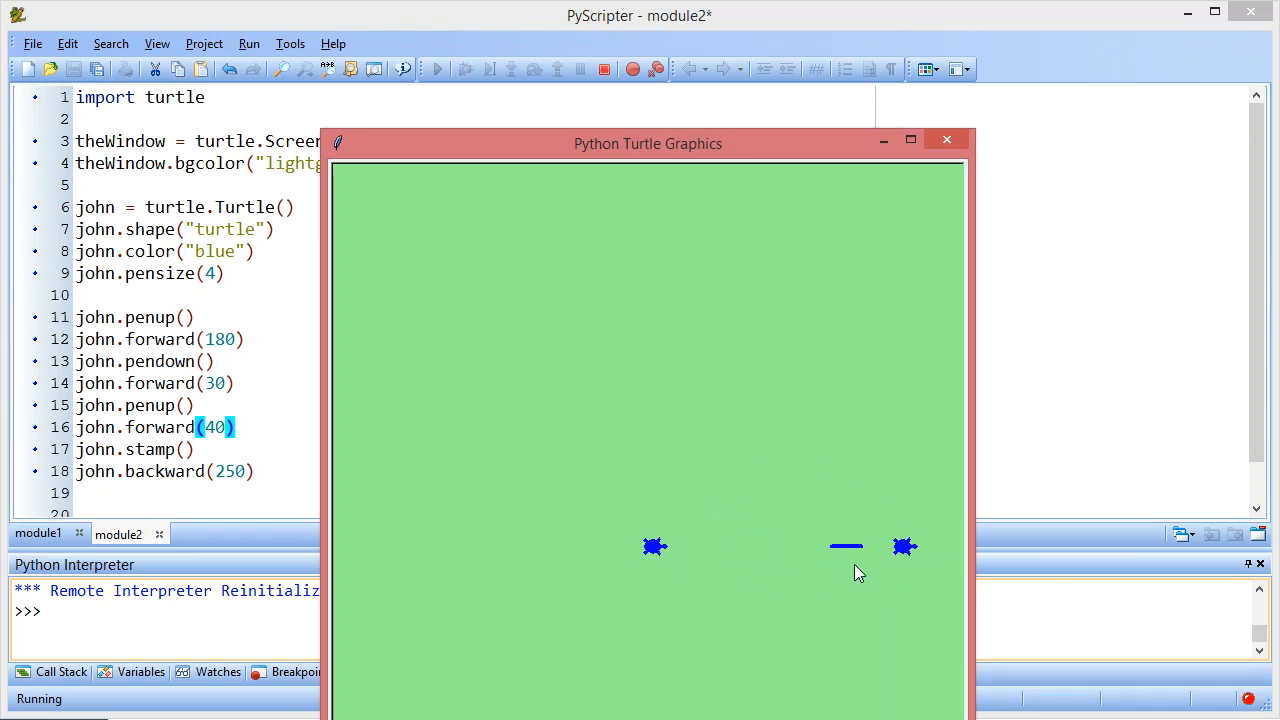
mouse_move(964, 118)
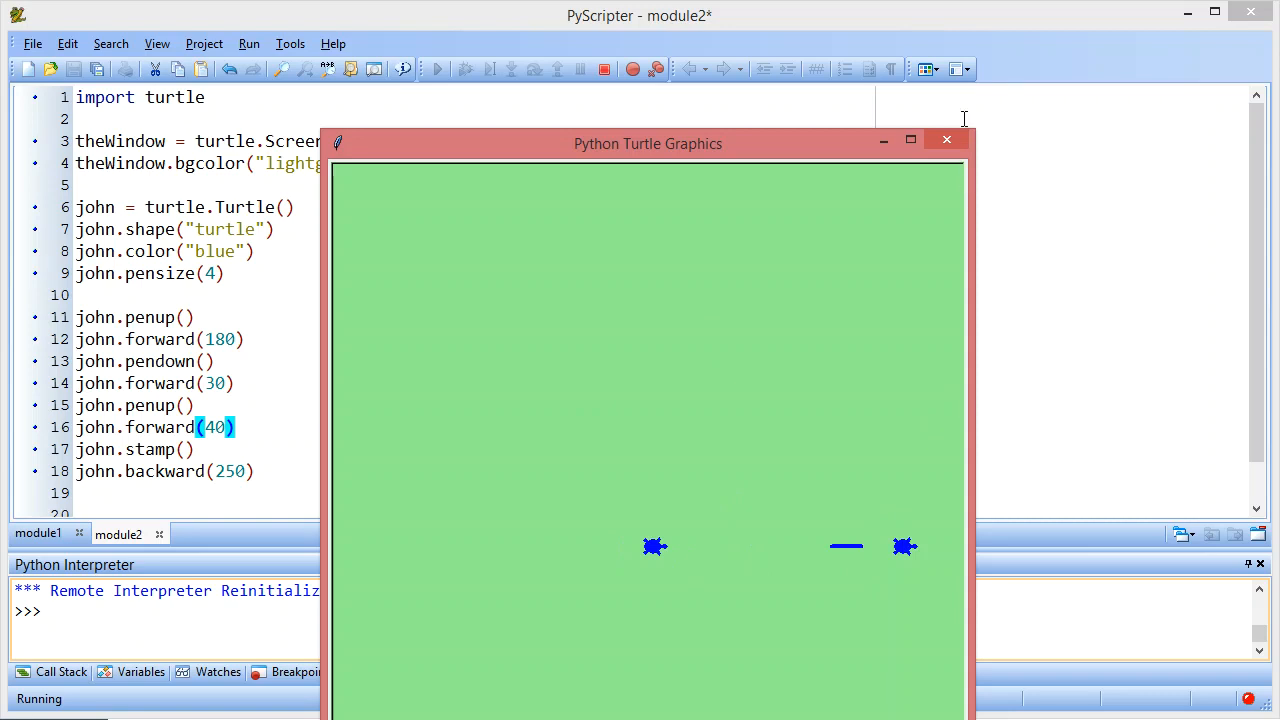
click(946, 140)
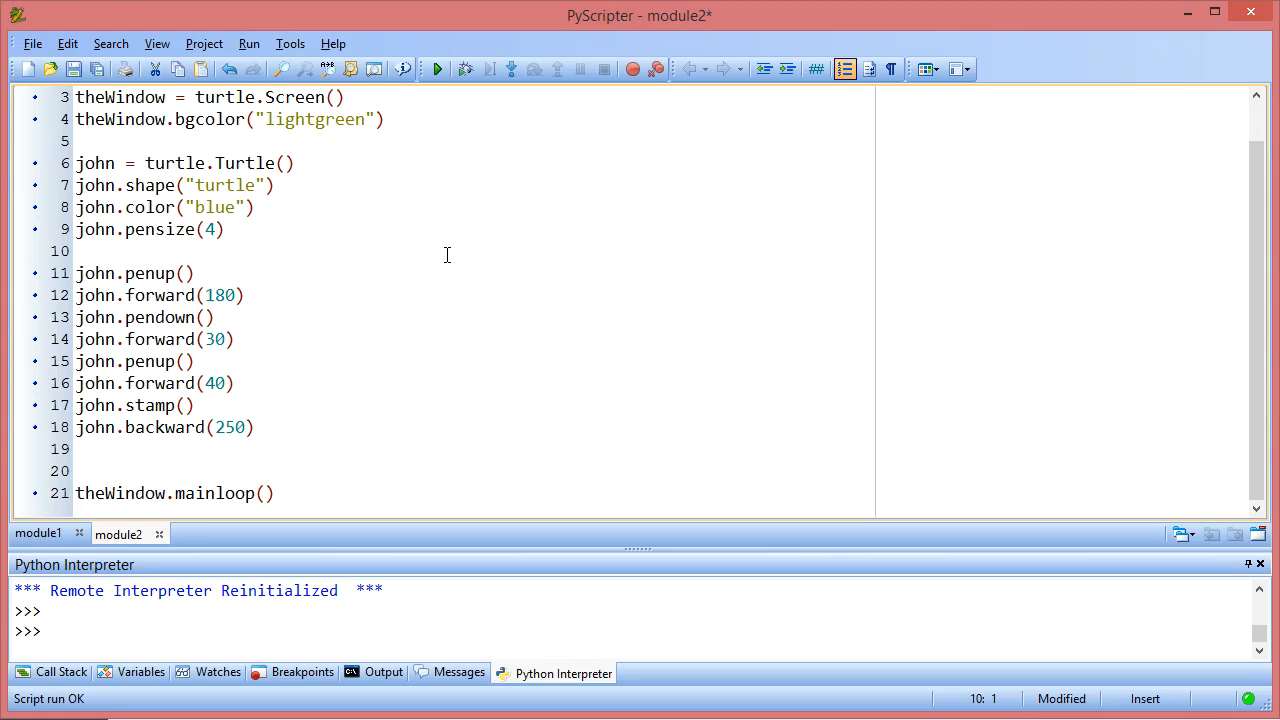
Step: Insert 'for tickMark in range(12):' above the tick-mark drawing code
key(Return)
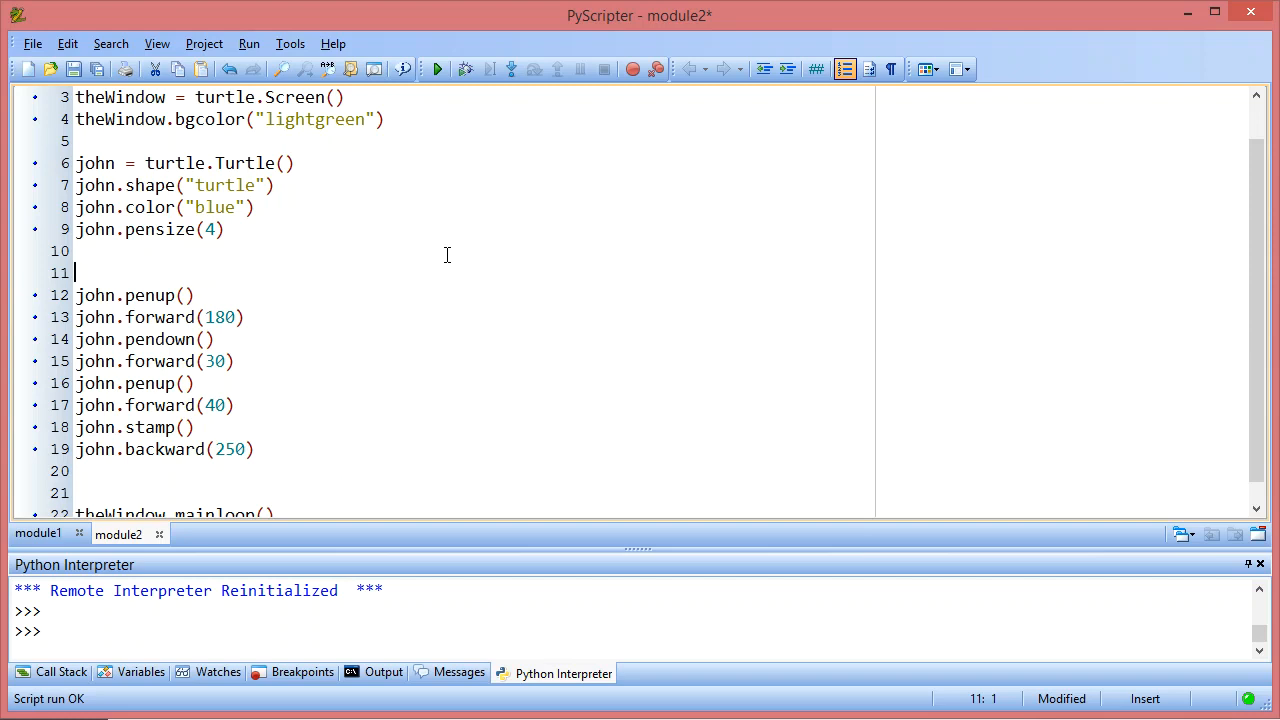
text(for)
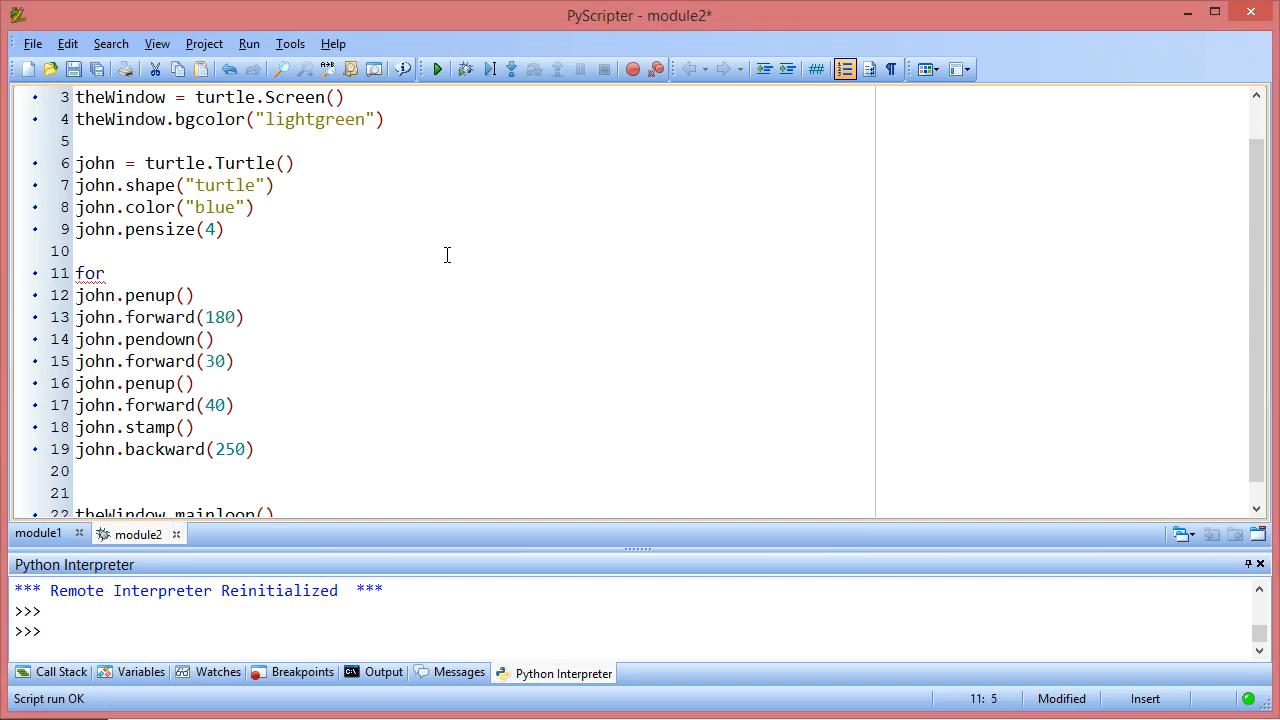
text(tid)
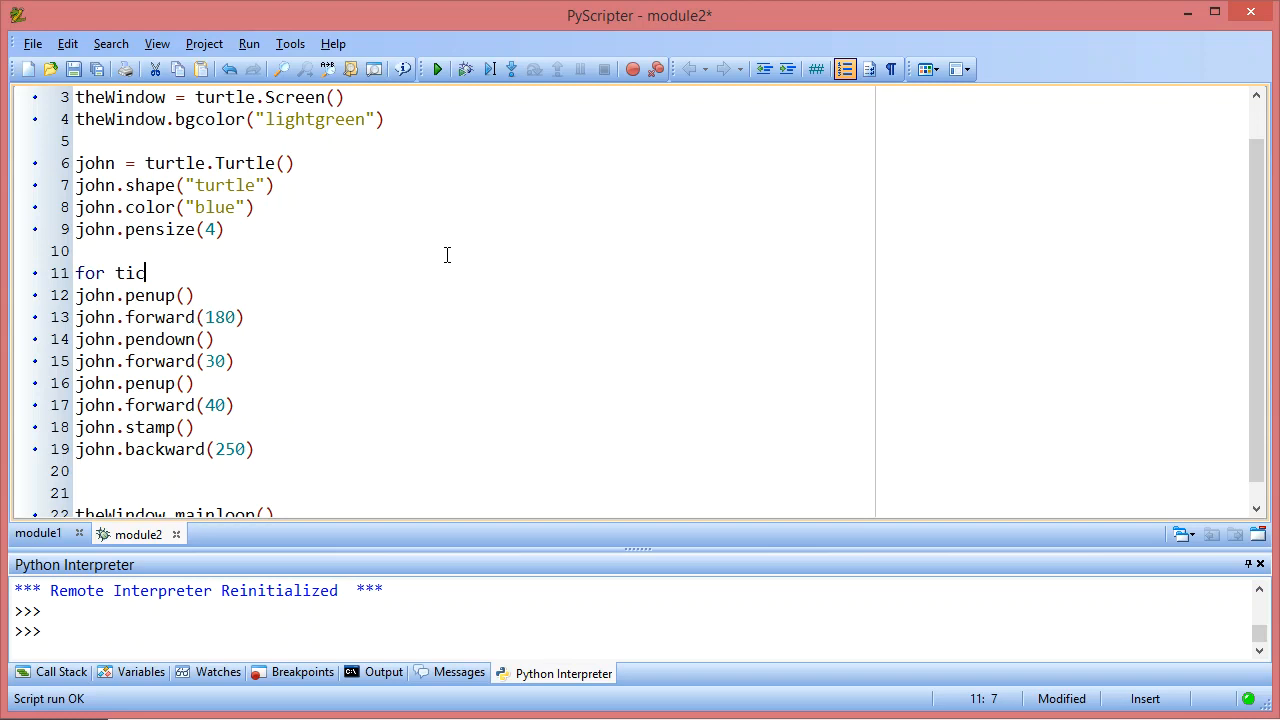
text(kMark)
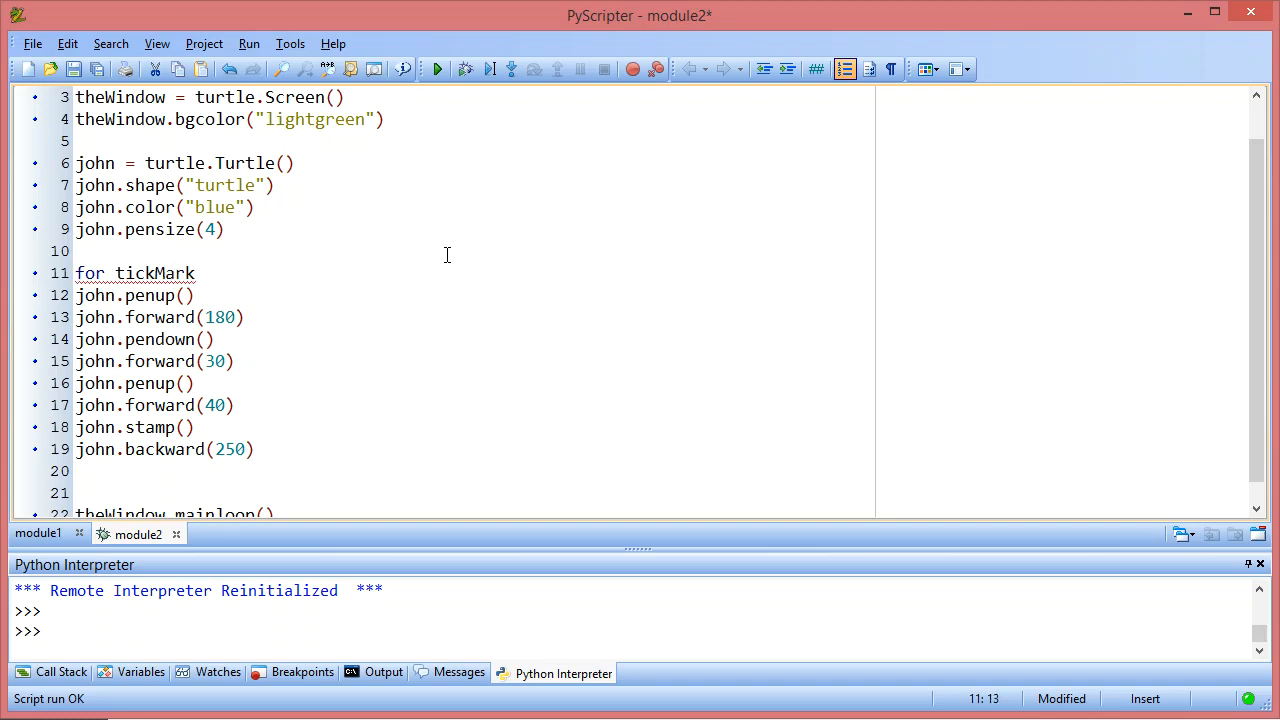
text(in r)
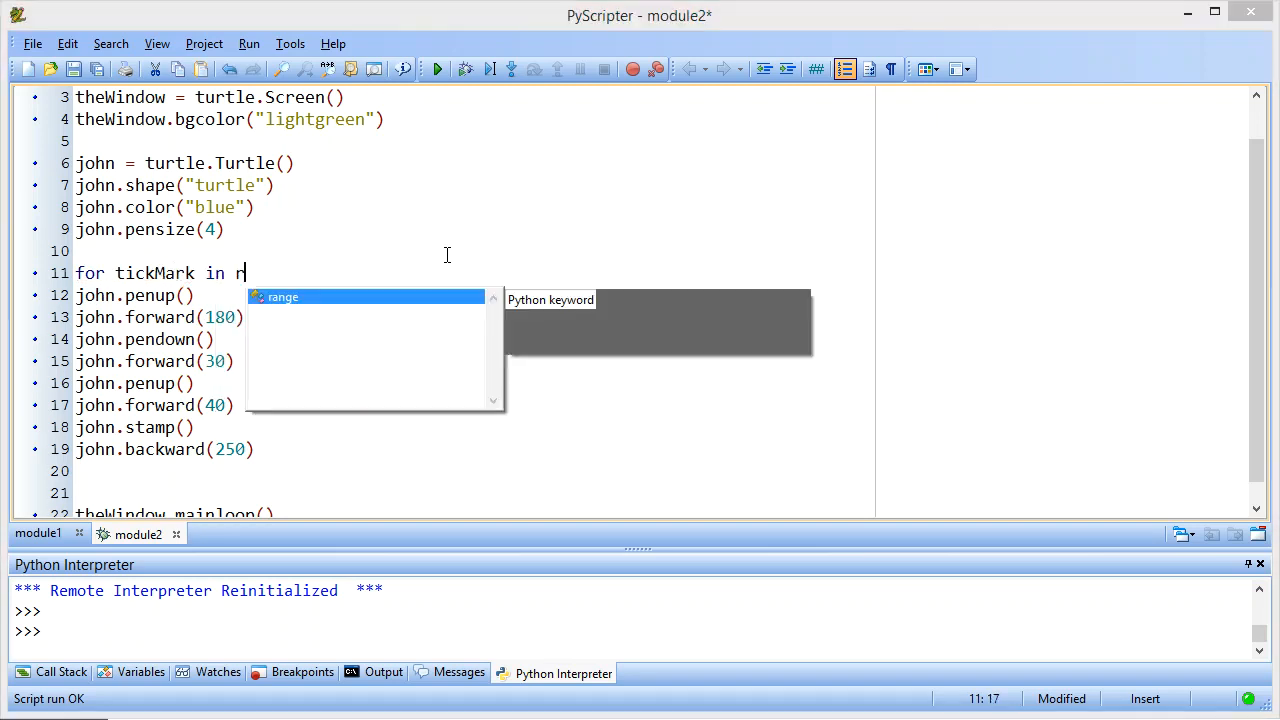
text(ange(12))
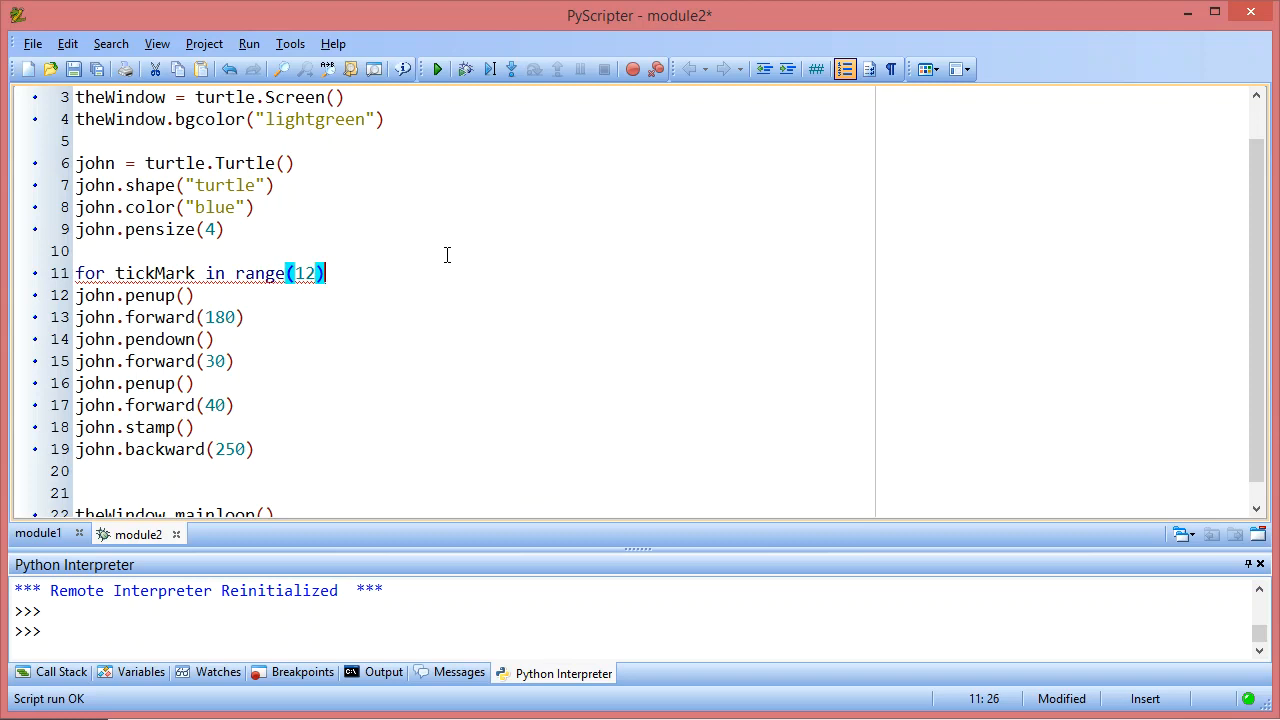
text(:)
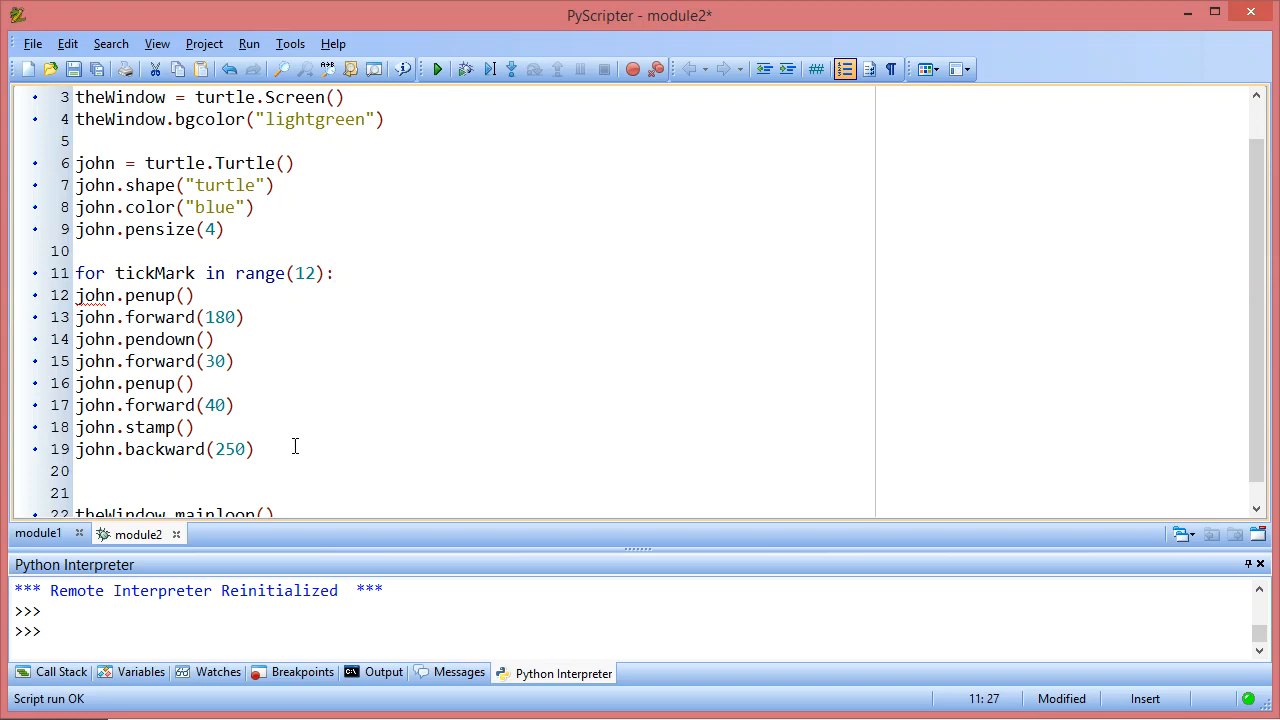
Step: Indent the eight drawing lines into the loop body, run the script, then close the turtle window
drag(124, 316, 256, 448)
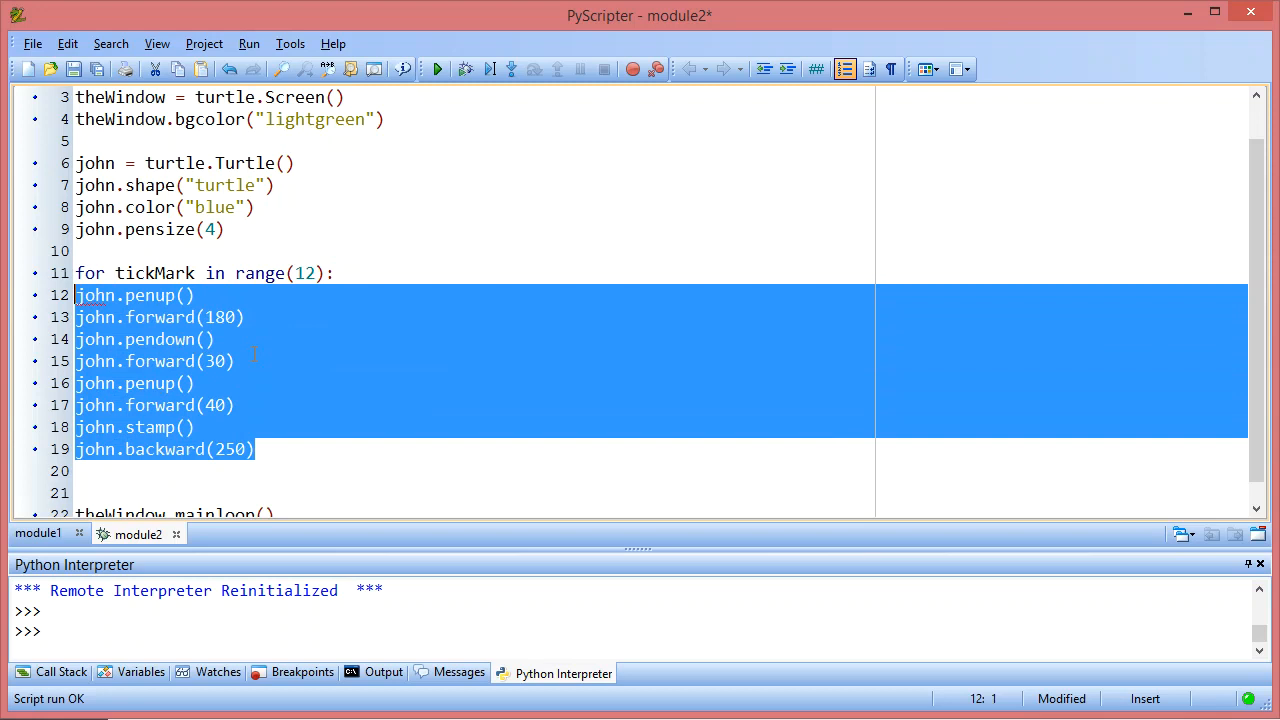
key(Tab)
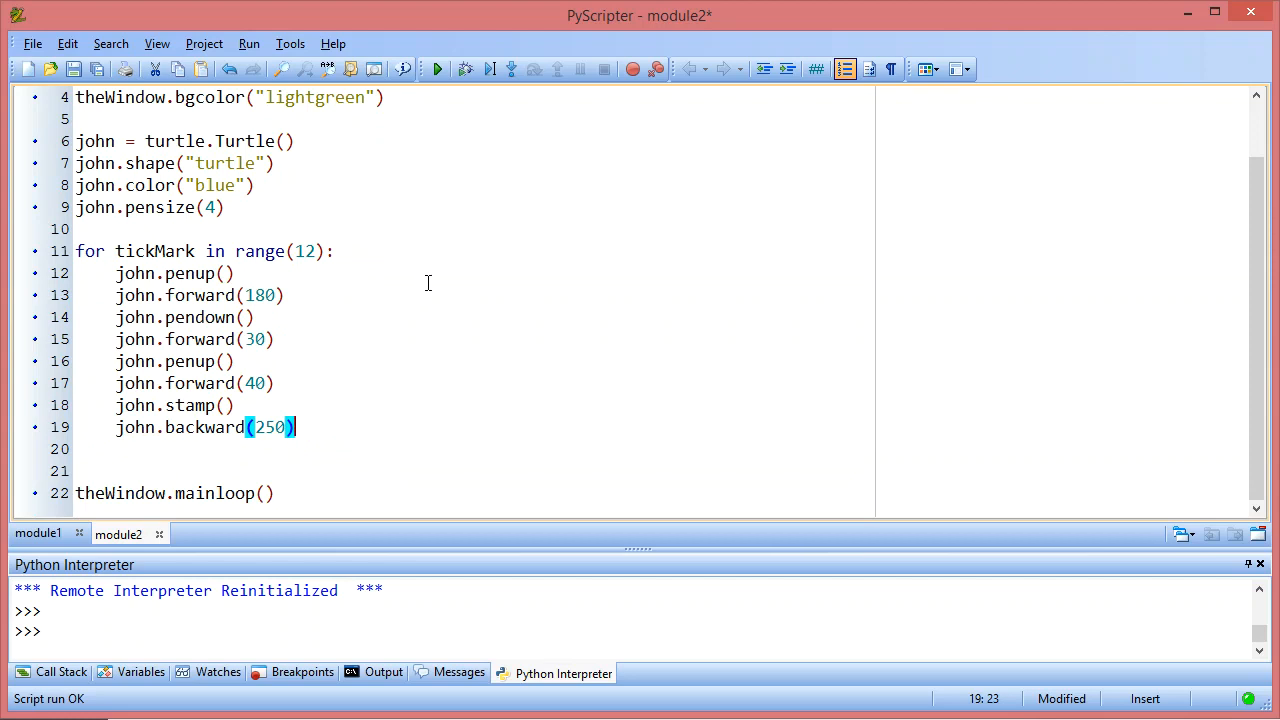
click(436, 68)
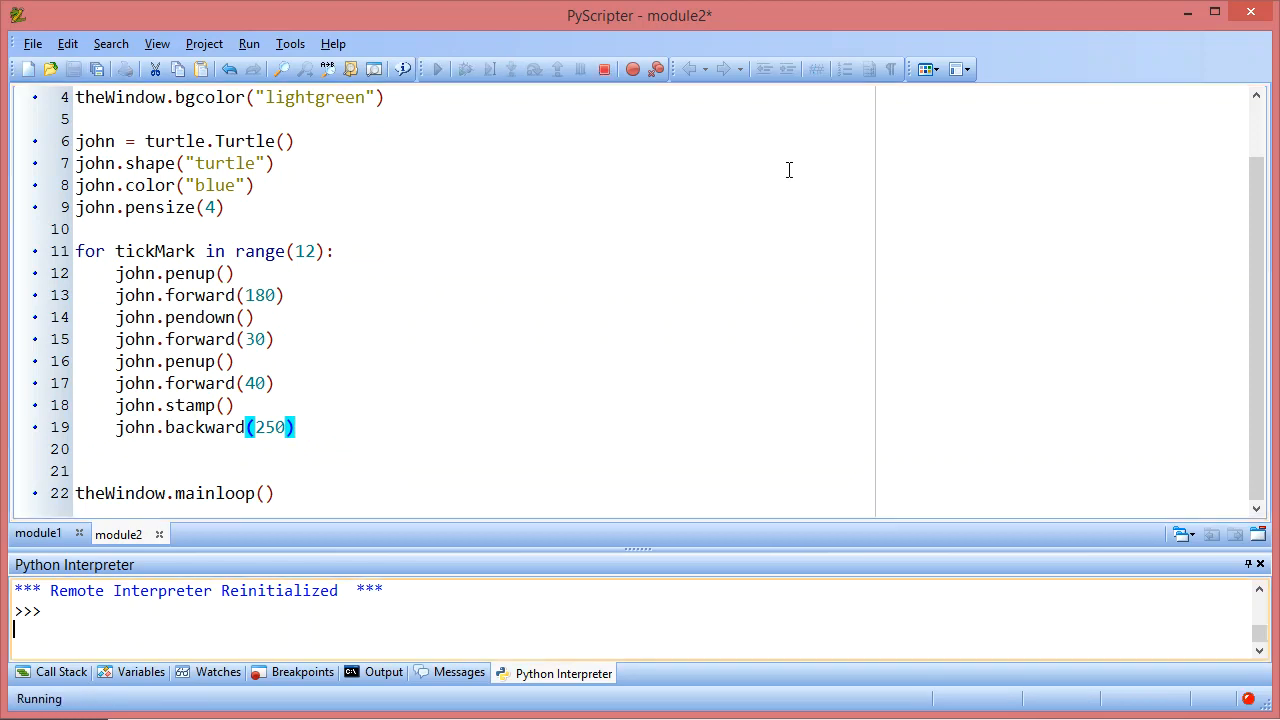
click(434, 68)
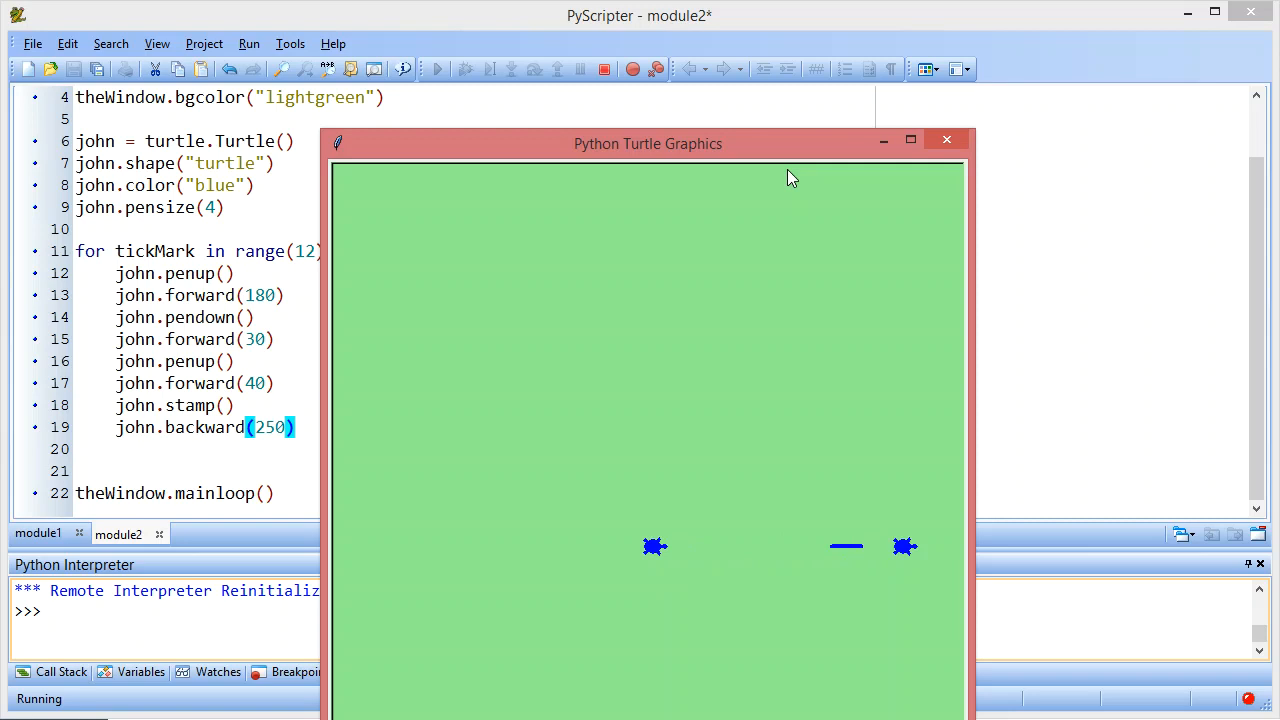
mouse_move(824, 390)
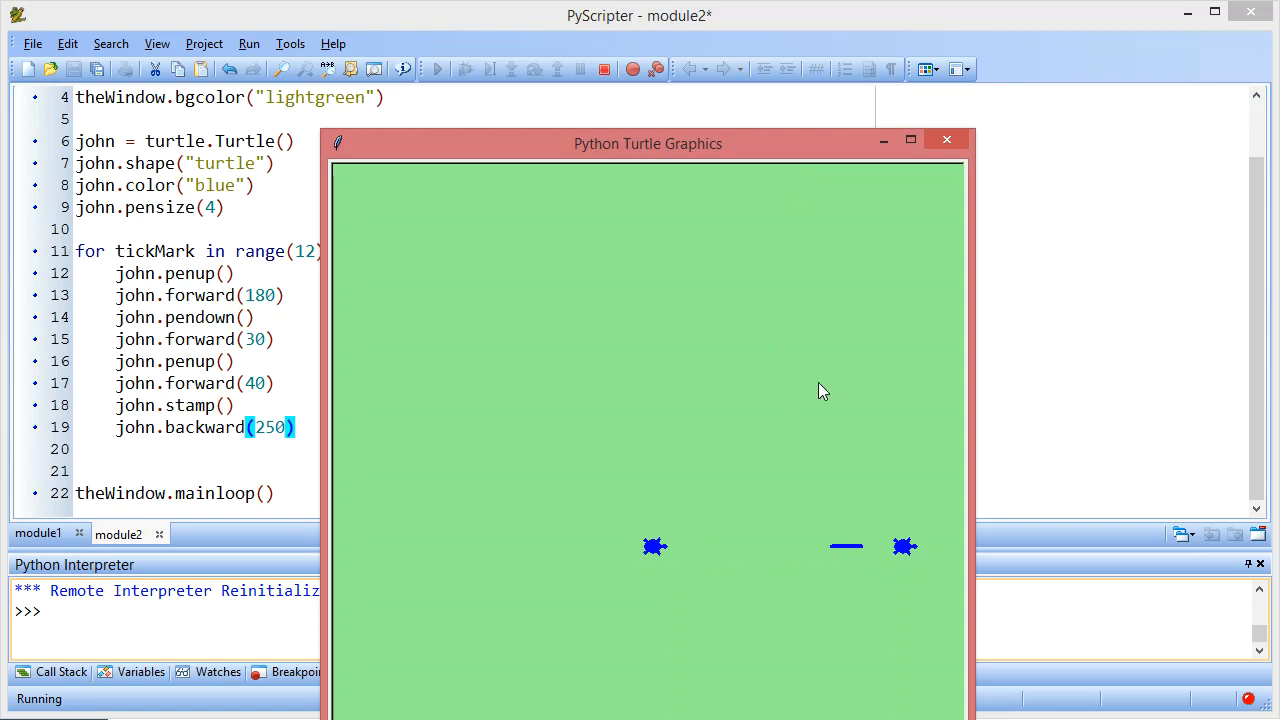
click(948, 140)
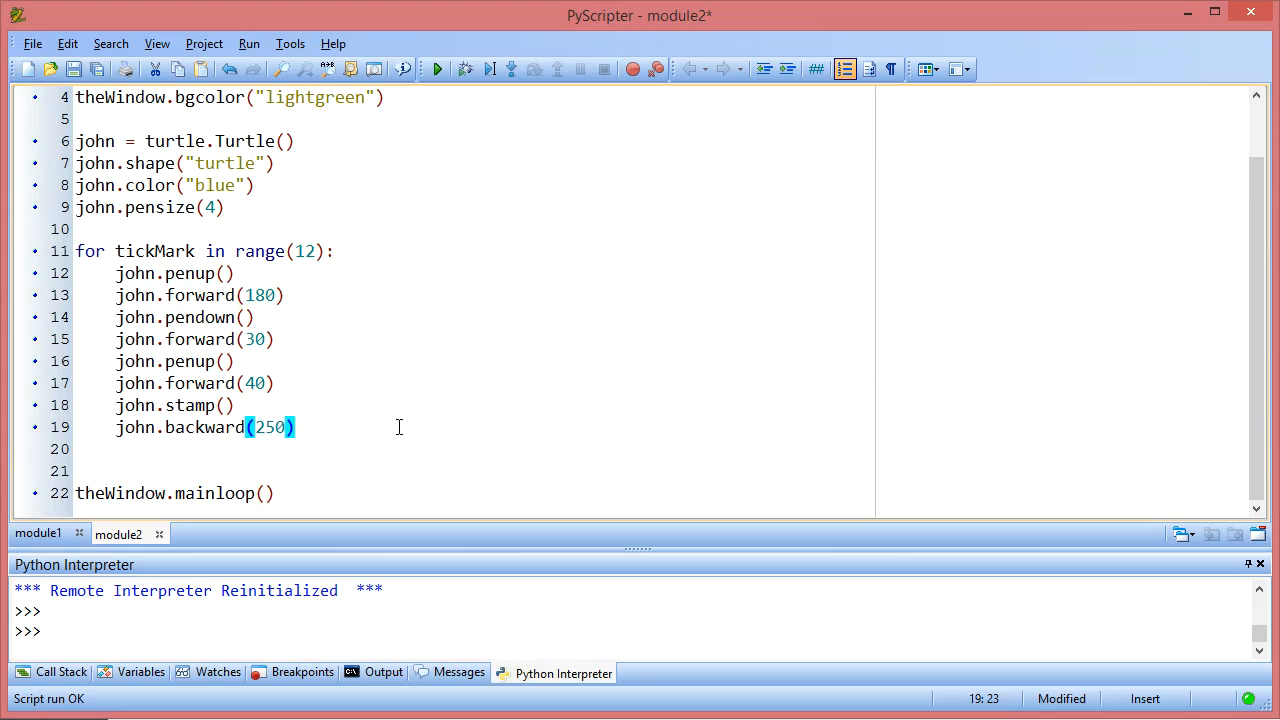
Step: End the loop body with john.left(360/12) and run to draw the full twelve-tick clock face
text(john)
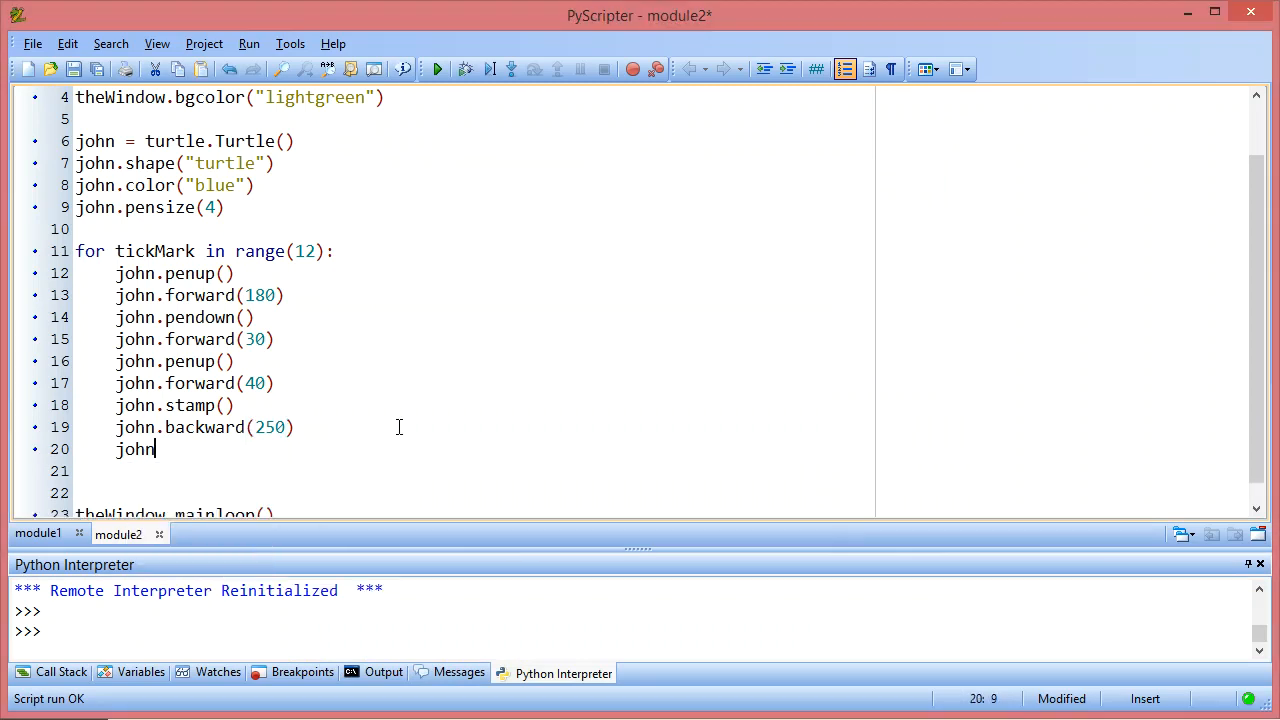
text(.left())
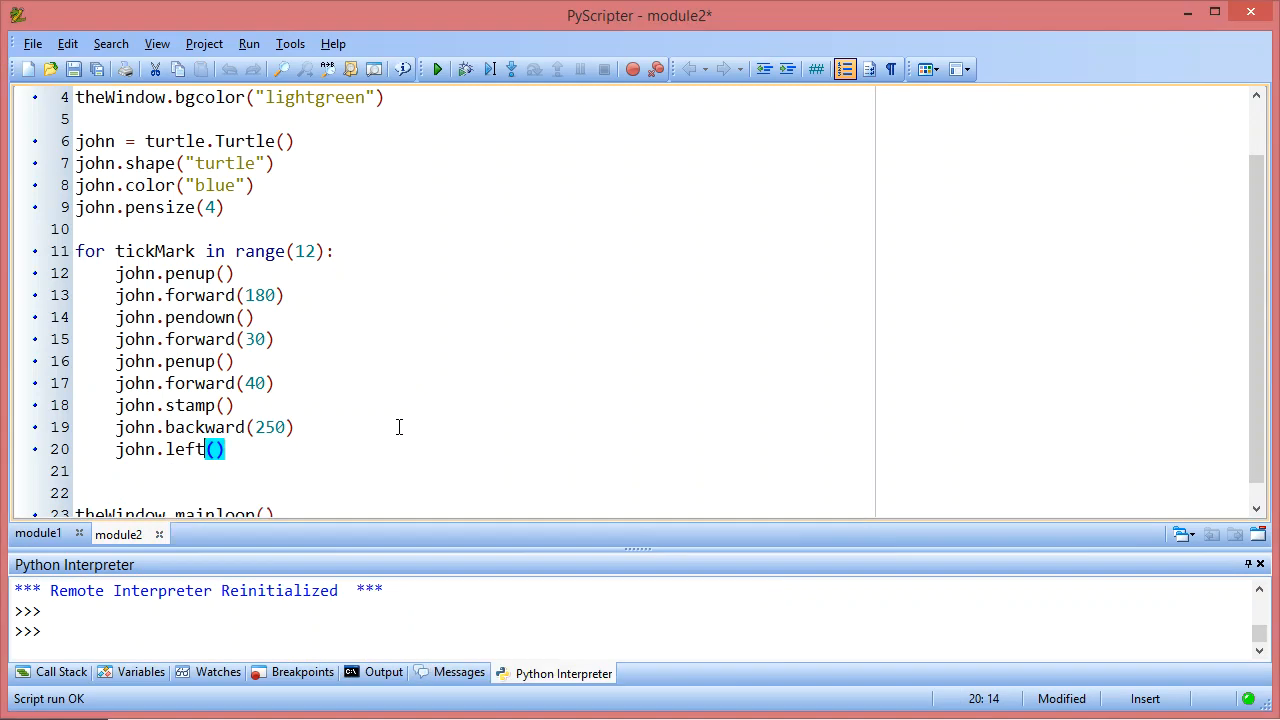
text(360)
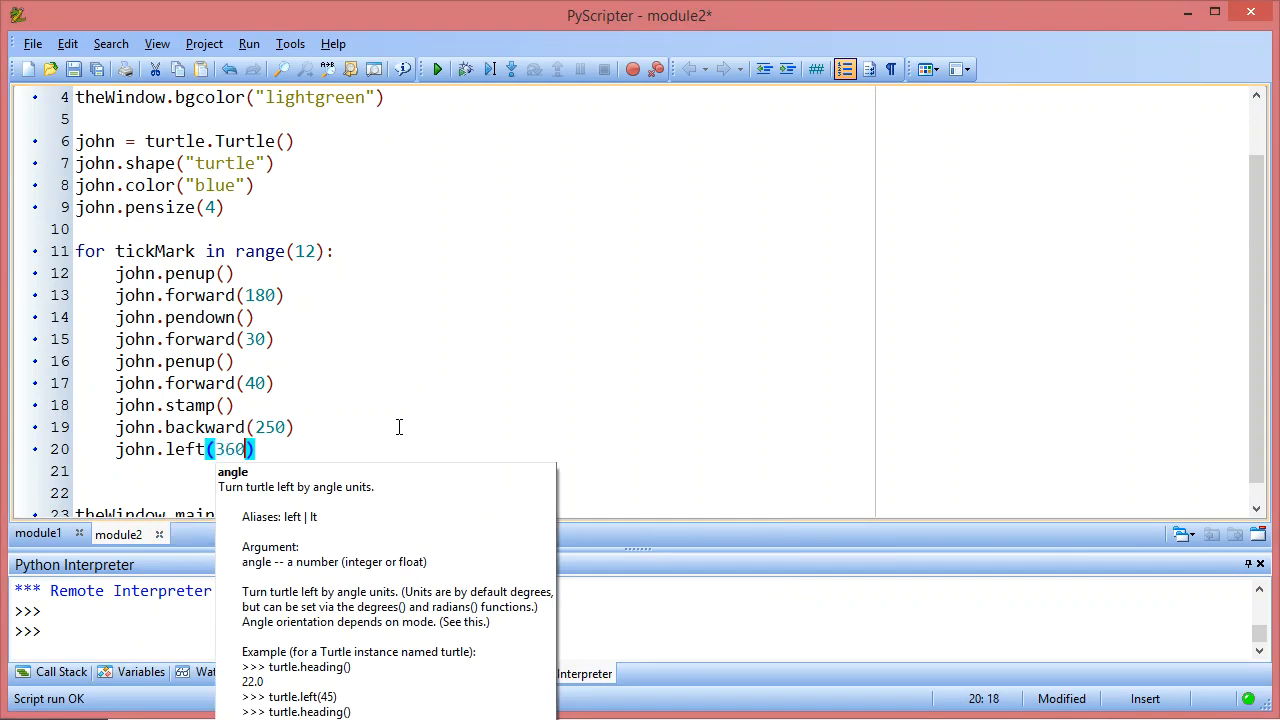
text(/12)
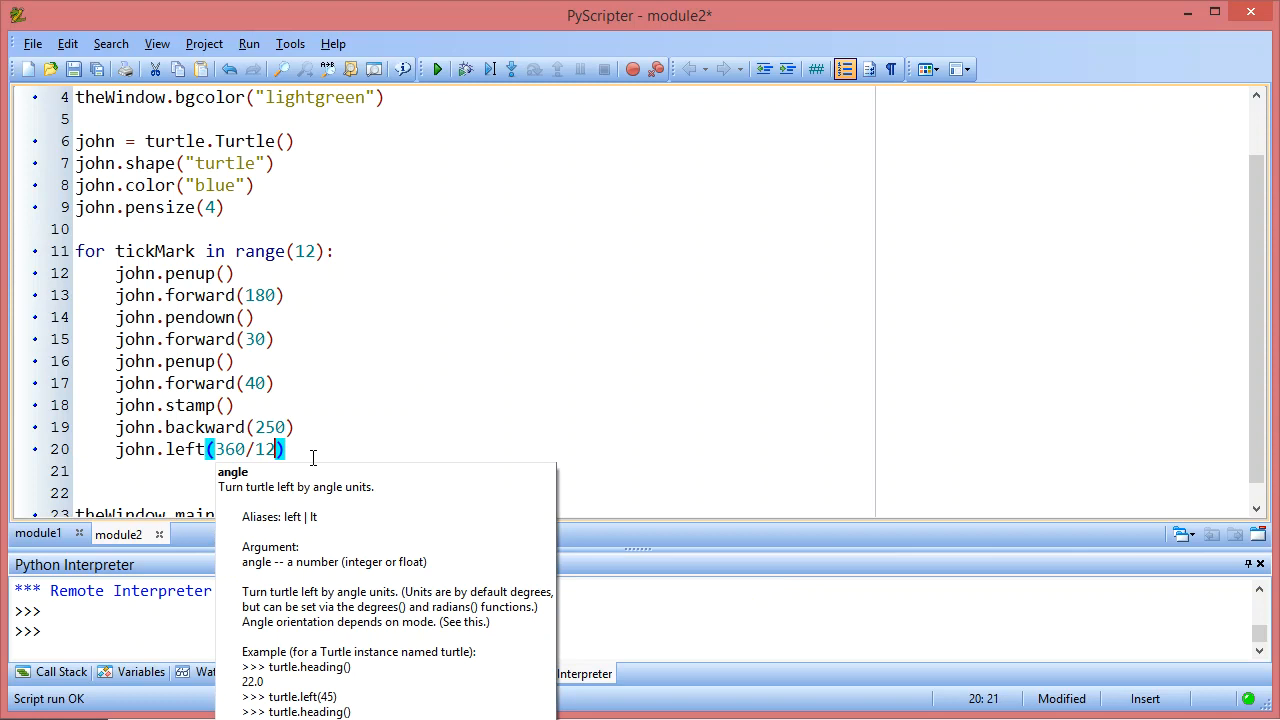
click(436, 68)
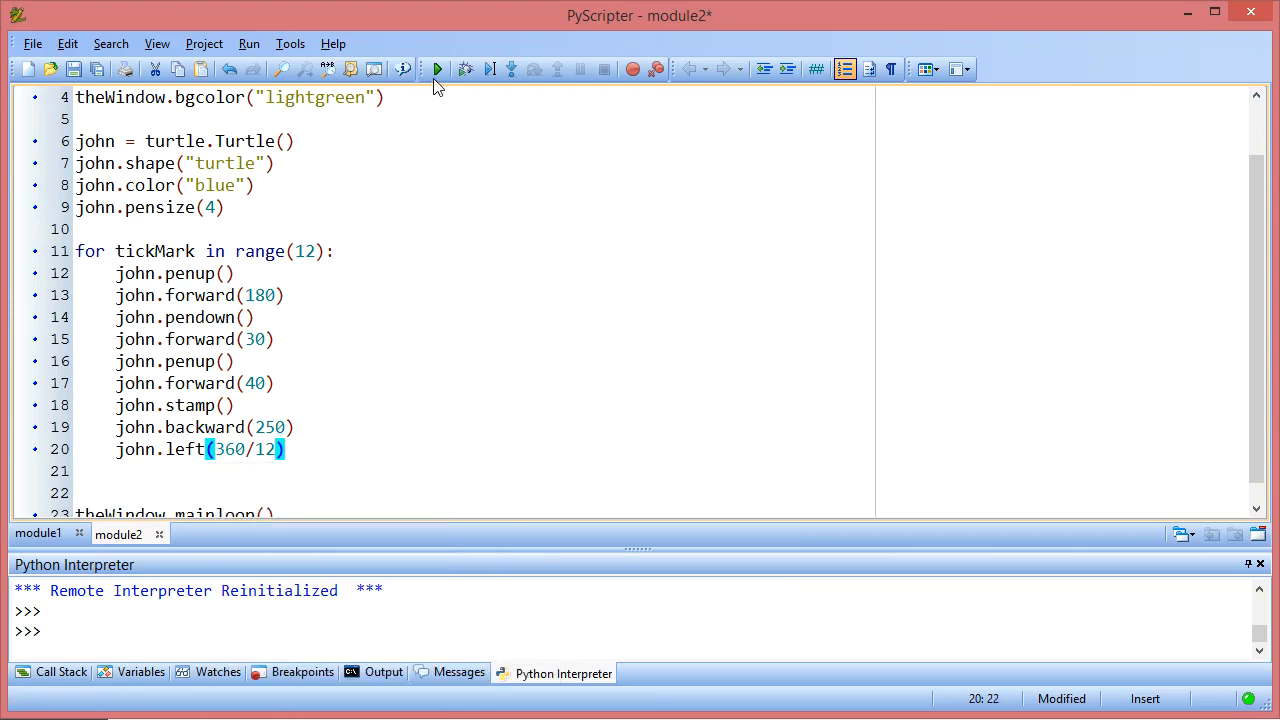
click(436, 68)
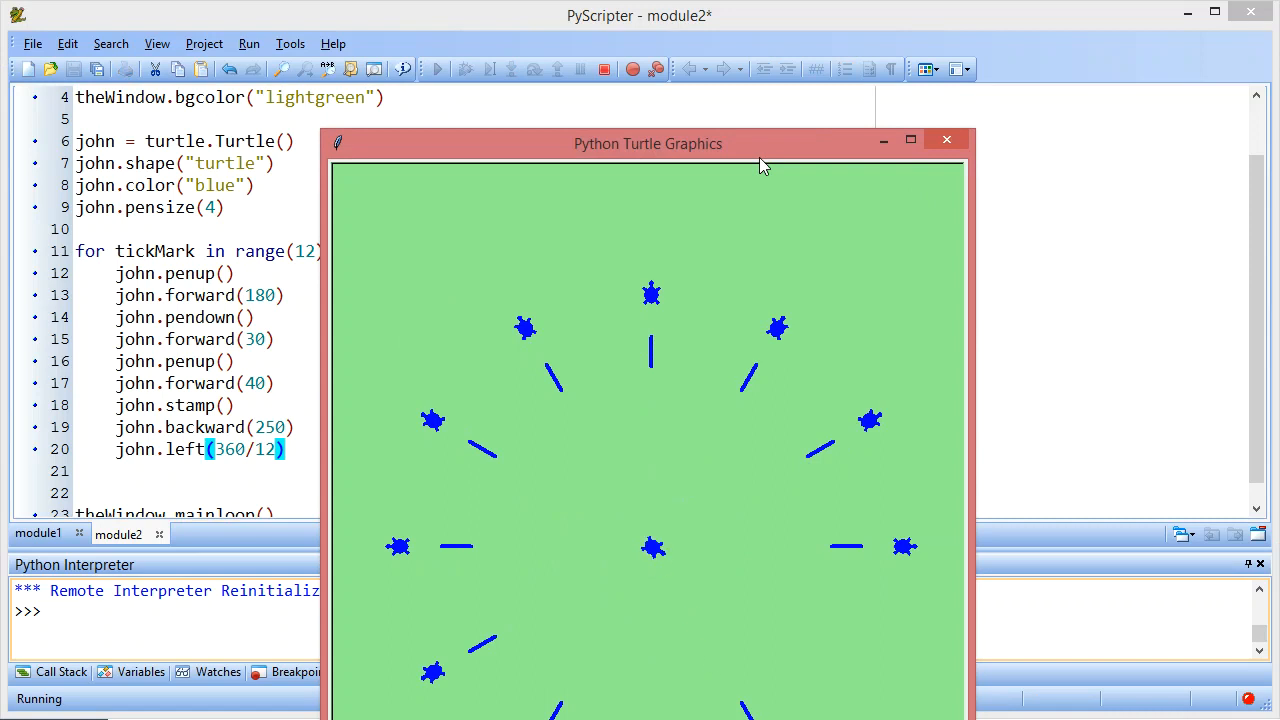
drag(648, 144, 620, 22)
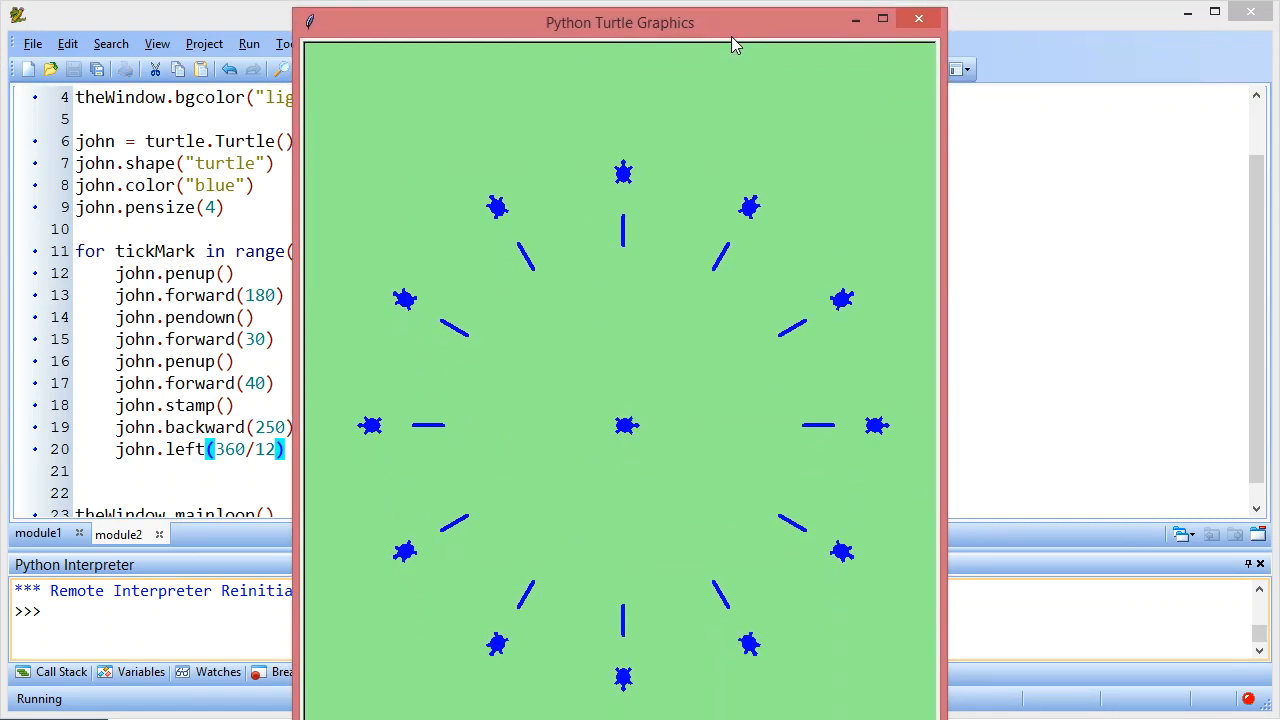
mouse_move(764, 500)
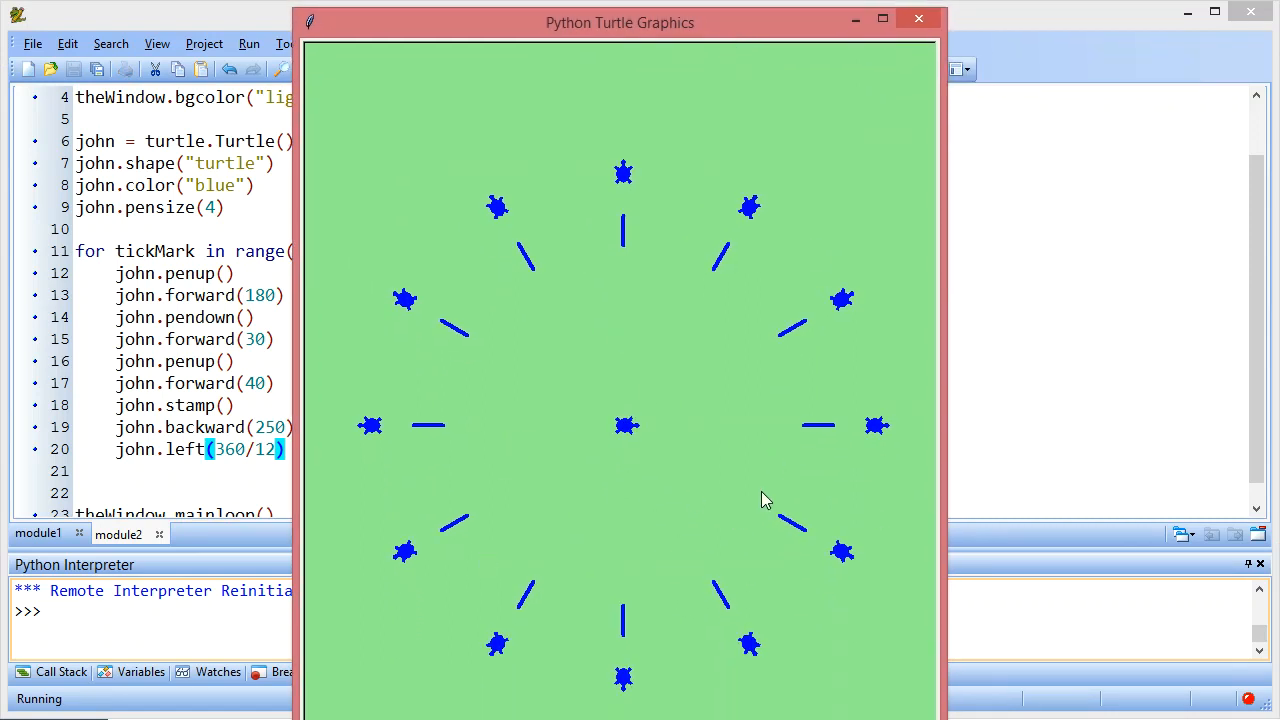
mouse_move(664, 608)
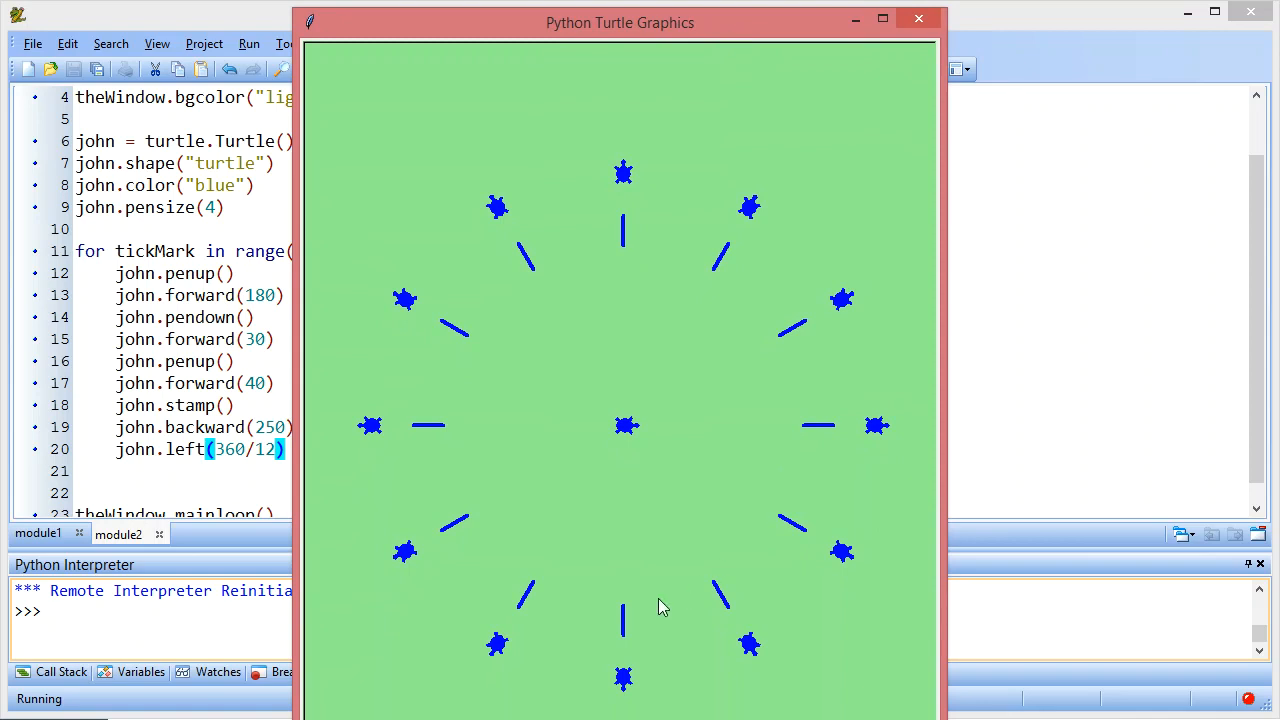